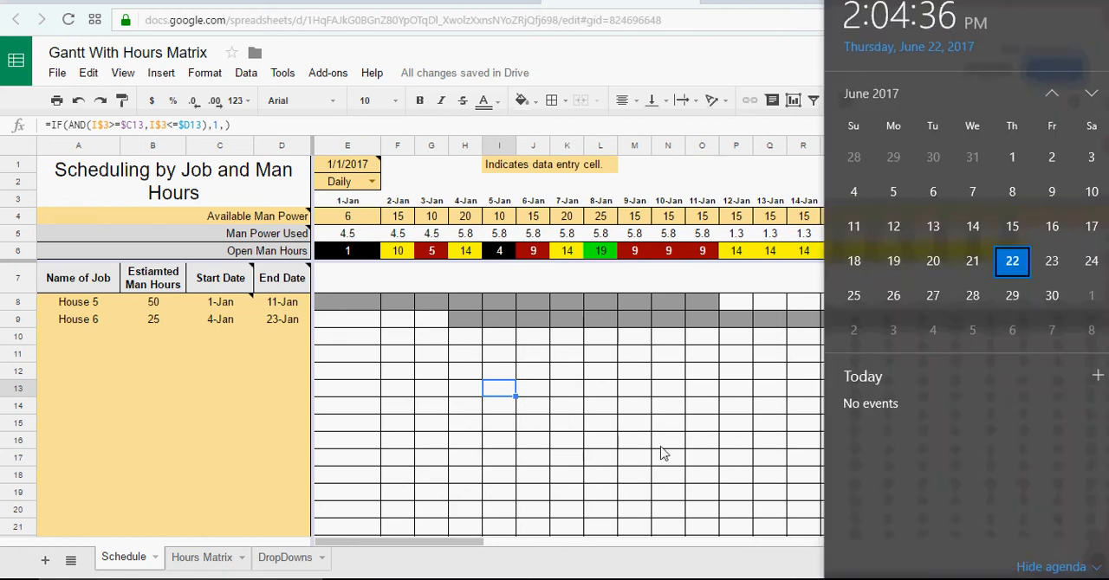
- Dismiss the Windows calendar flyout to reveal the House 5 and House 6 daily schedule
click(668, 440)
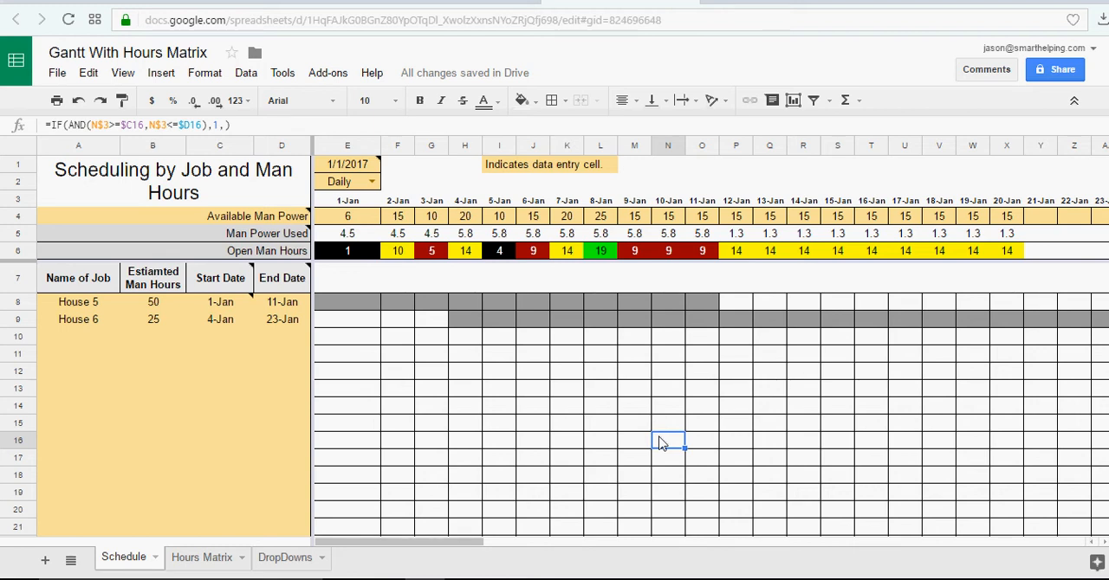
mouse_move(159, 337)
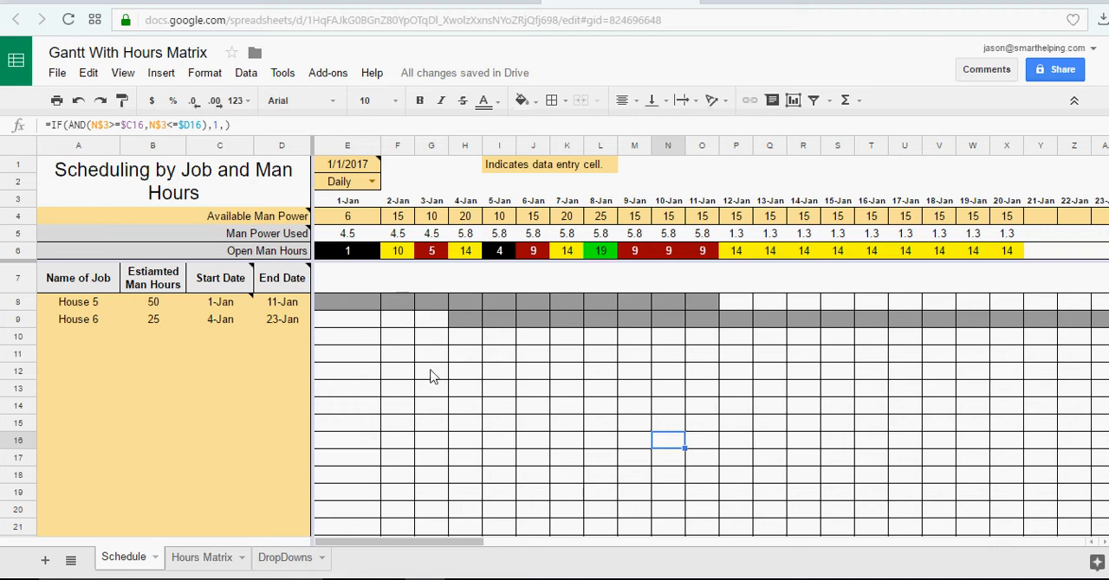
mouse_move(156, 307)
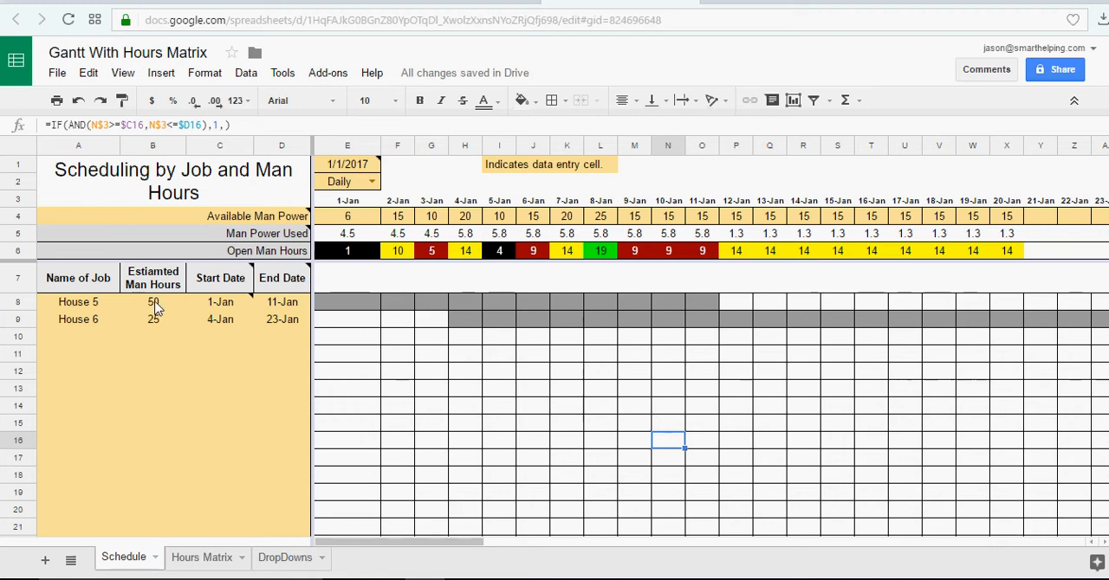
click(78, 319)
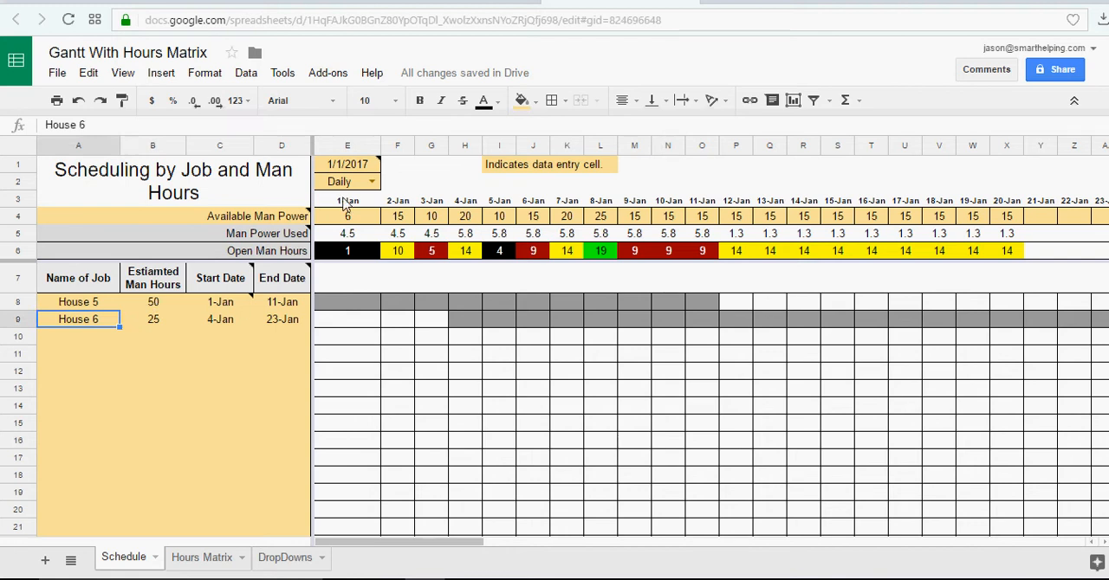
click(371, 182)
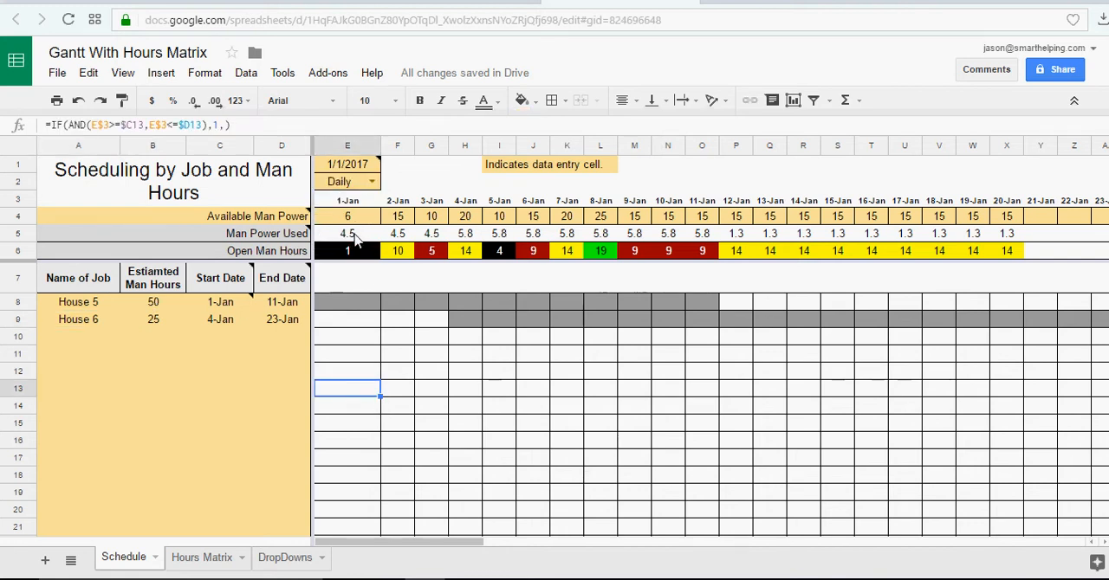
mouse_move(321, 260)
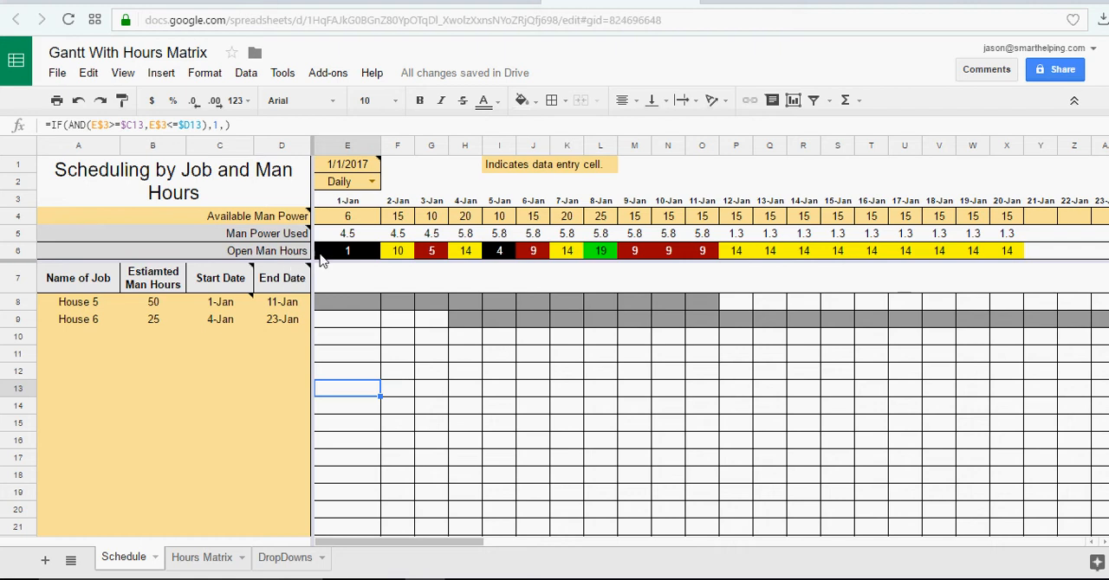
mouse_move(419, 246)
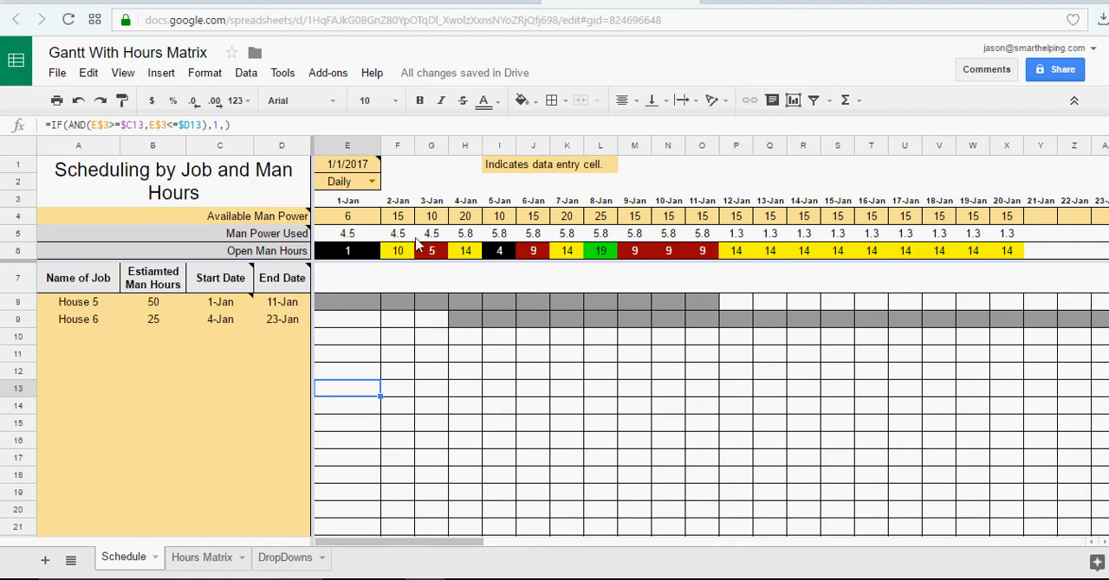
mouse_move(498, 243)
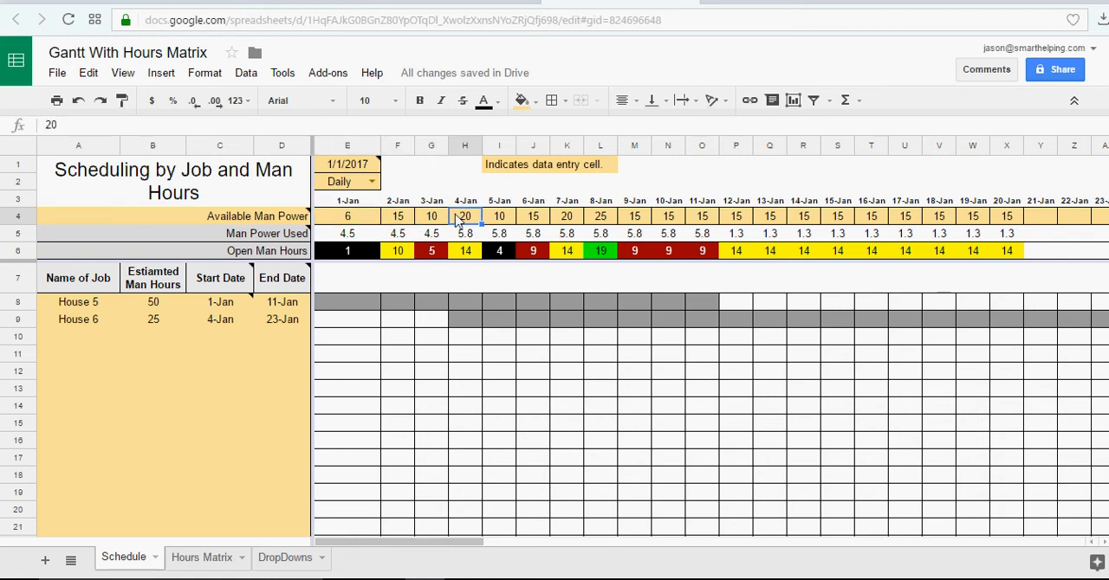
- Switch the E2 timeline dropdown to Weekly and inspect the E5 Man Power Used formula
click(372, 181)
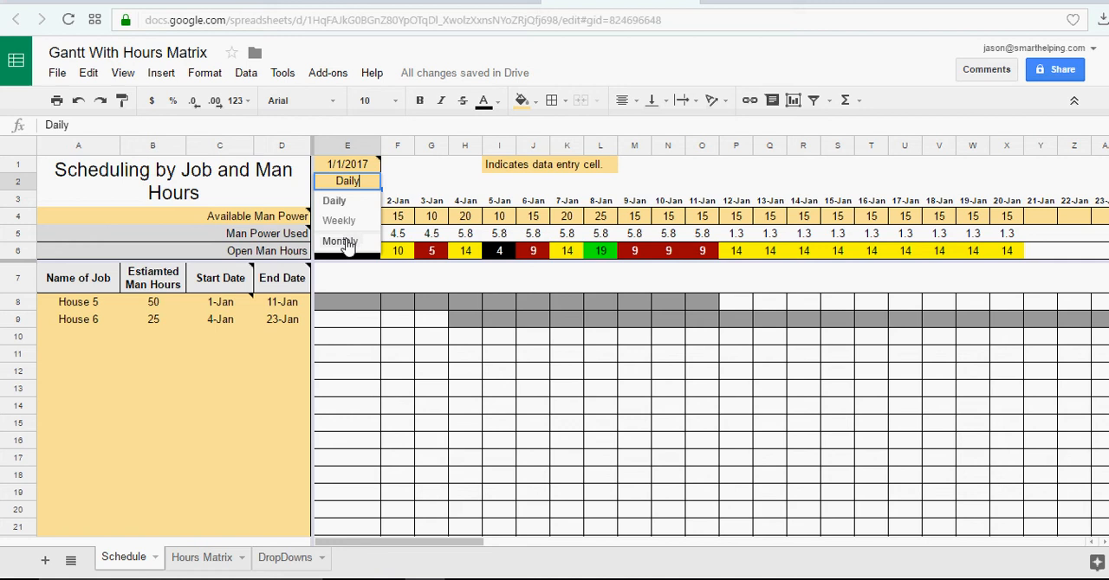
click(339, 220)
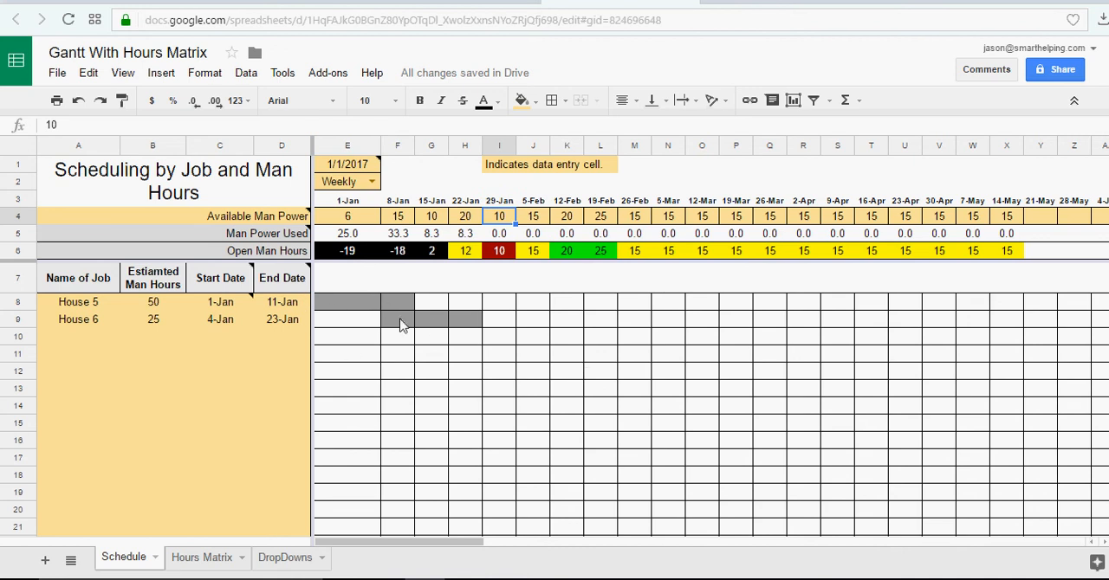
click(348, 233)
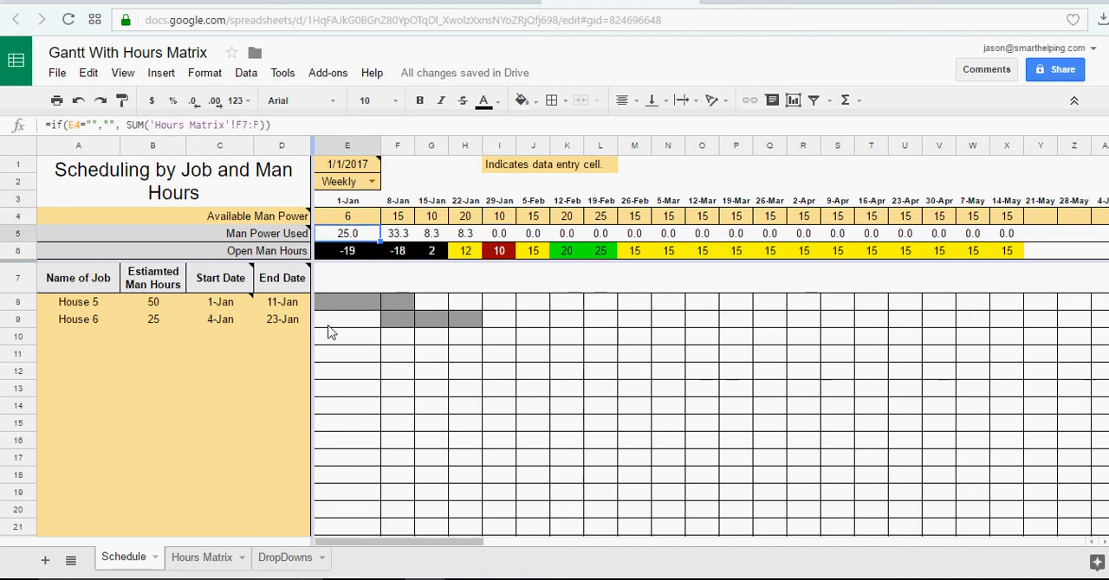
click(202, 557)
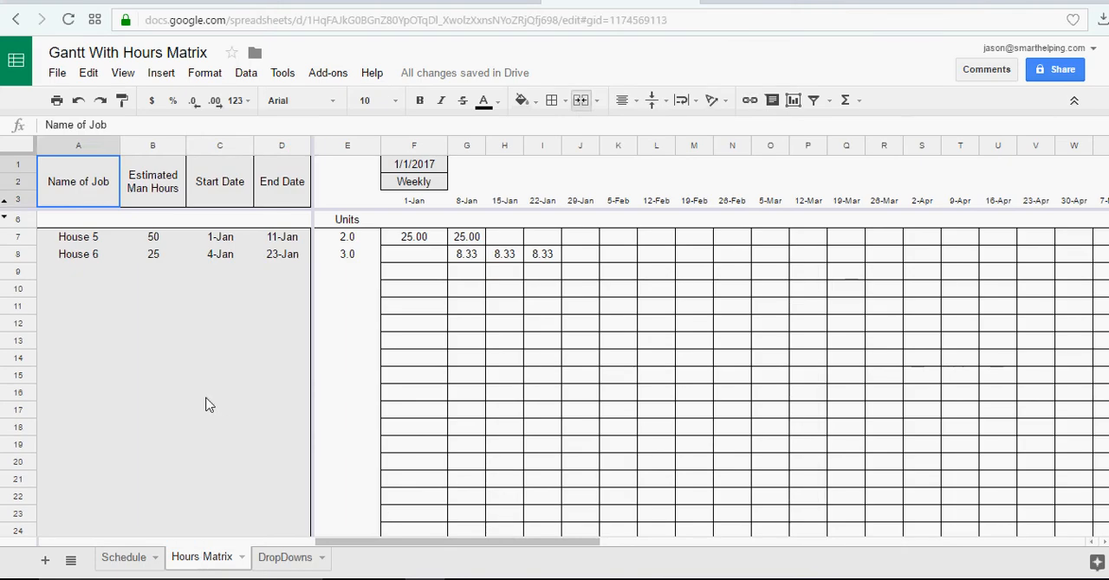
click(219, 392)
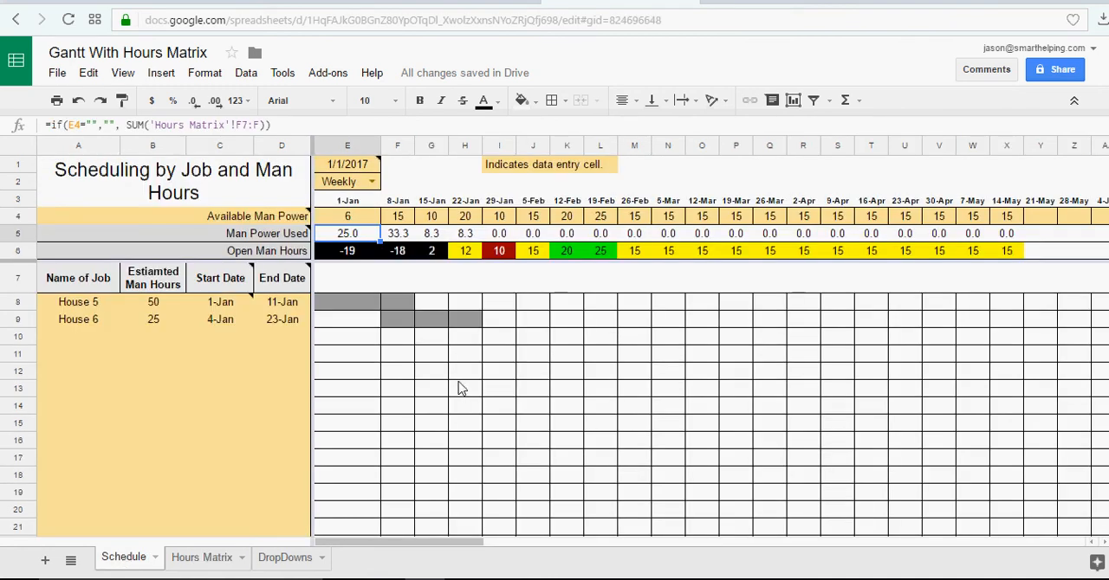
mouse_move(320, 354)
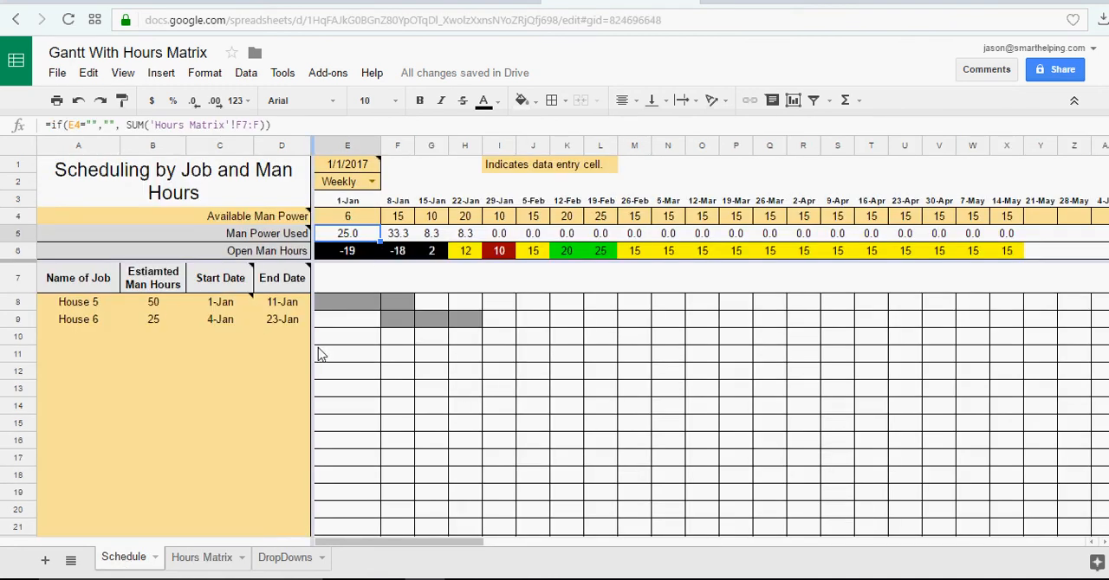
mouse_move(174, 334)
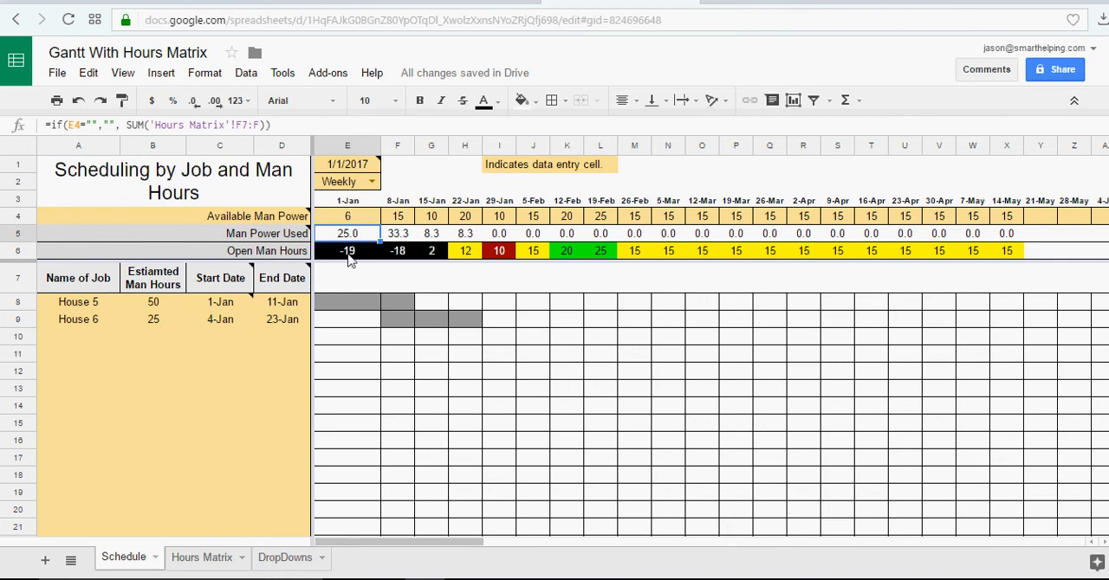
mouse_move(256, 262)
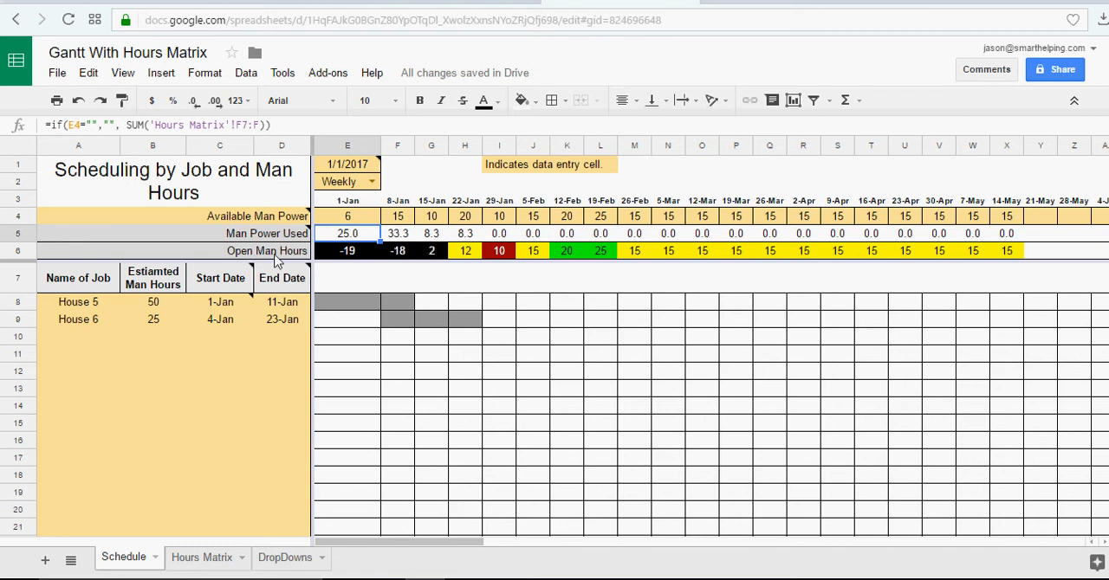
mouse_move(724, 259)
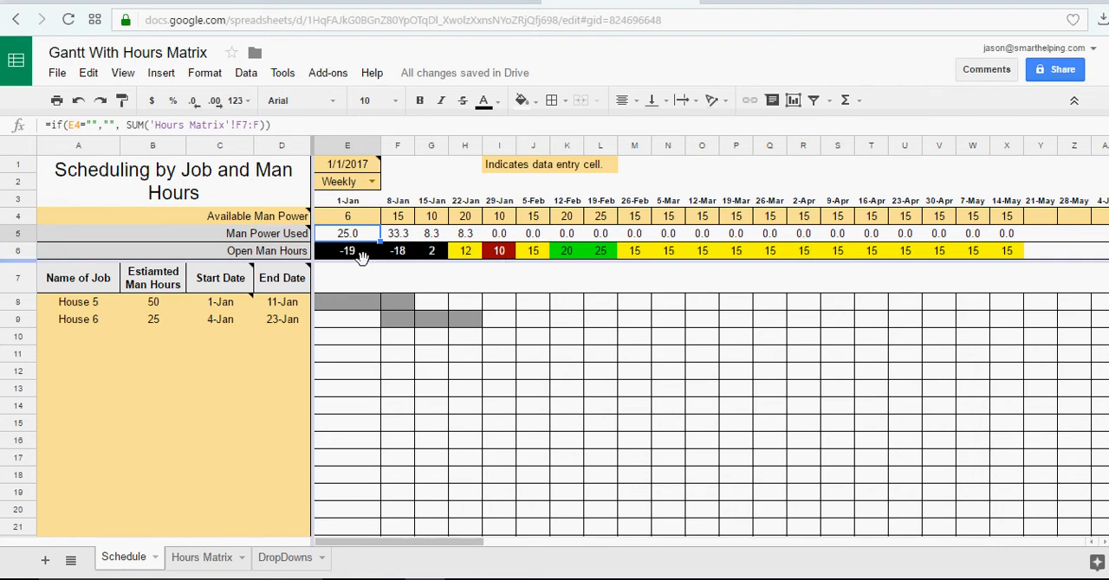
mouse_move(394, 263)
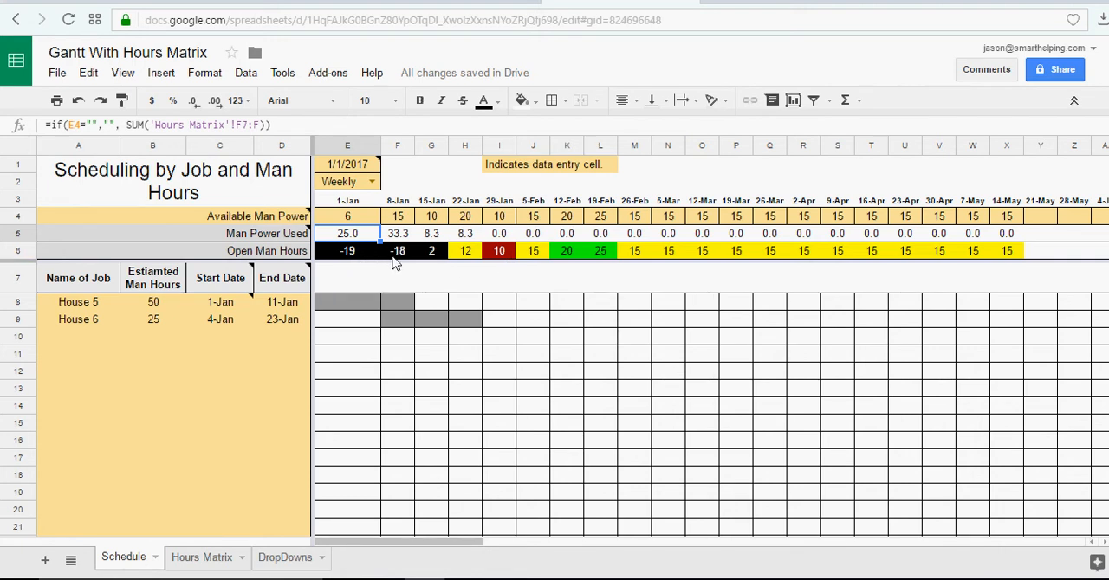
mouse_move(535, 260)
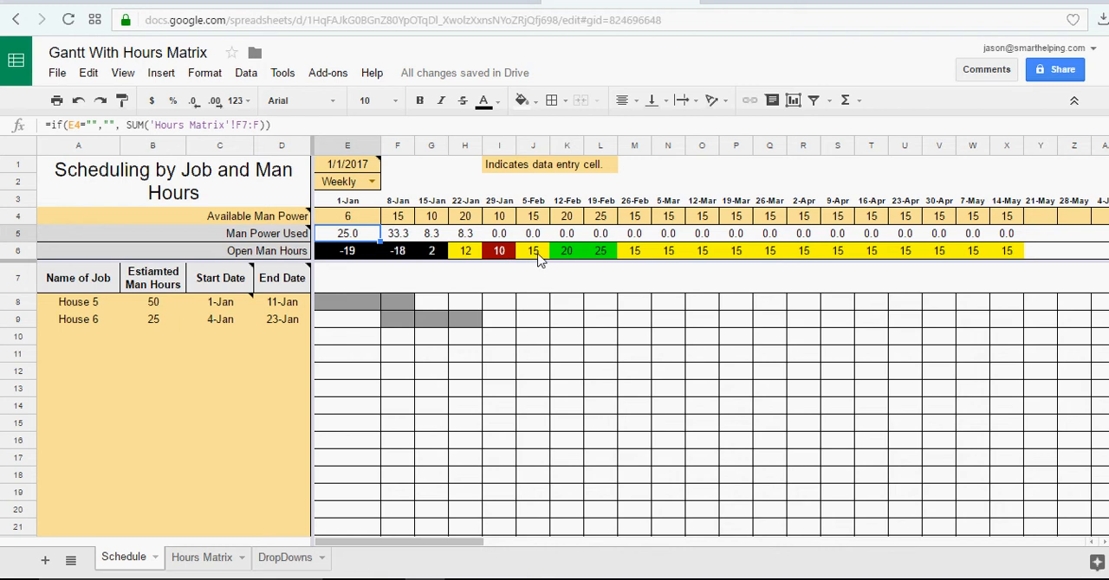
mouse_move(560, 263)
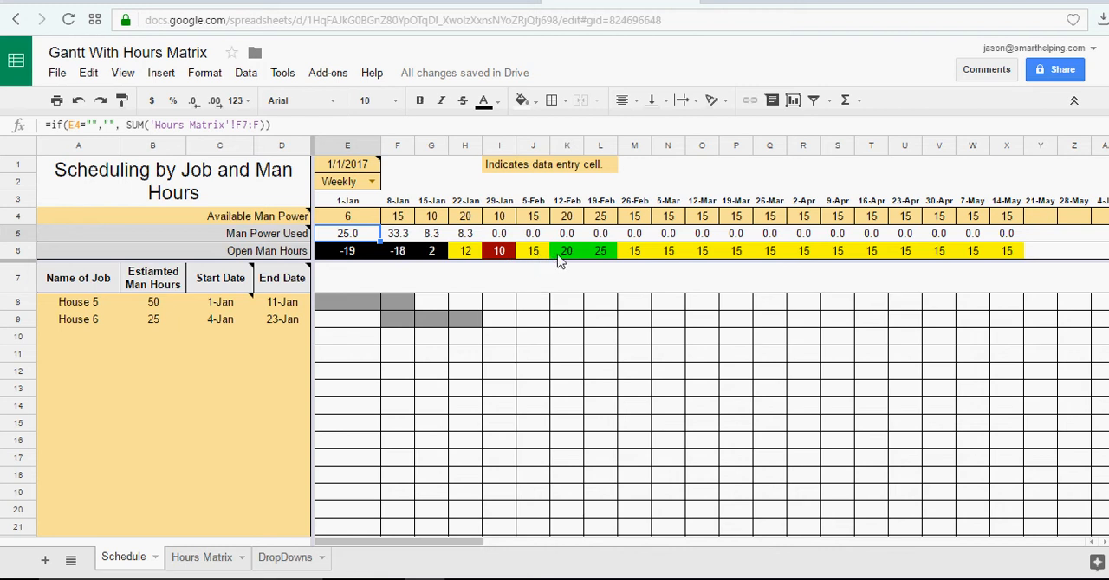
mouse_move(751, 285)
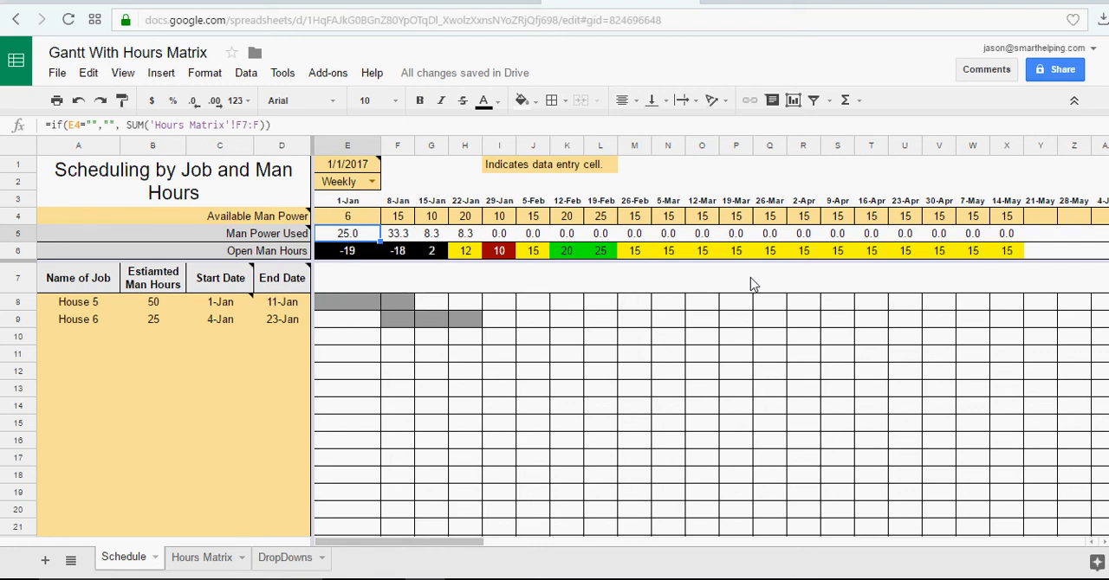
mouse_move(732, 279)
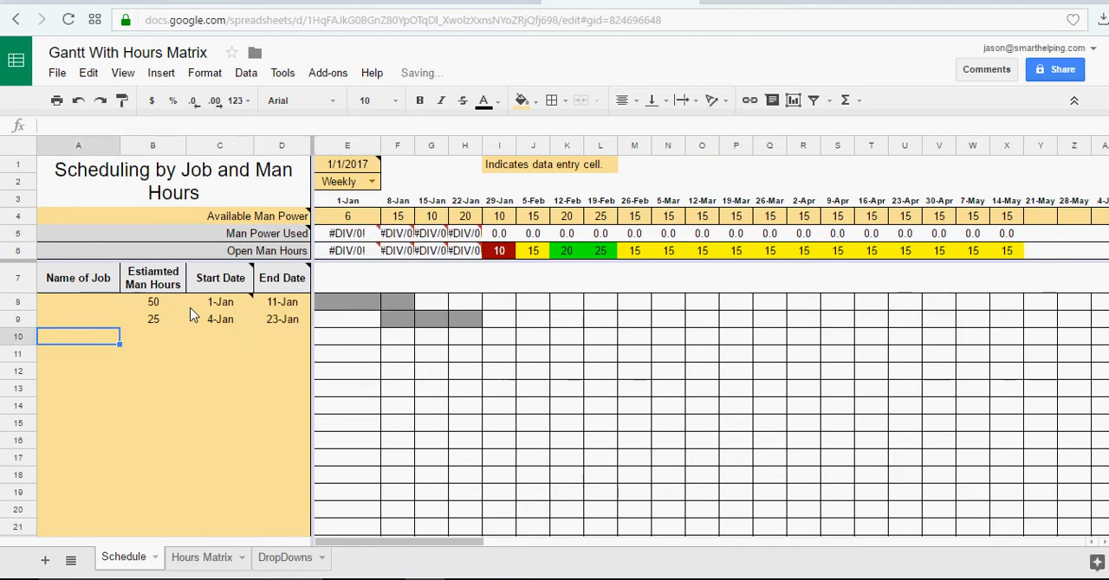
- Clear both jobs' estimated hours in B8:B9 and their dates in C8:D9
click(153, 318)
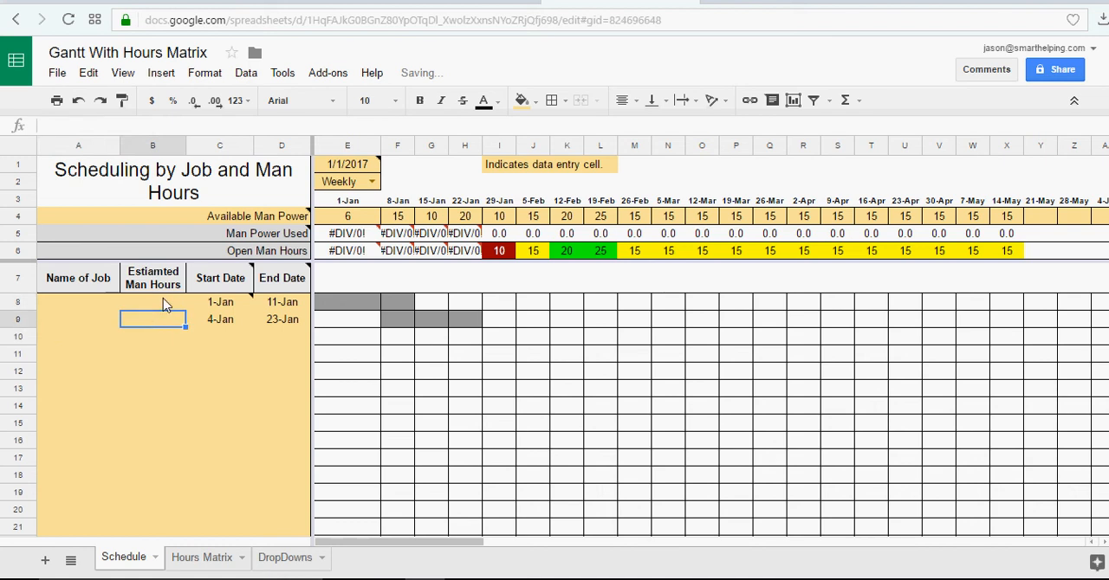
click(219, 302)
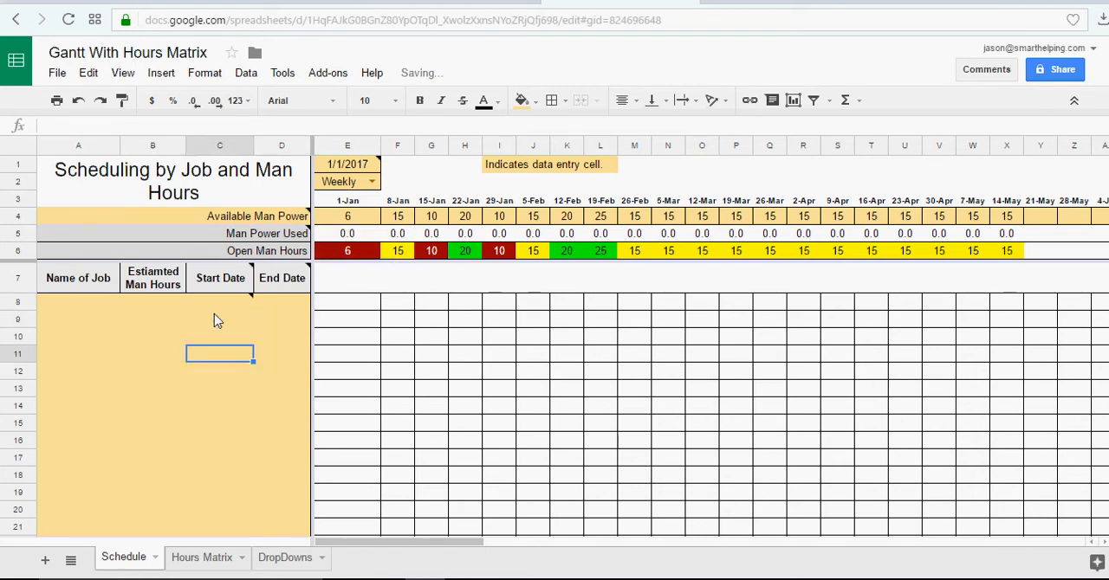
mouse_move(275, 241)
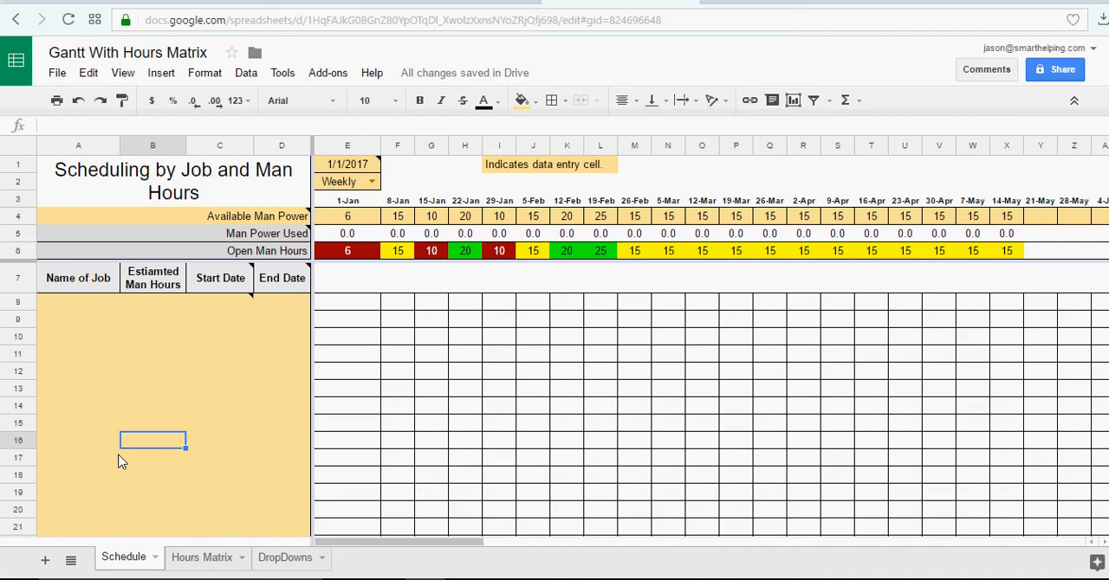
mouse_move(301, 143)
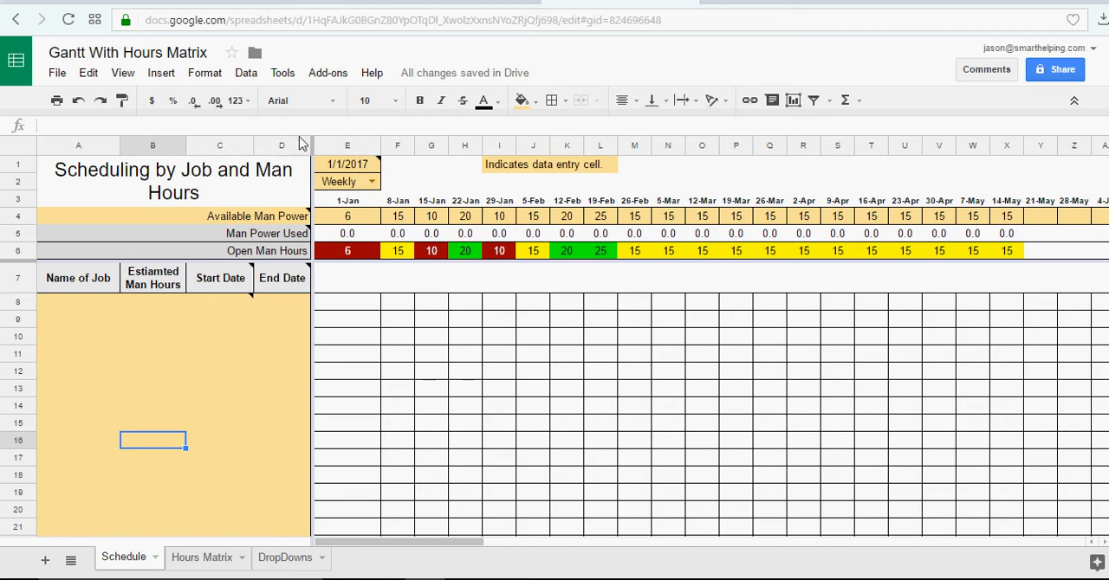
- Keep the timeline on Weekly and check the 1/1/2017 start date in E1
click(370, 181)
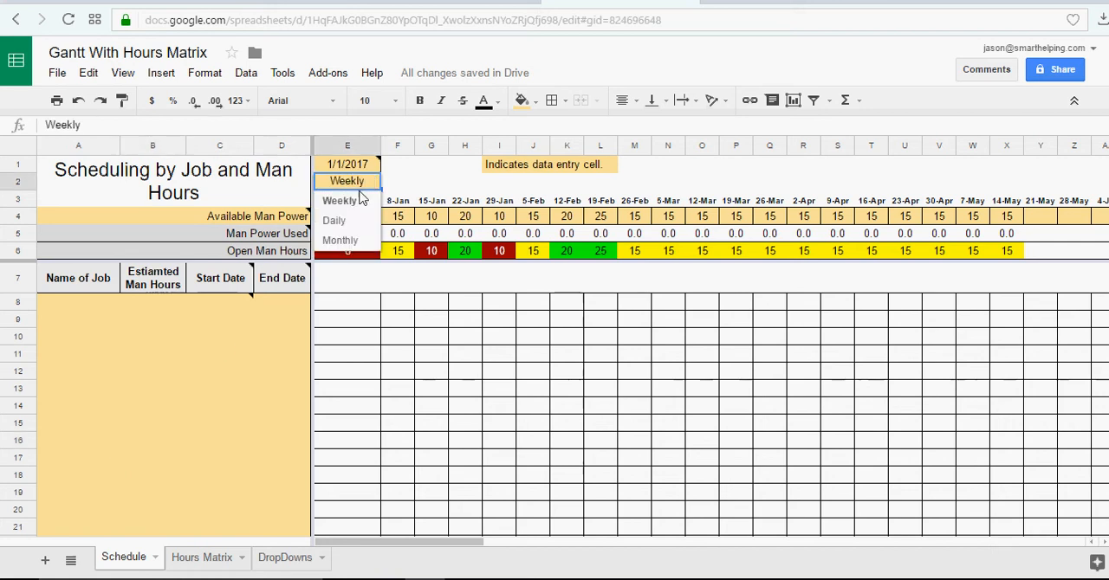
click(345, 180)
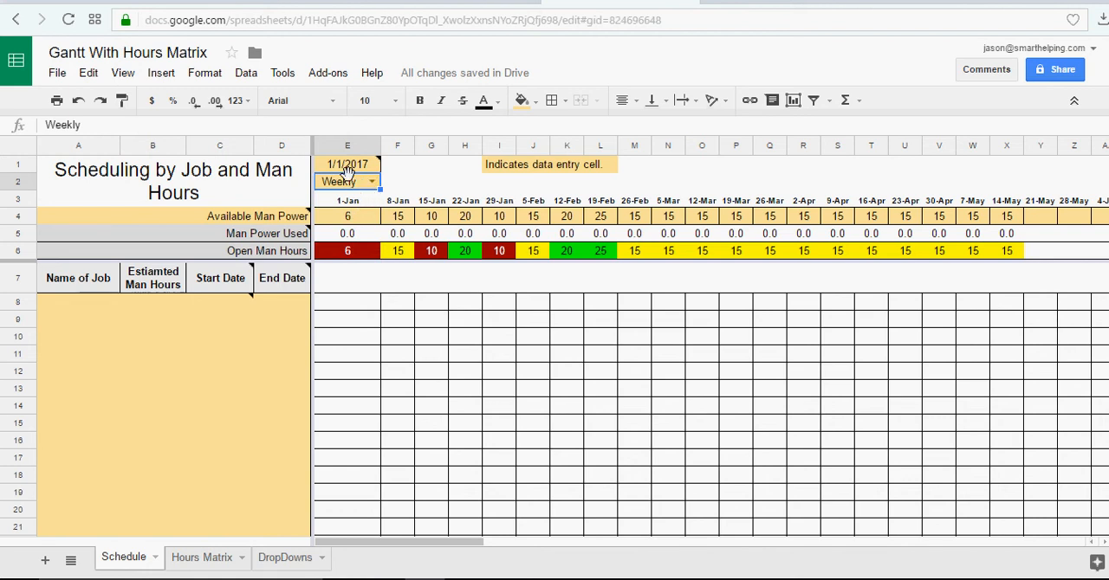
mouse_move(347, 182)
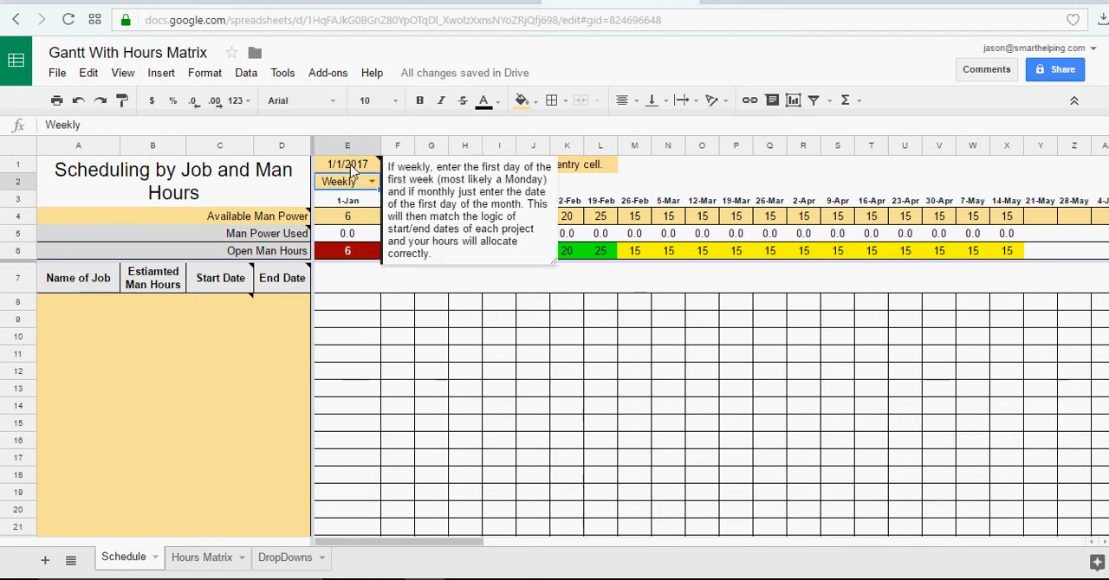
click(348, 163)
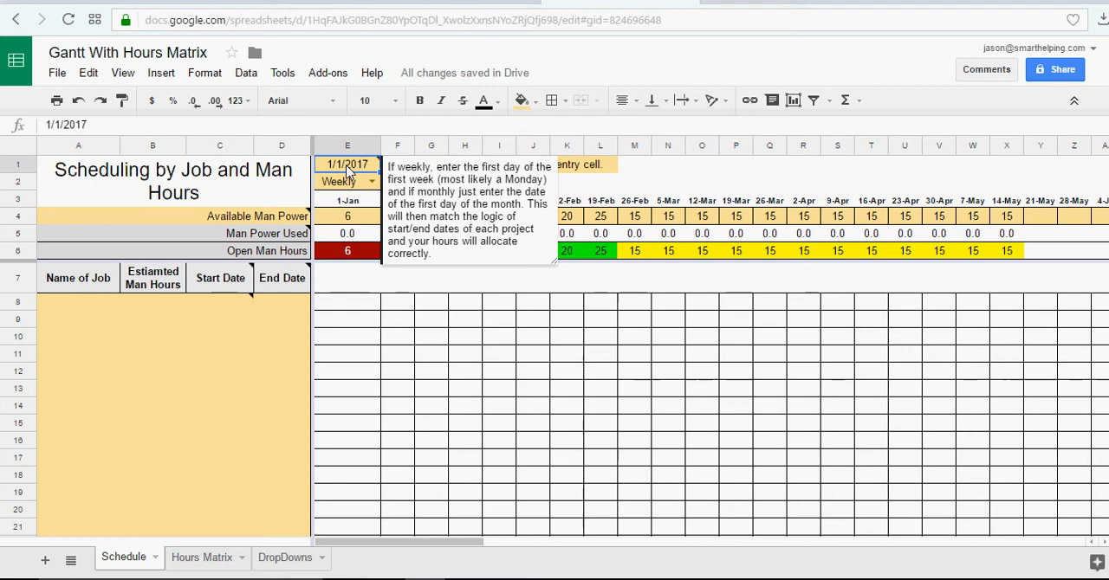
mouse_move(208, 350)
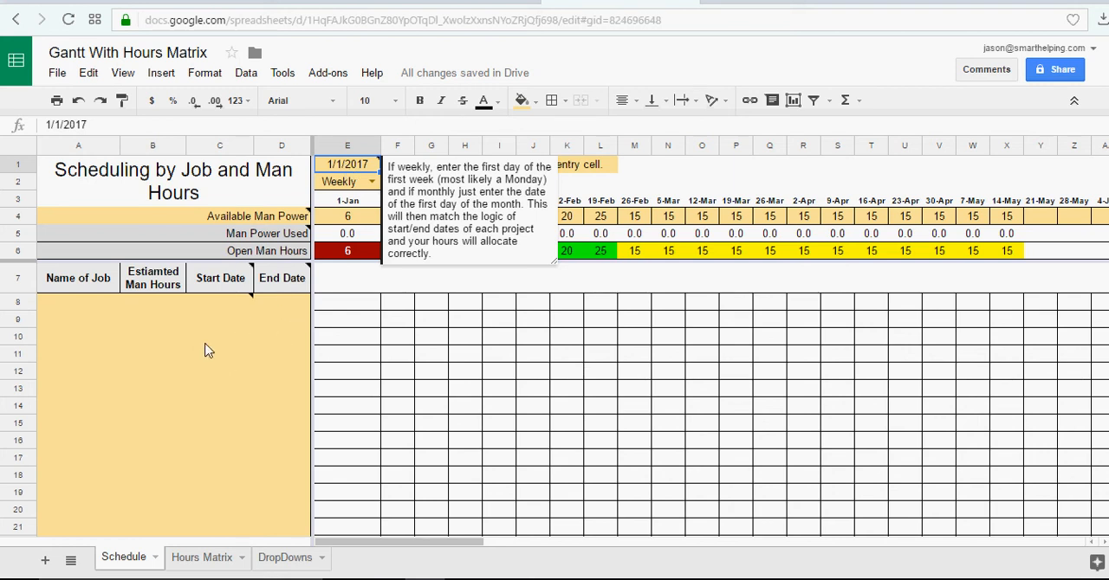
mouse_move(350, 172)
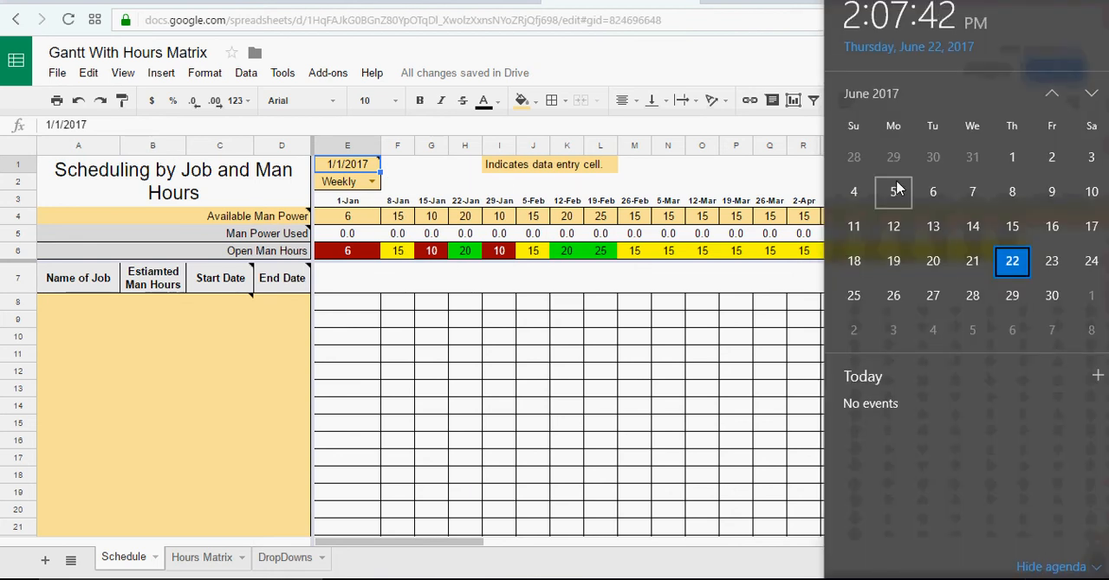
- Page the Windows calendar back to April 2017, then close it
click(1052, 93)
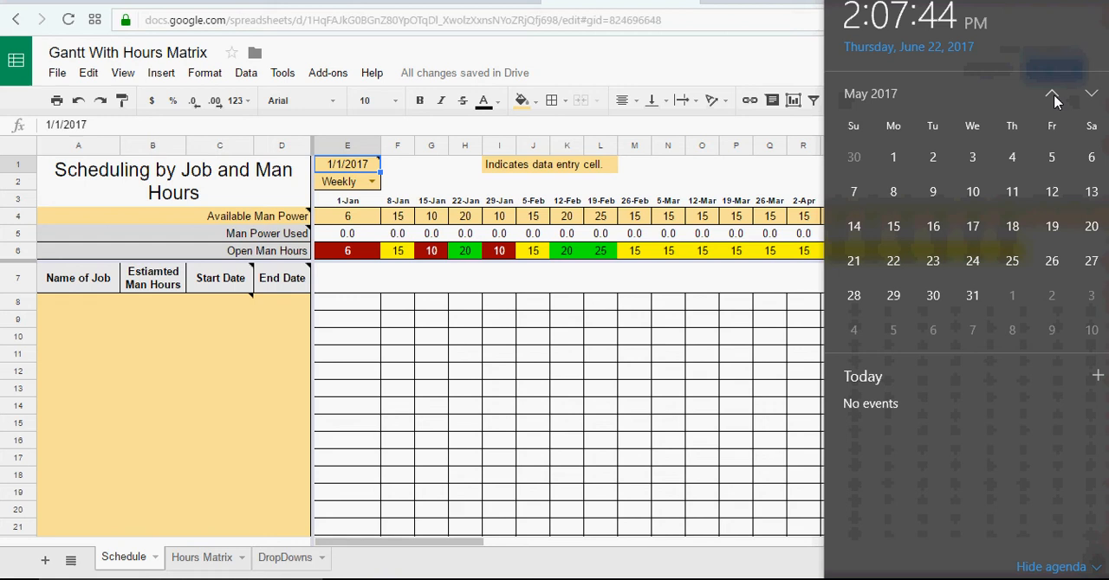
click(1051, 93)
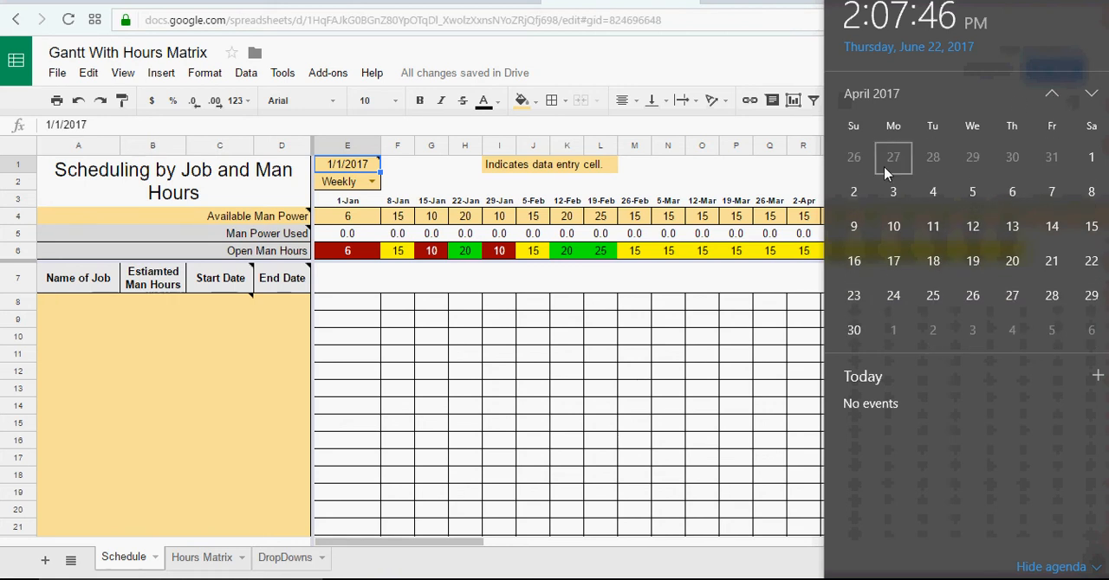
mouse_move(932, 191)
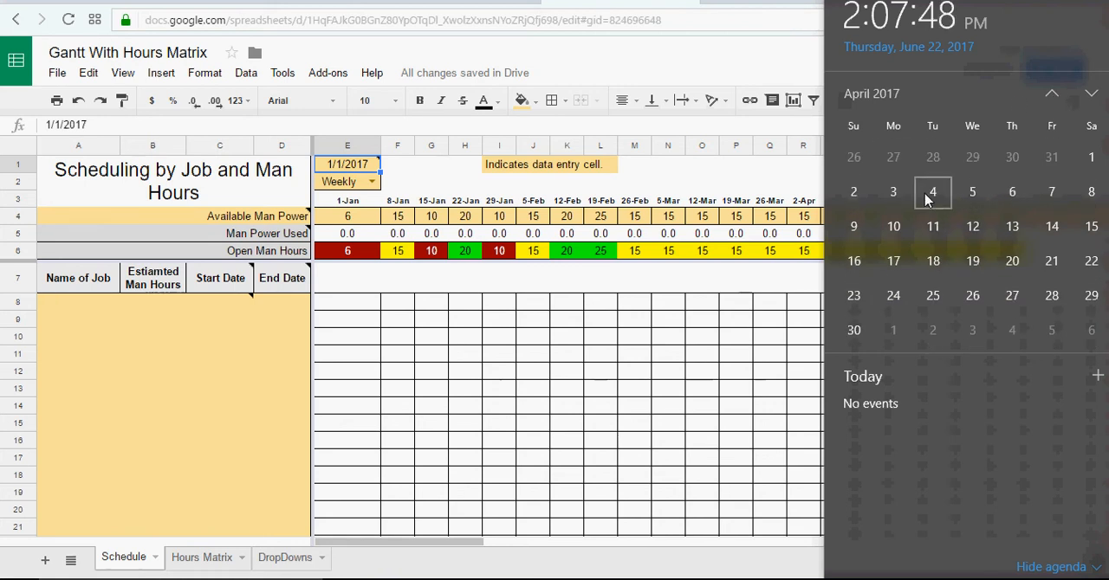
click(1090, 93)
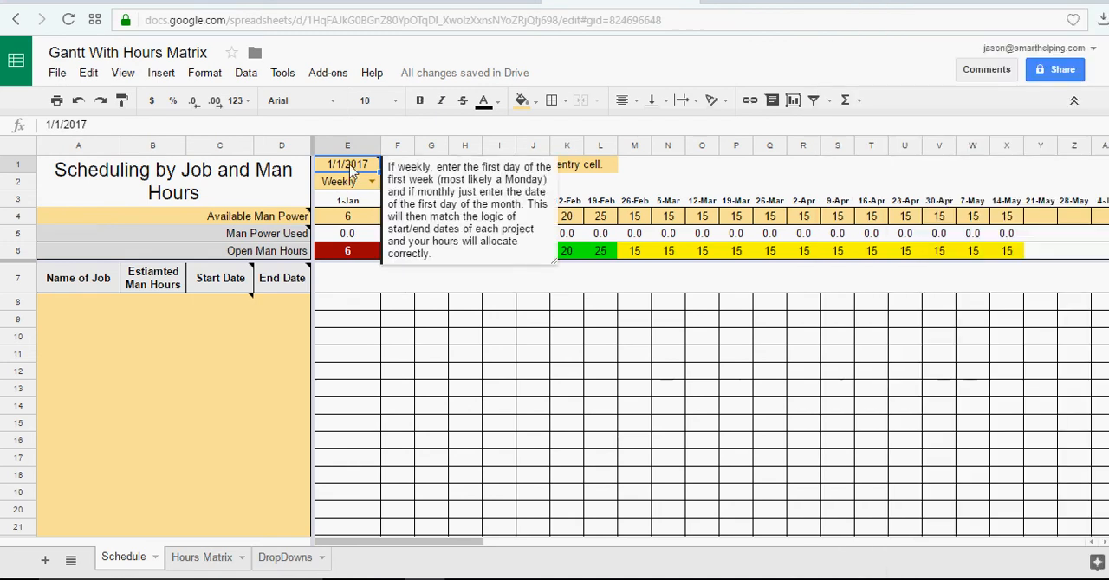
- Change the schedule start date in E1 to 6/26/2017
text(1/26)
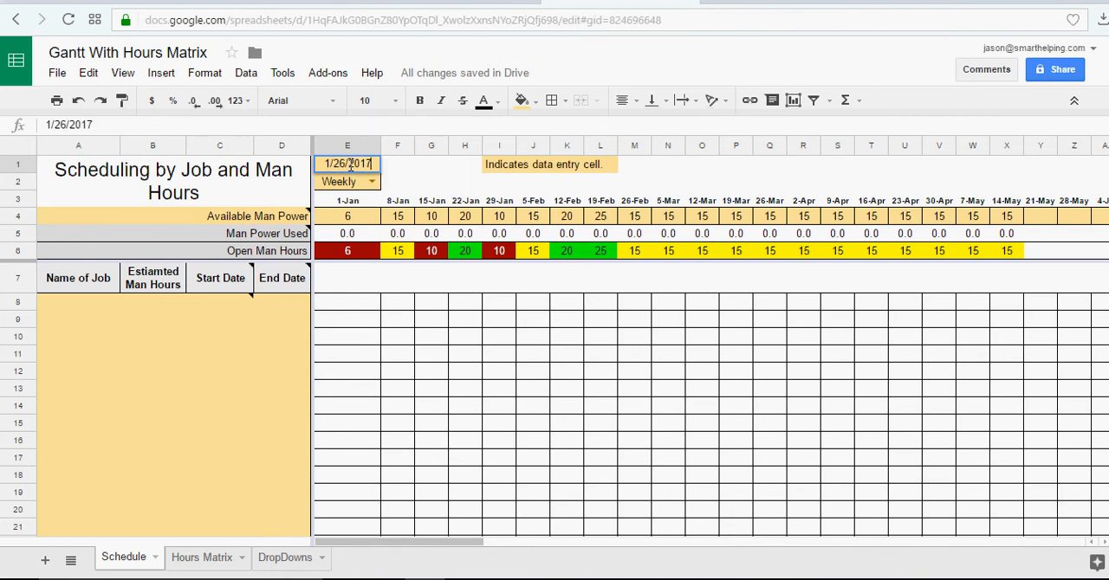
click(348, 164)
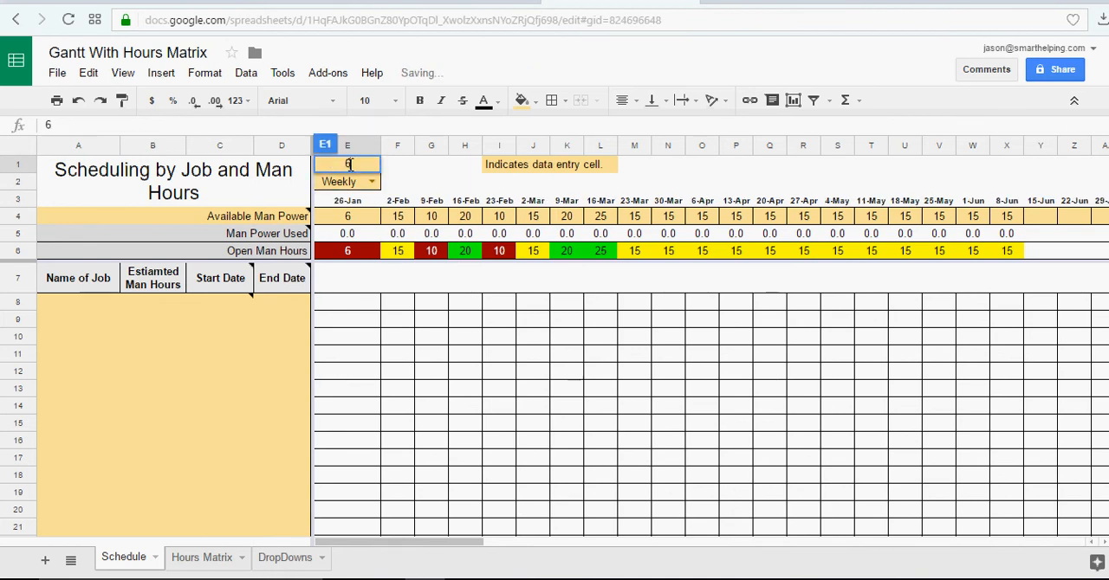
text(/26/2017)
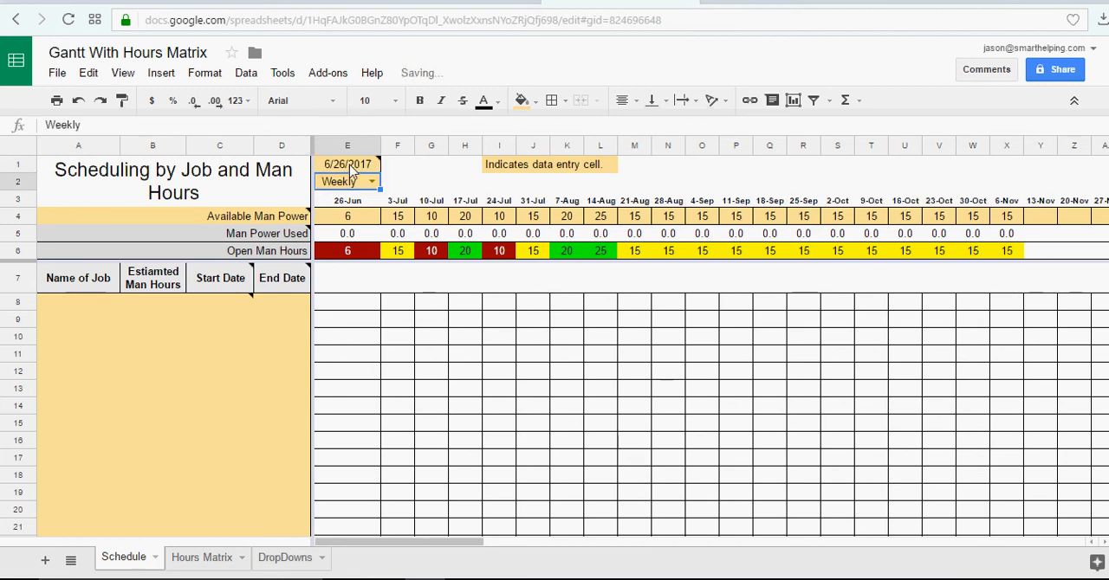
click(348, 164)
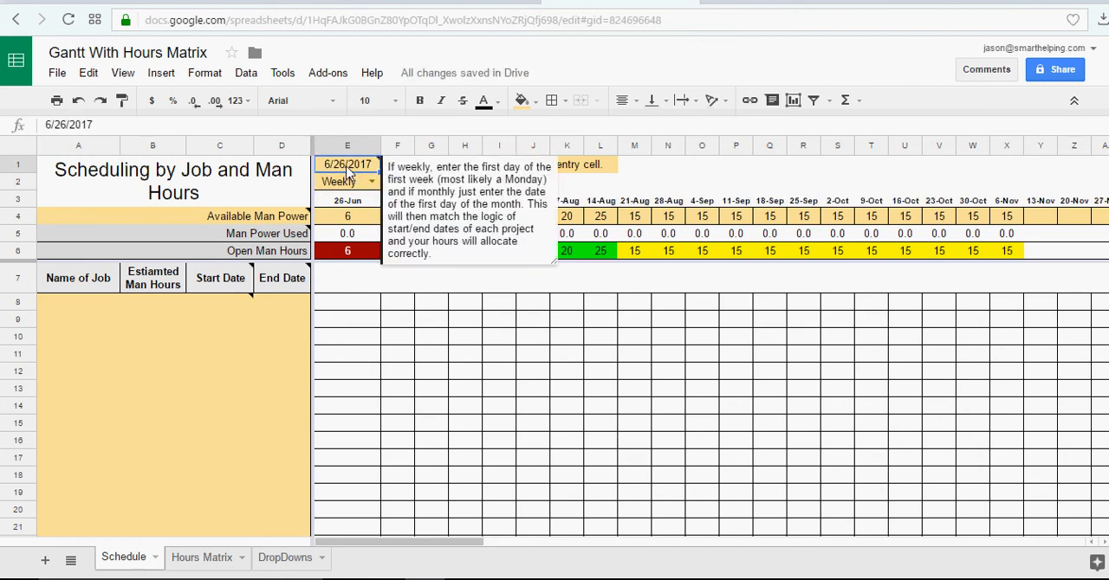
click(667, 165)
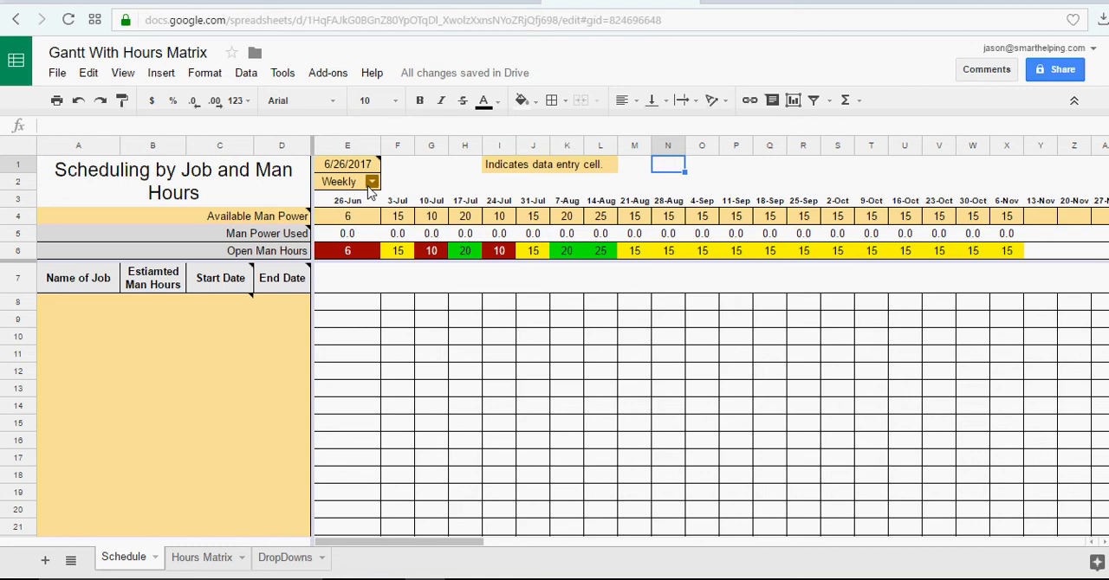
mouse_move(405, 220)
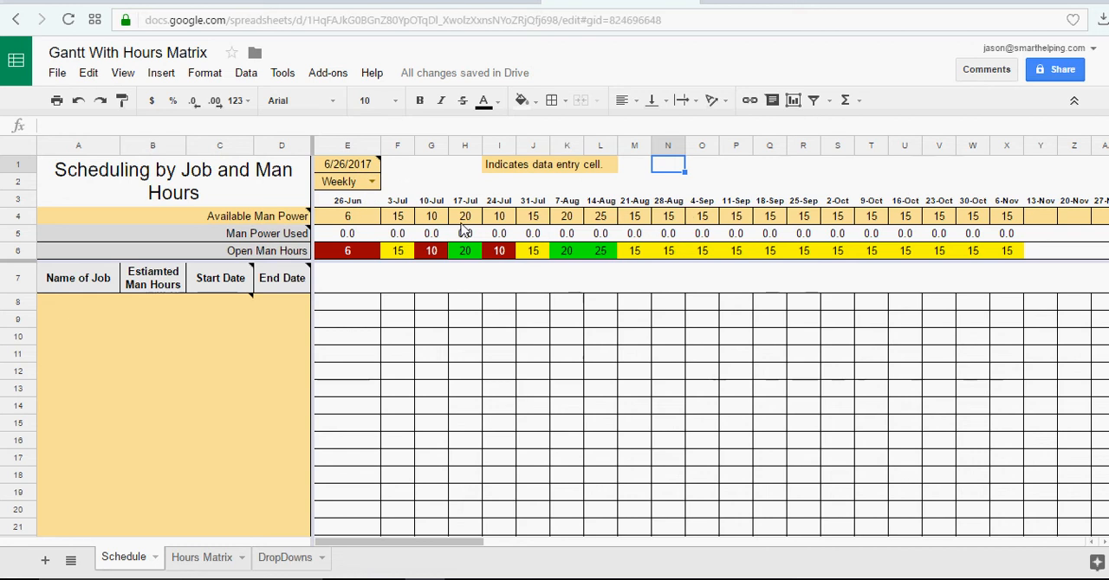
mouse_move(364, 222)
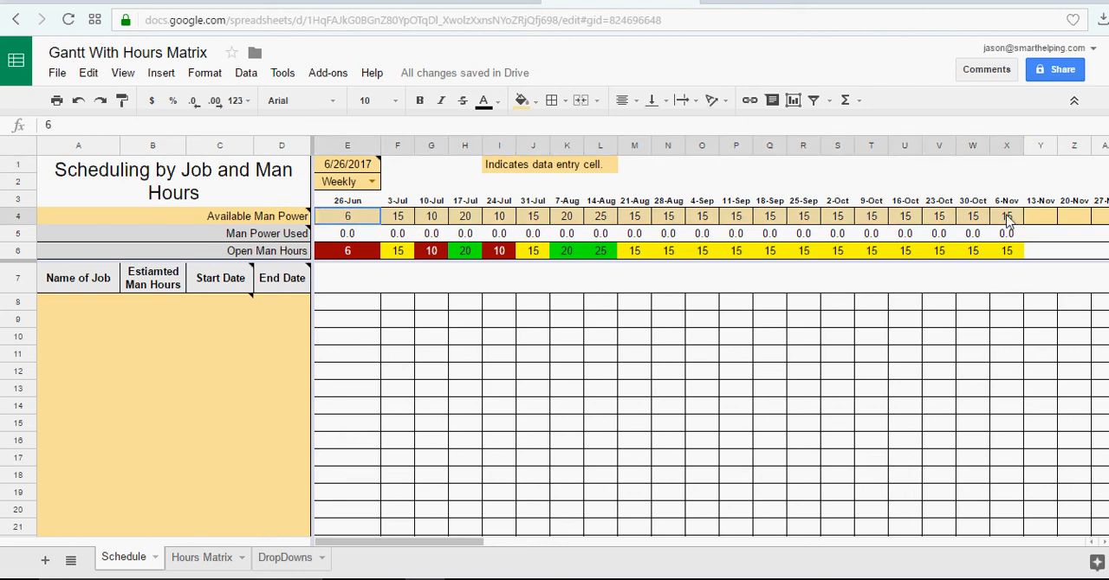
- Delete the Available Man Power values in E4:X4 via Edit > Delete values and inspect E5
click(87, 72)
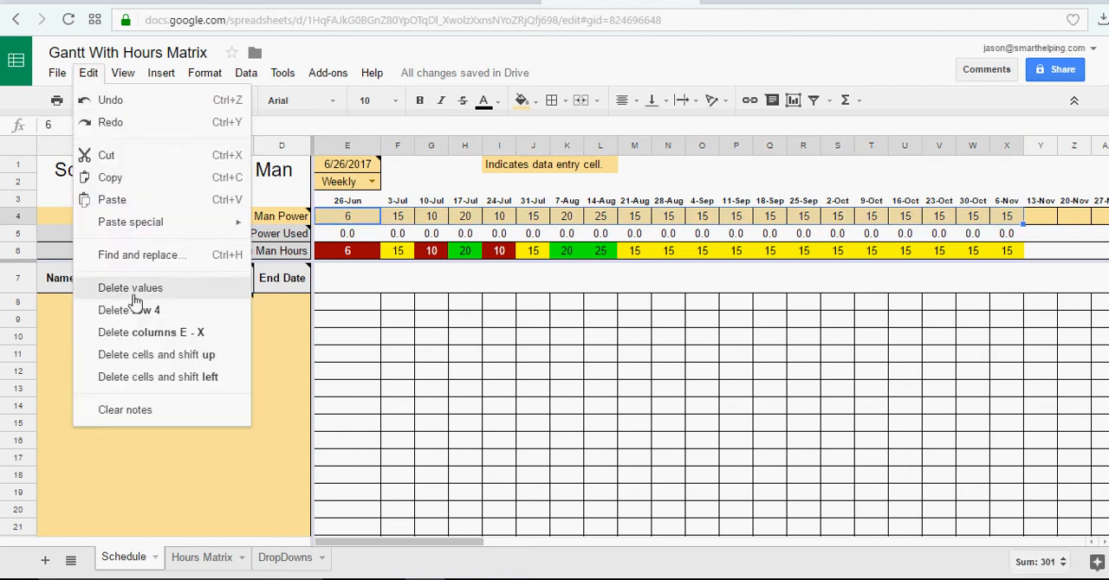
click(130, 288)
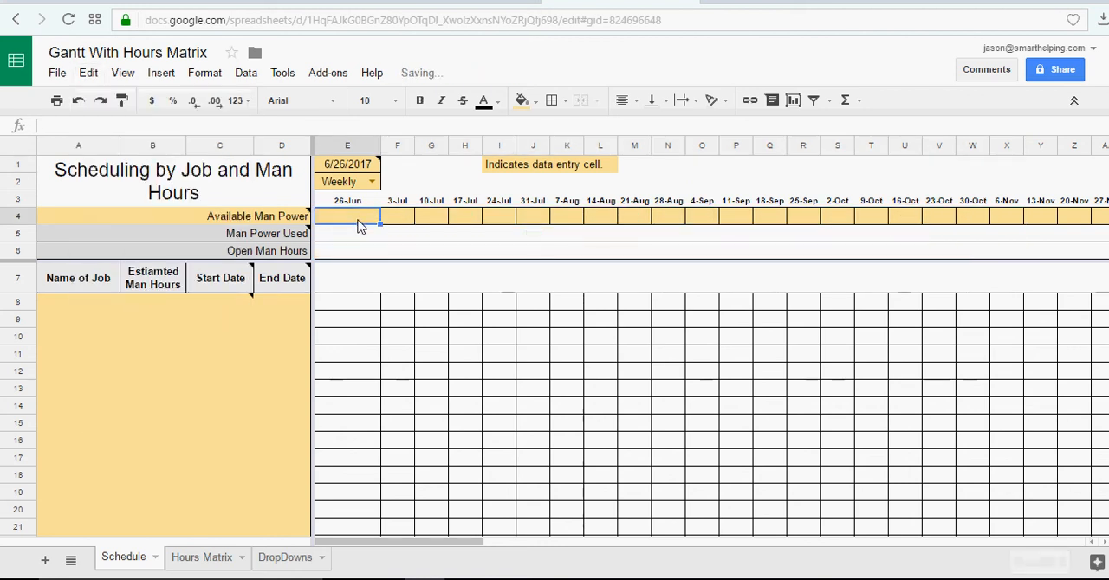
click(347, 233)
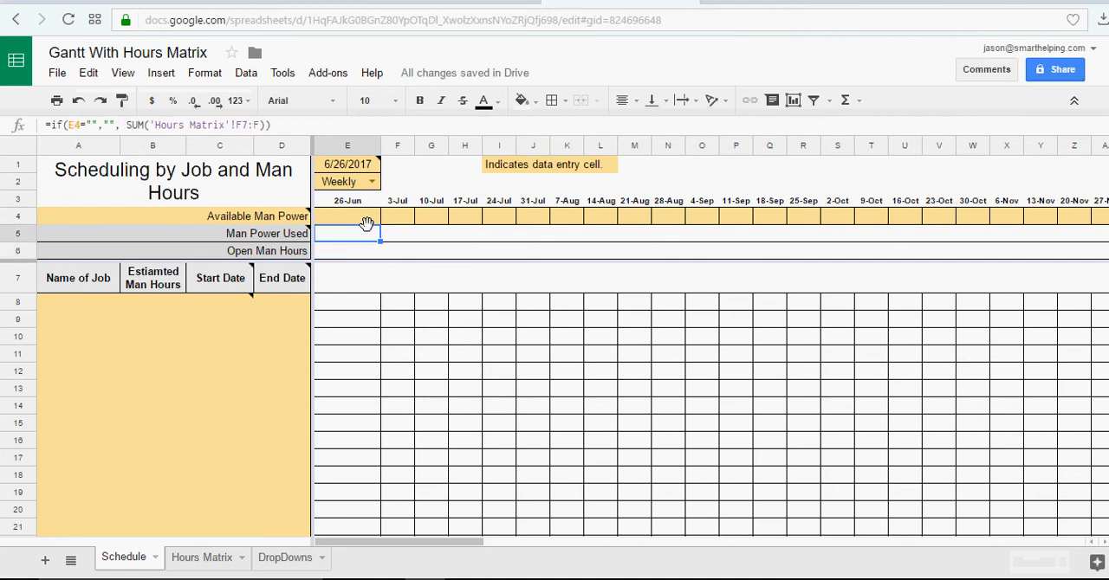
click(397, 216)
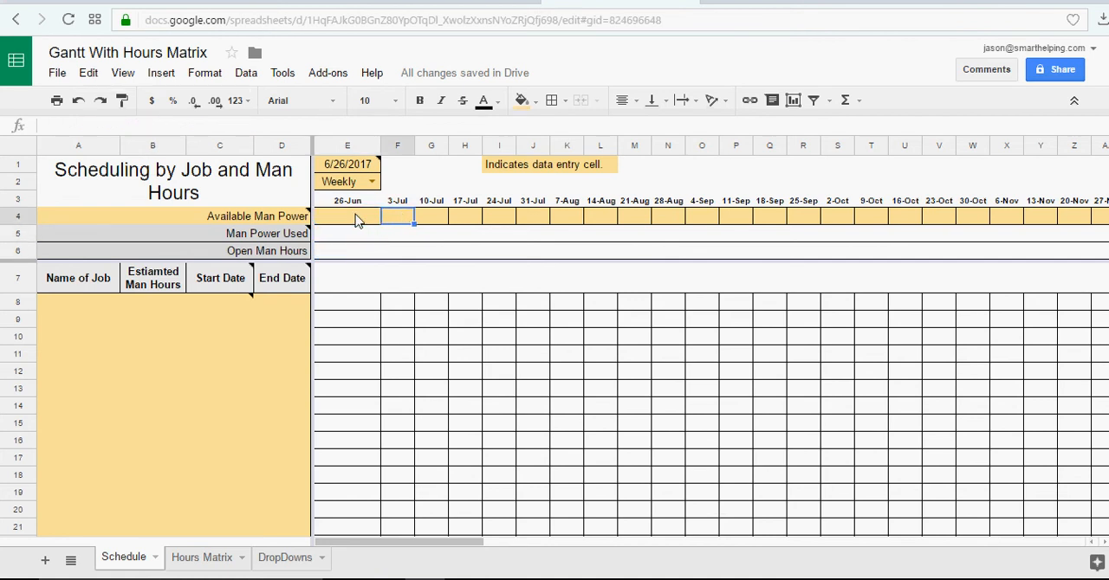
mouse_move(353, 214)
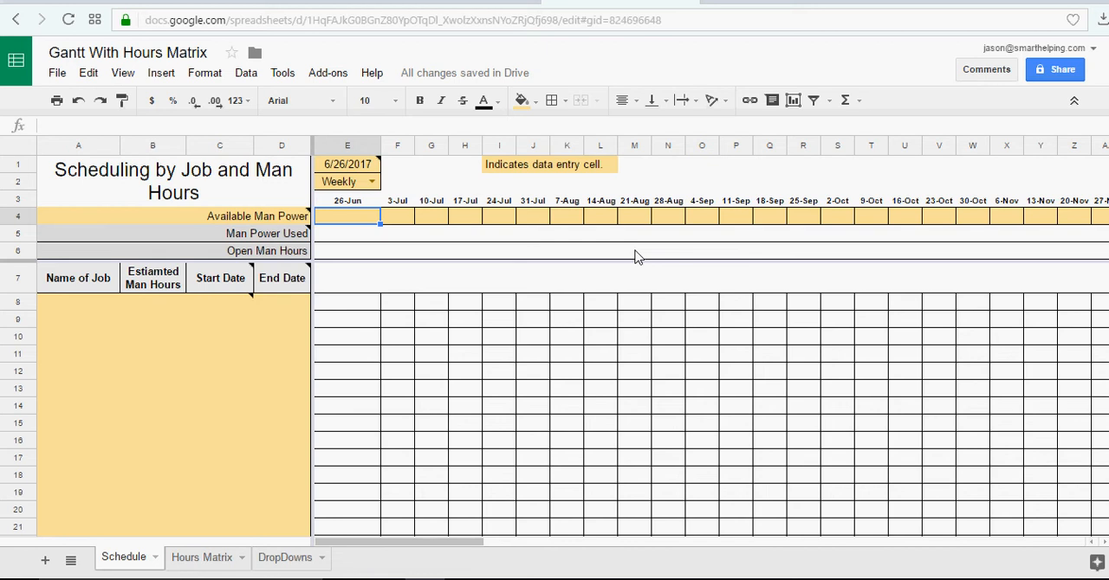
- Enter 80 available hours in E4, name Job 1 in A8, and select its hours cell
text(80)
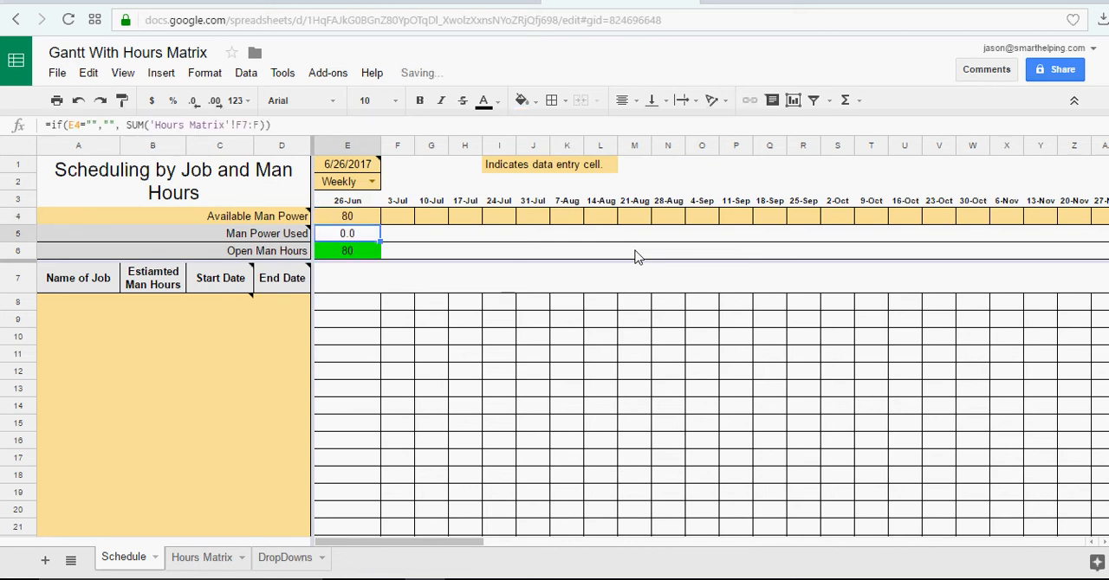
click(78, 301)
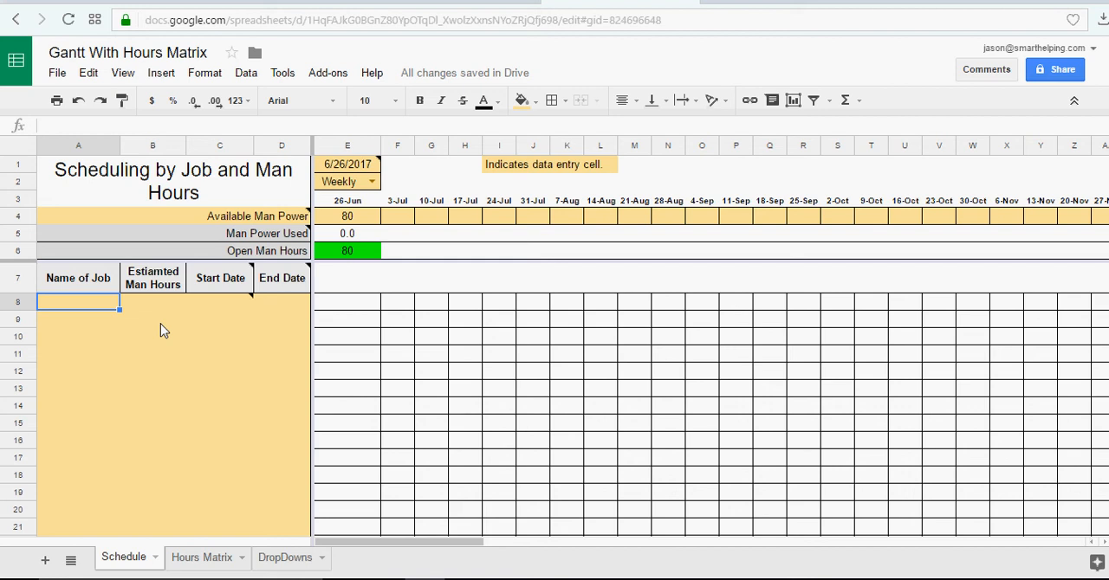
text(Job)
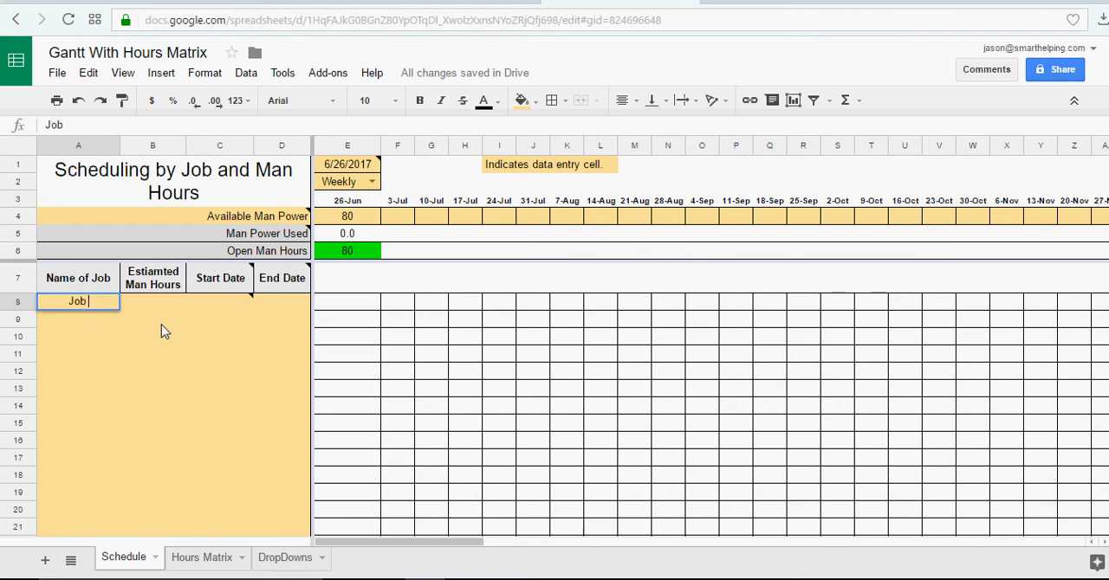
text(1)
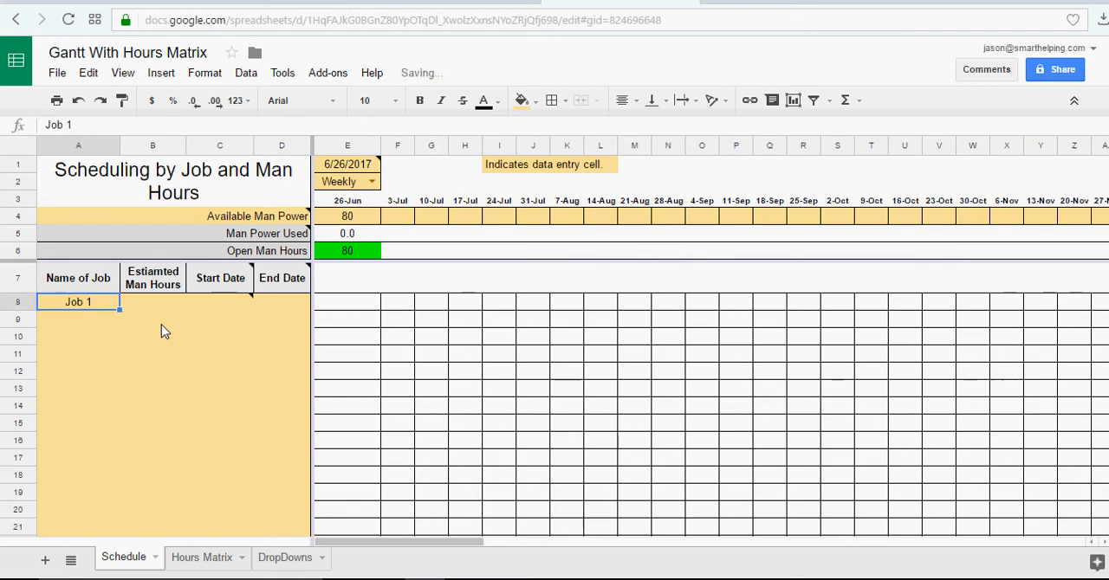
click(153, 301)
text(120)
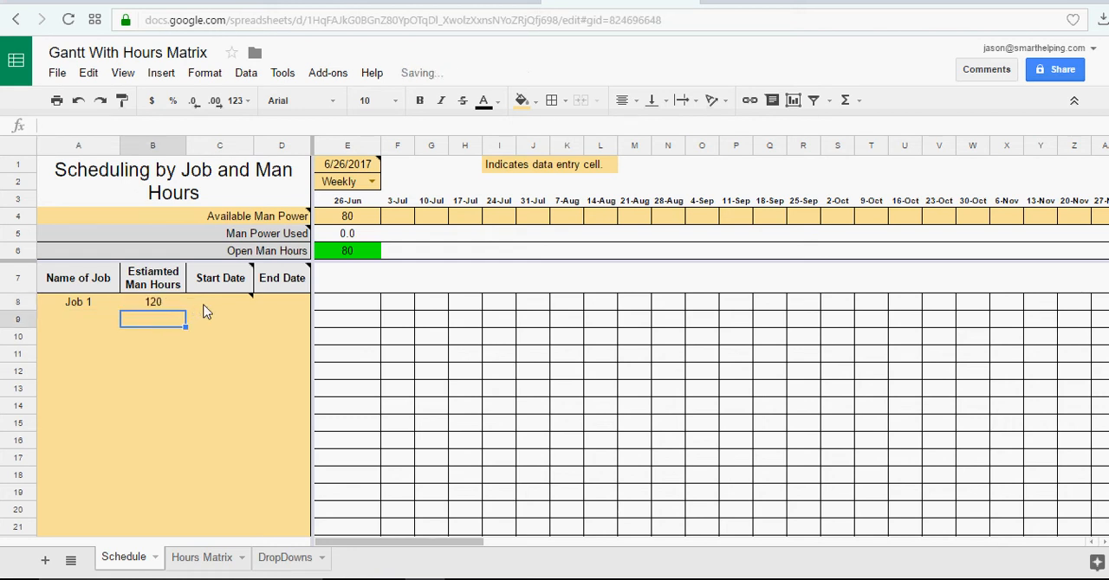
mouse_move(219, 311)
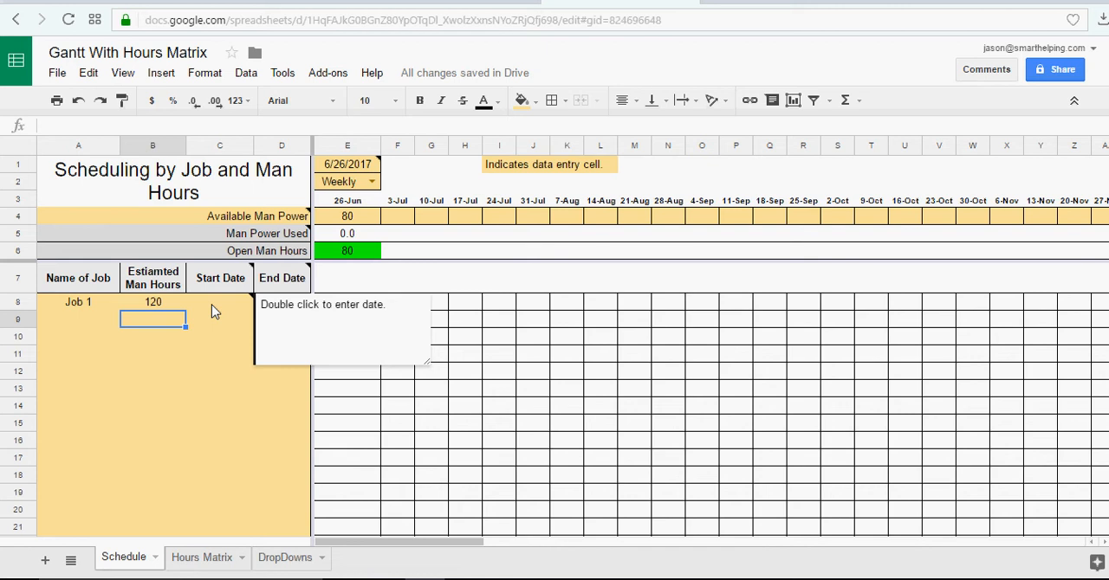
- Set Job 1's start date in C8 to June 26, 2017 from the date picker
click(219, 301)
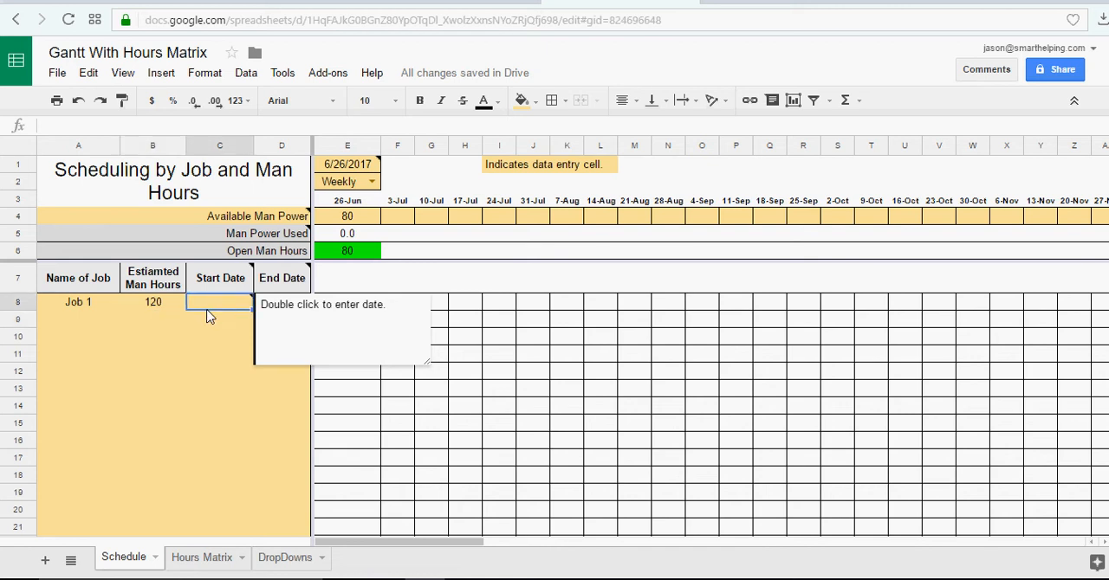
mouse_move(217, 327)
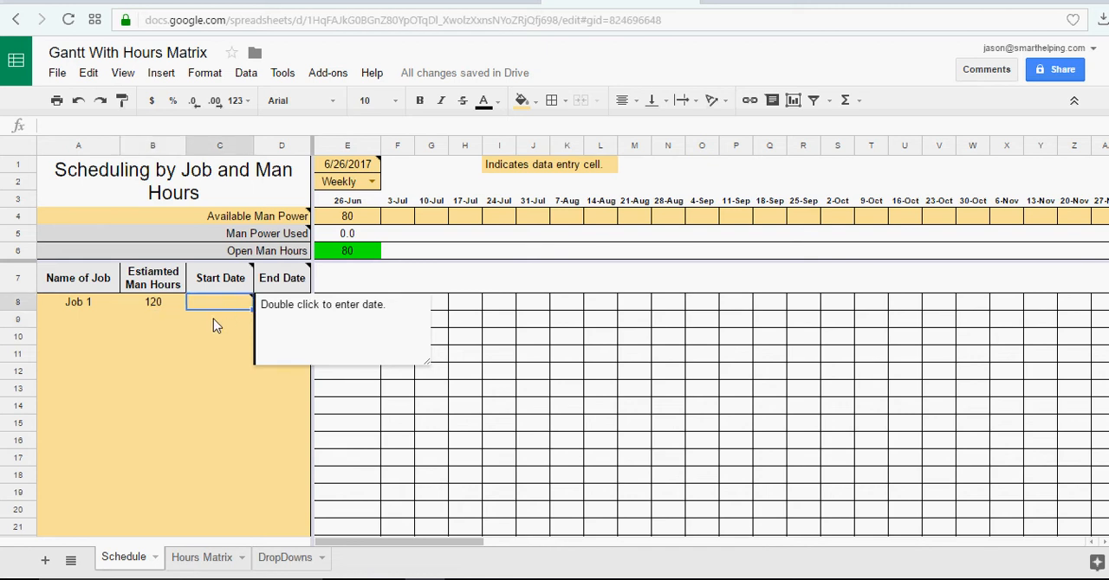
click(219, 319)
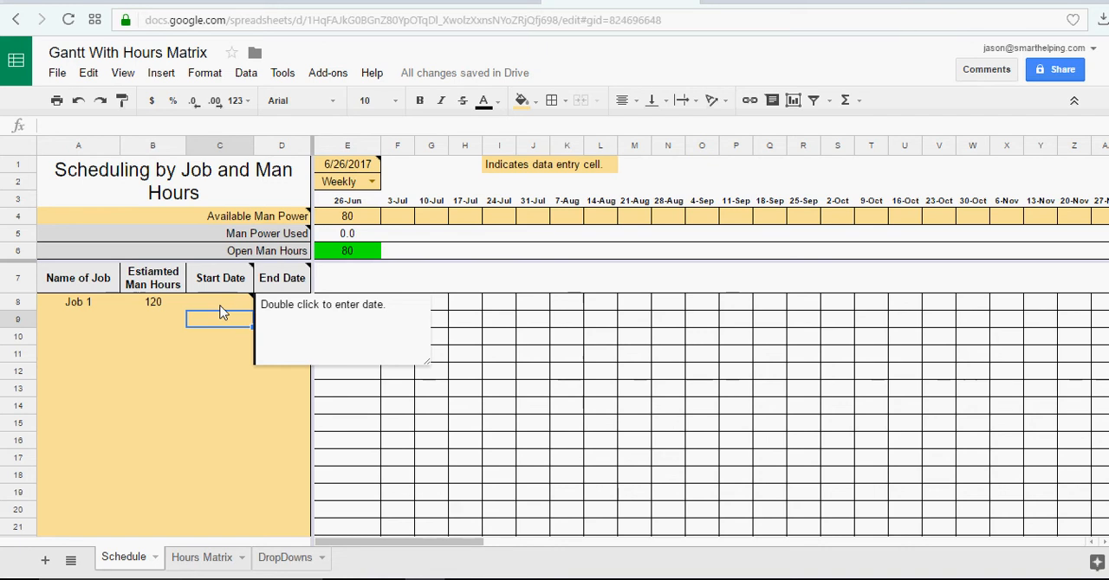
double_click(219, 301)
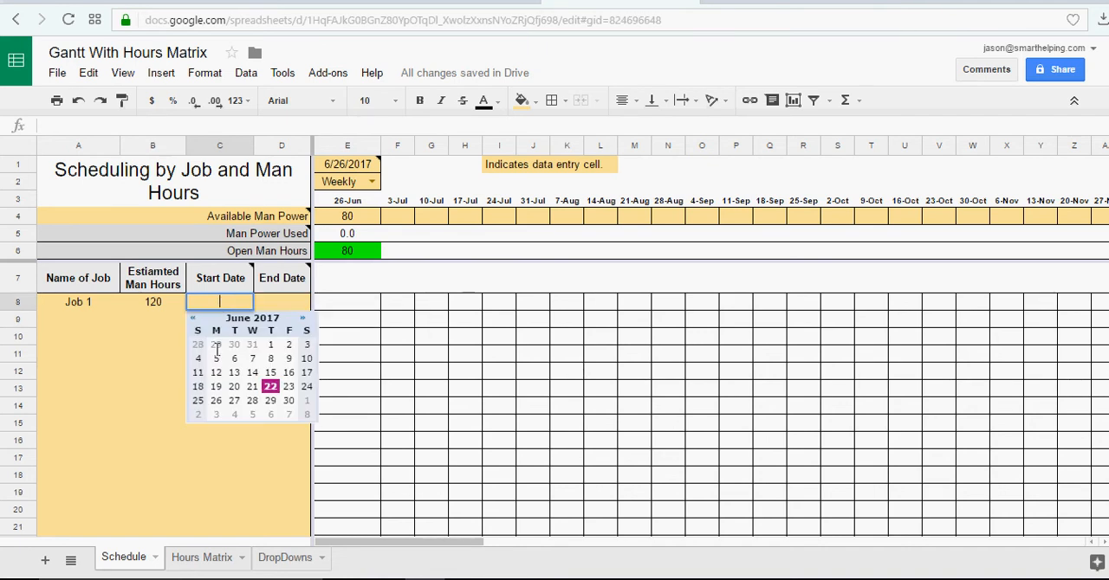
mouse_move(223, 401)
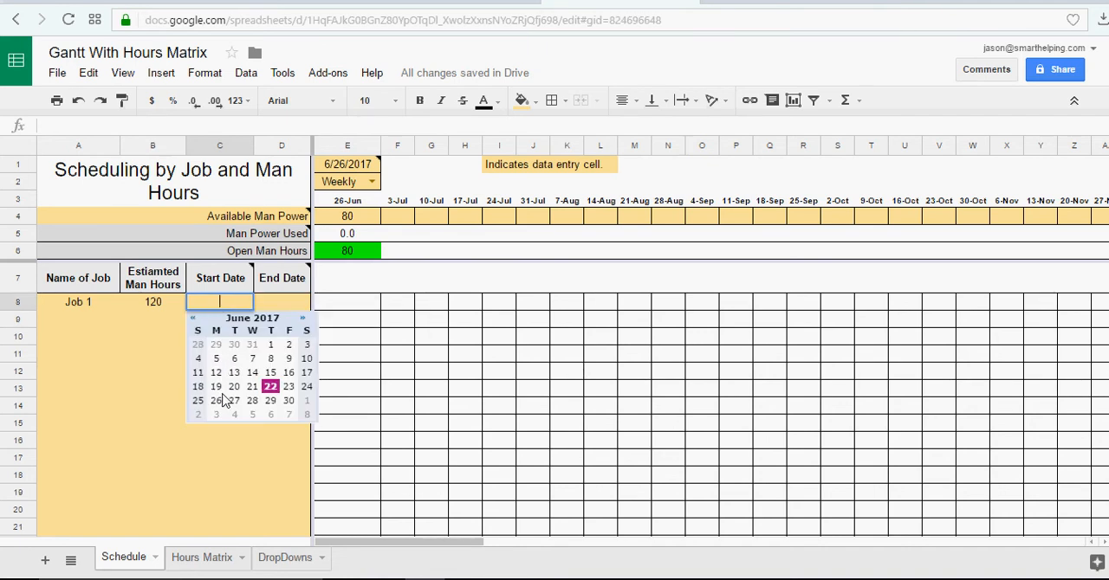
mouse_move(287, 401)
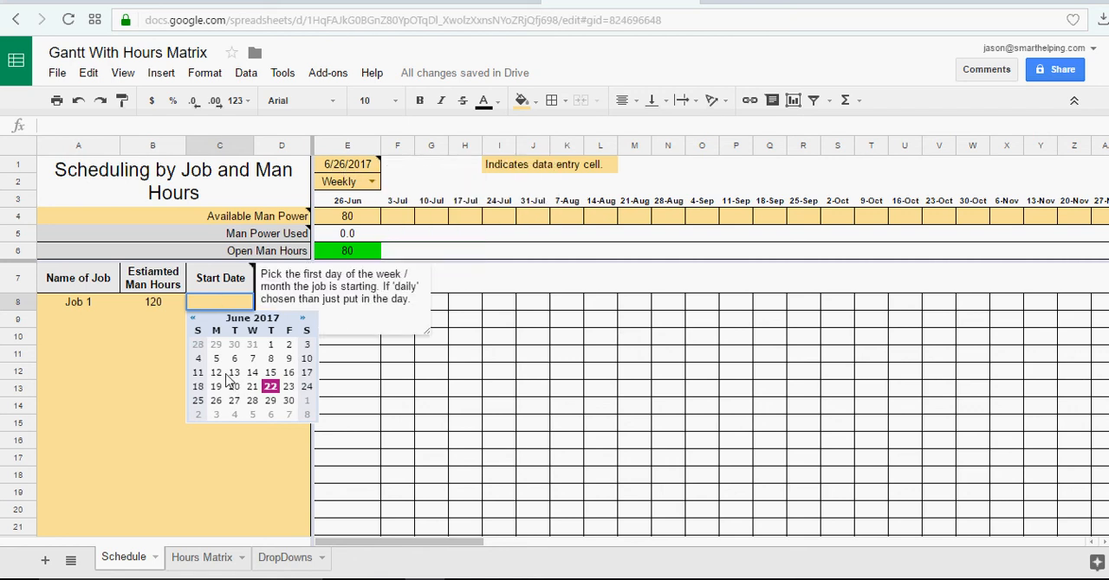
mouse_move(204, 400)
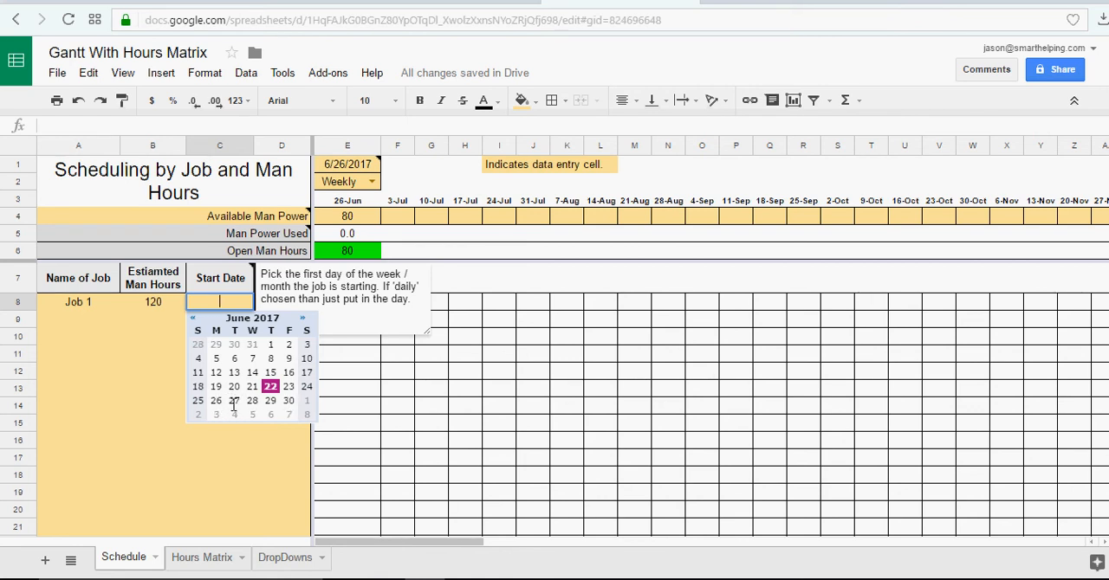
click(216, 401)
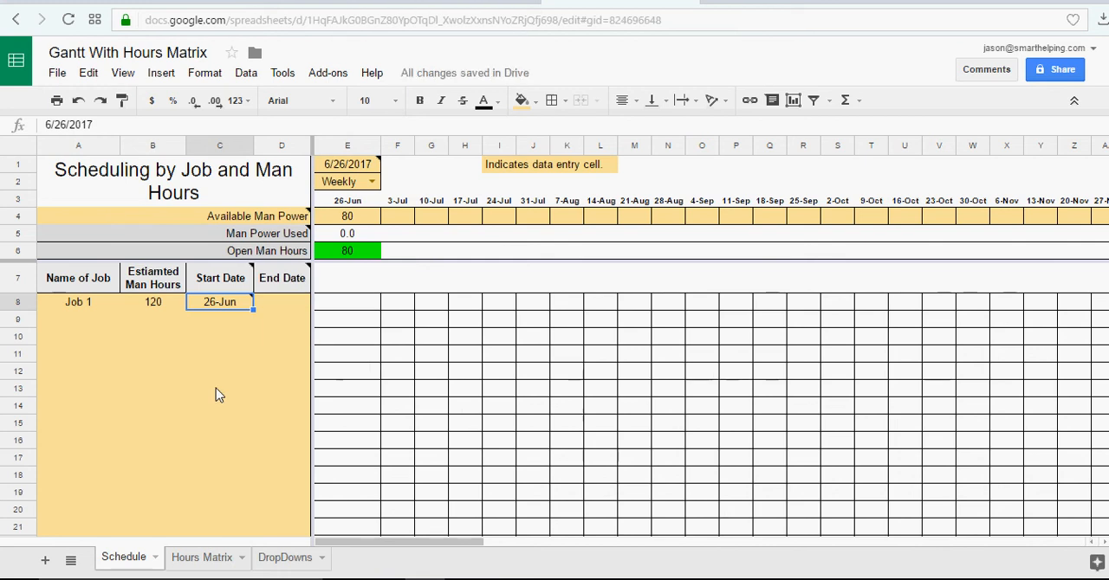
- Set Job 1's end date in D8 to August 28, 2017 from the date picker
click(282, 302)
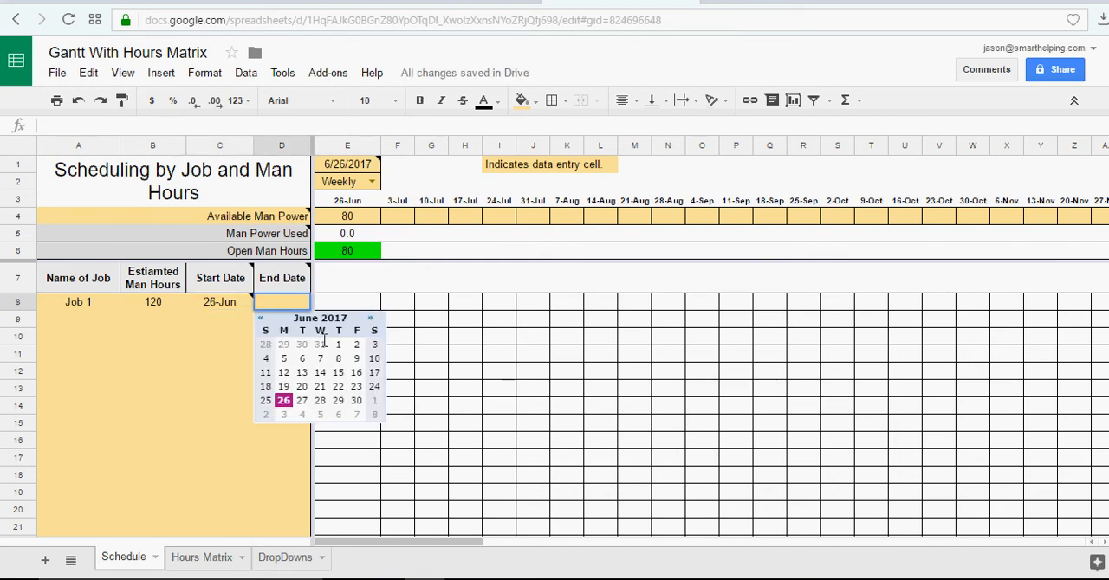
click(371, 318)
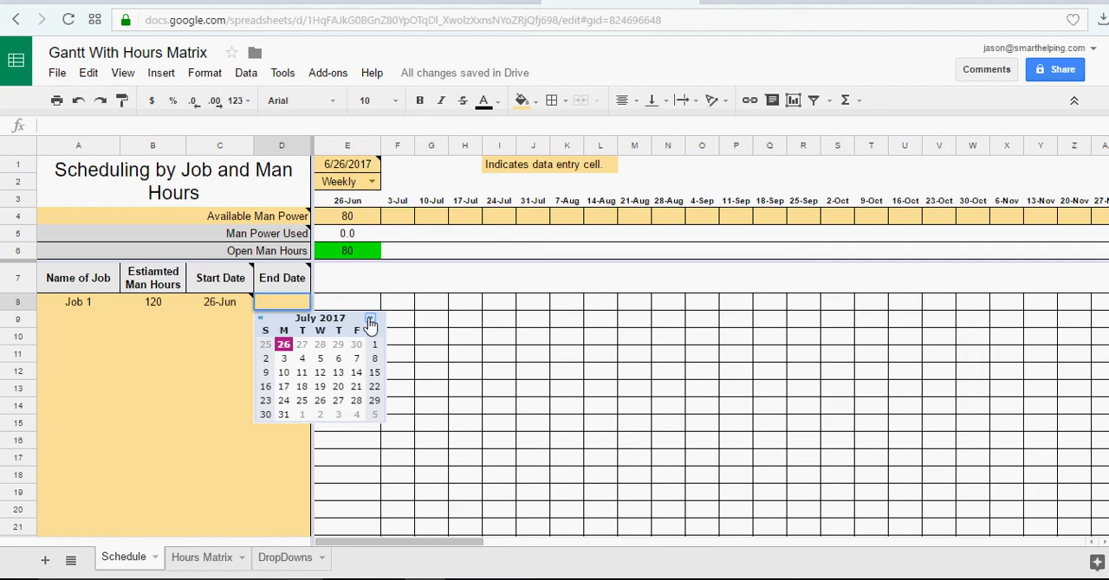
click(371, 318)
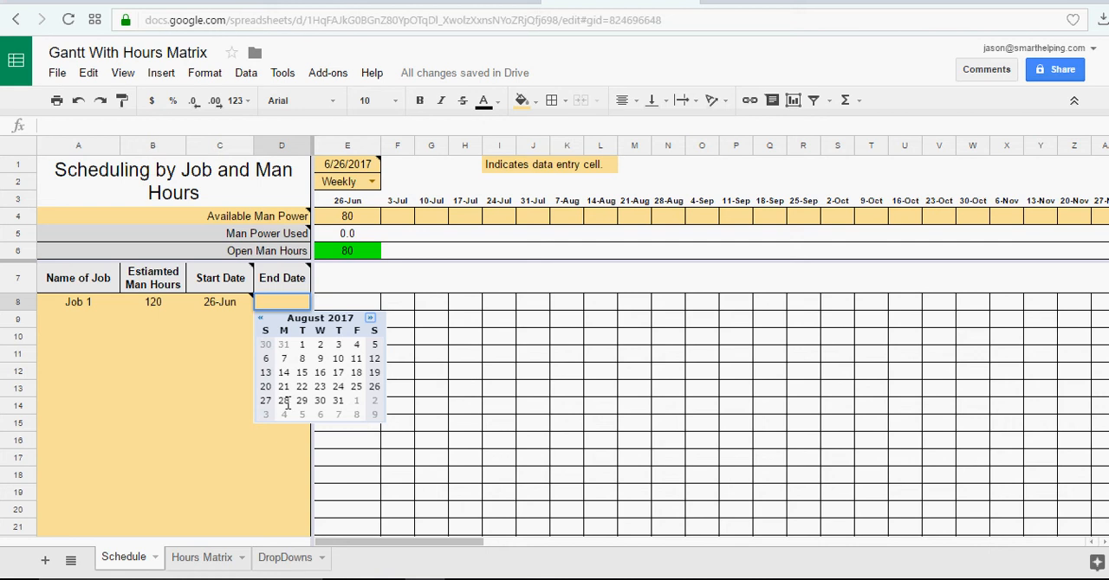
mouse_move(287, 414)
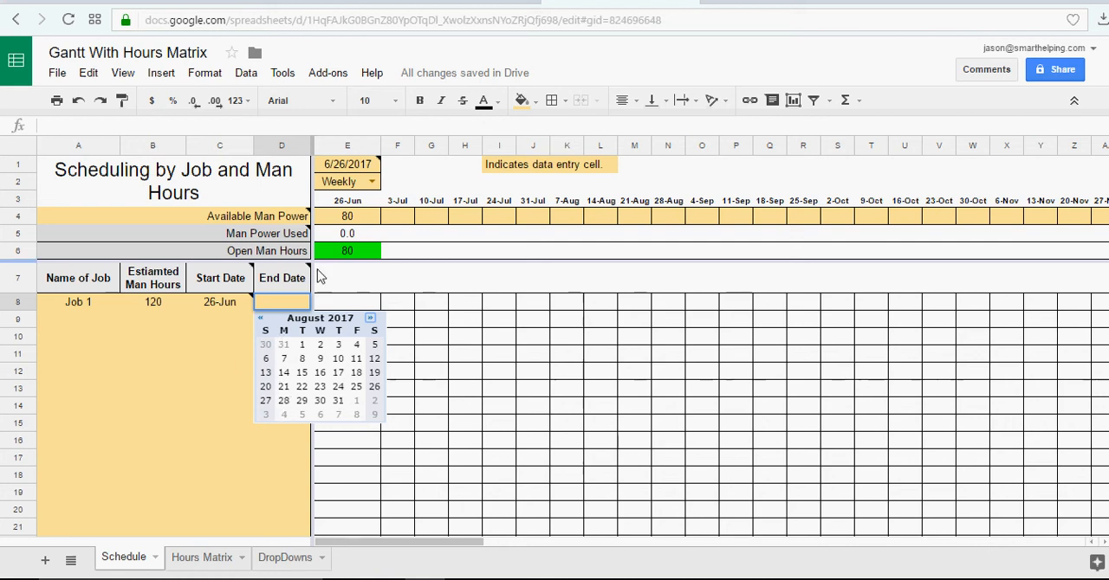
mouse_move(347, 164)
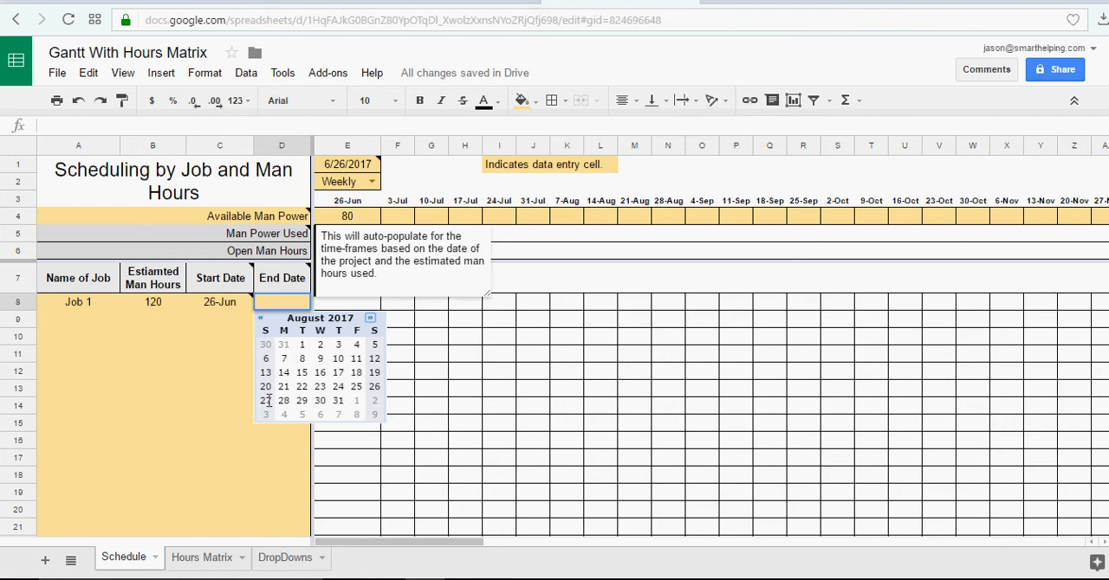
mouse_move(346, 412)
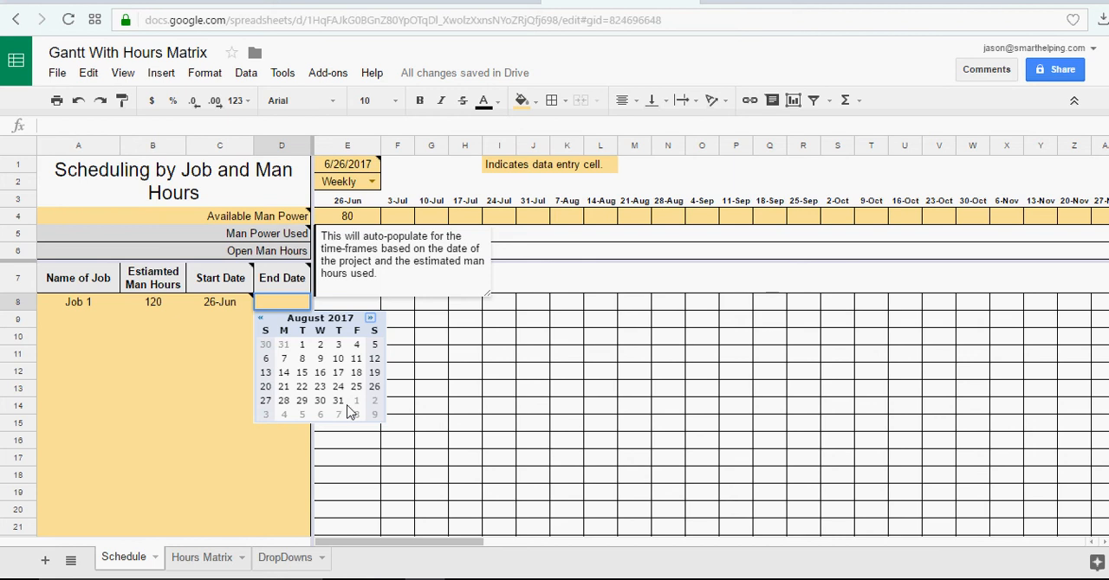
mouse_move(304, 400)
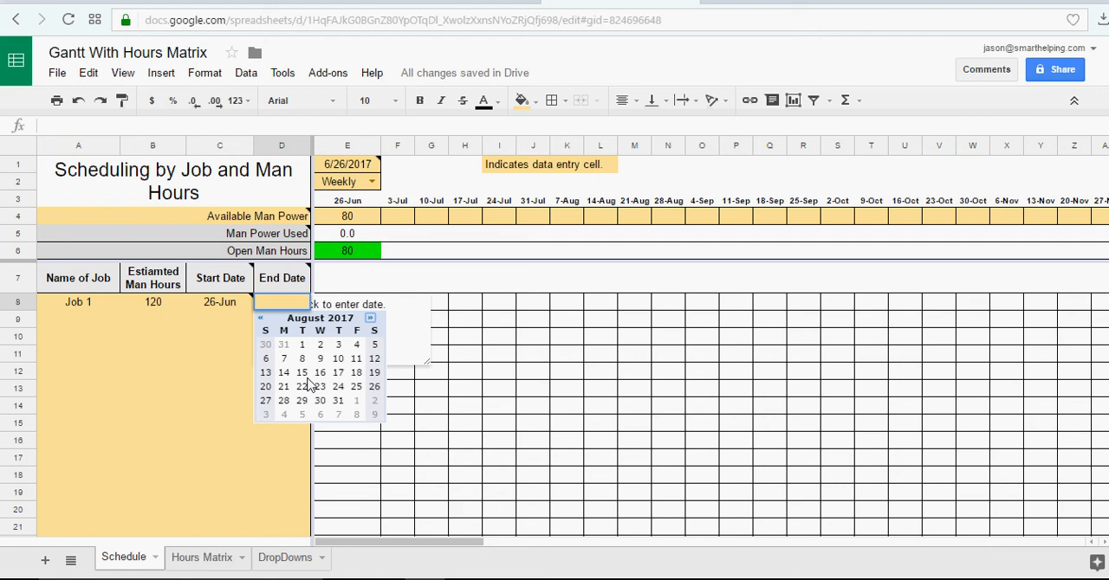
mouse_move(284, 401)
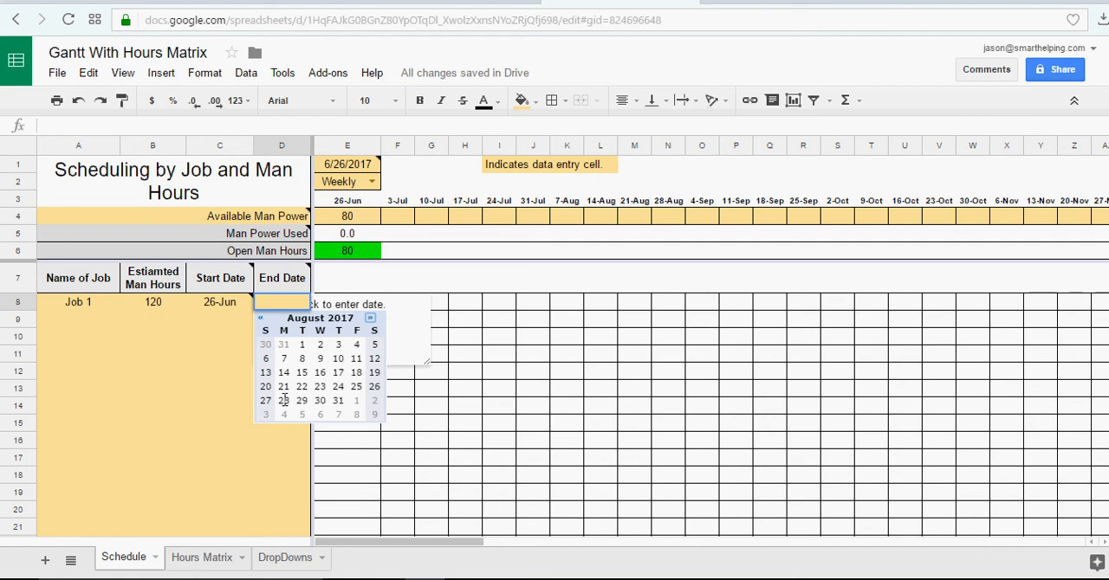
click(284, 400)
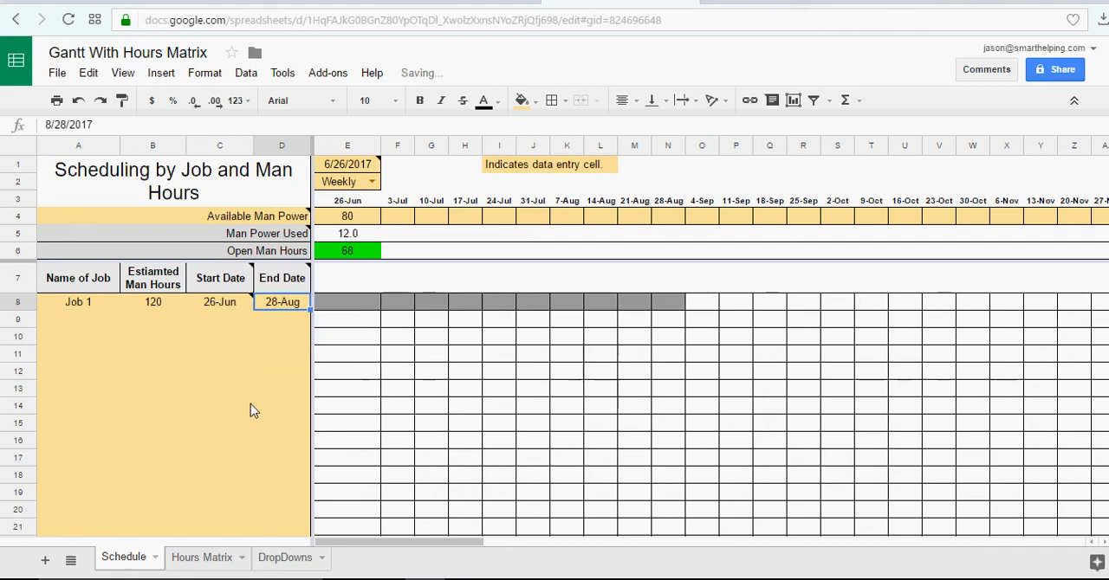
mouse_move(286, 306)
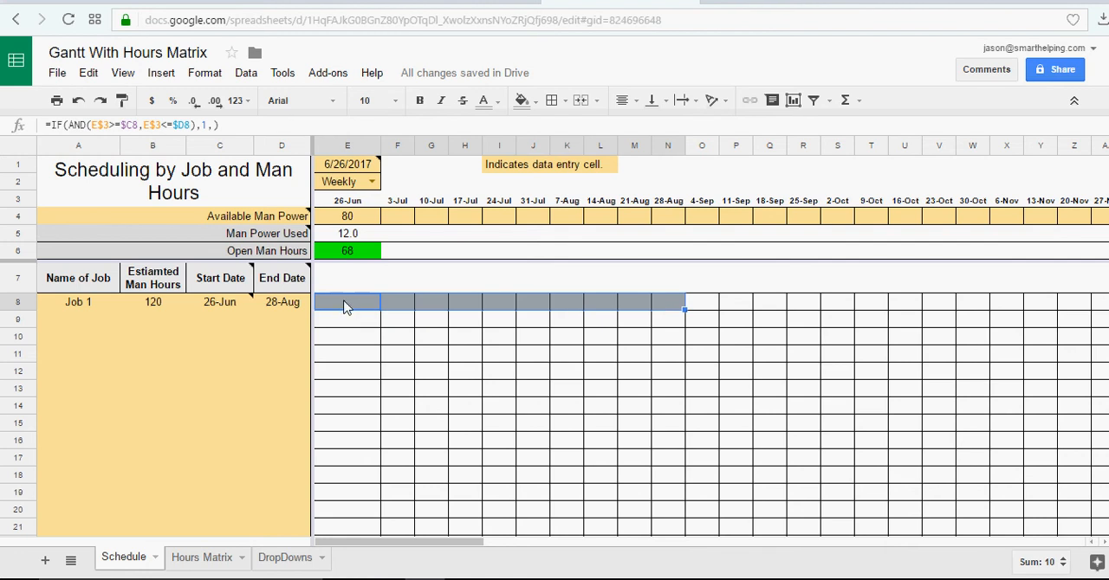
mouse_move(594, 209)
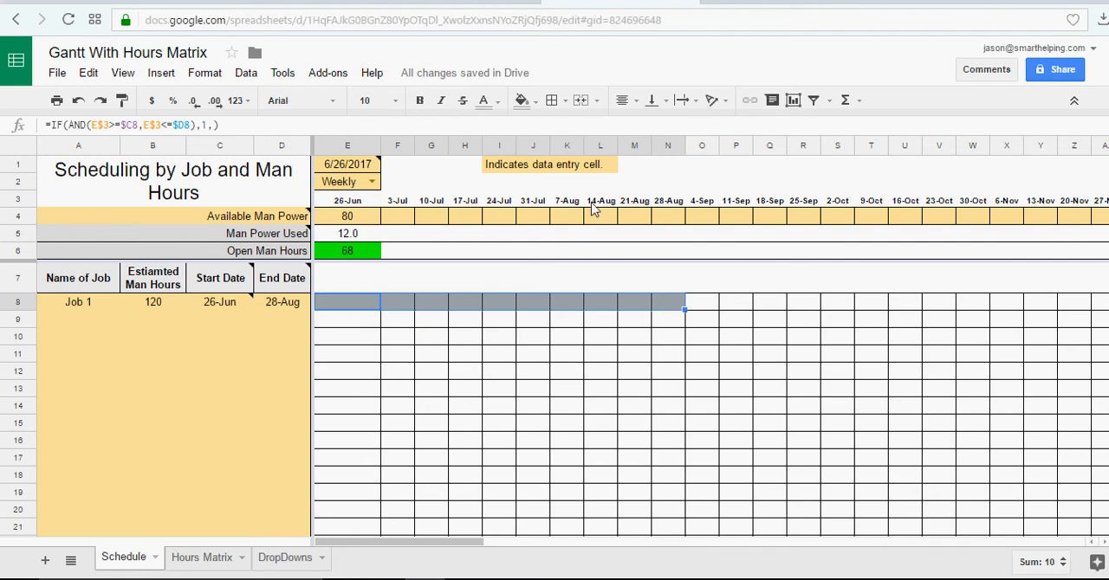
mouse_move(391, 303)
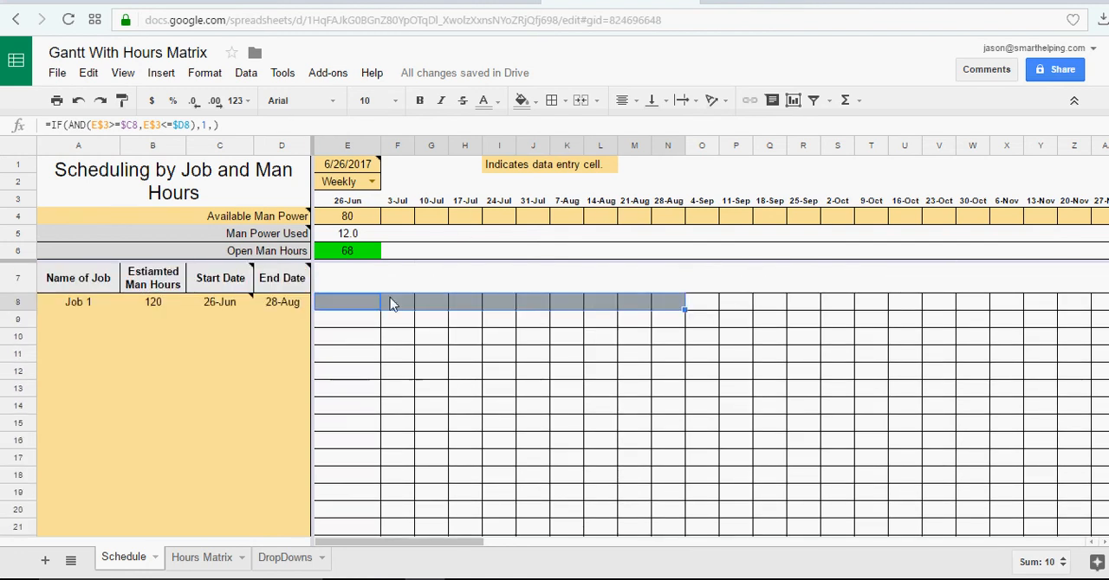
click(397, 216)
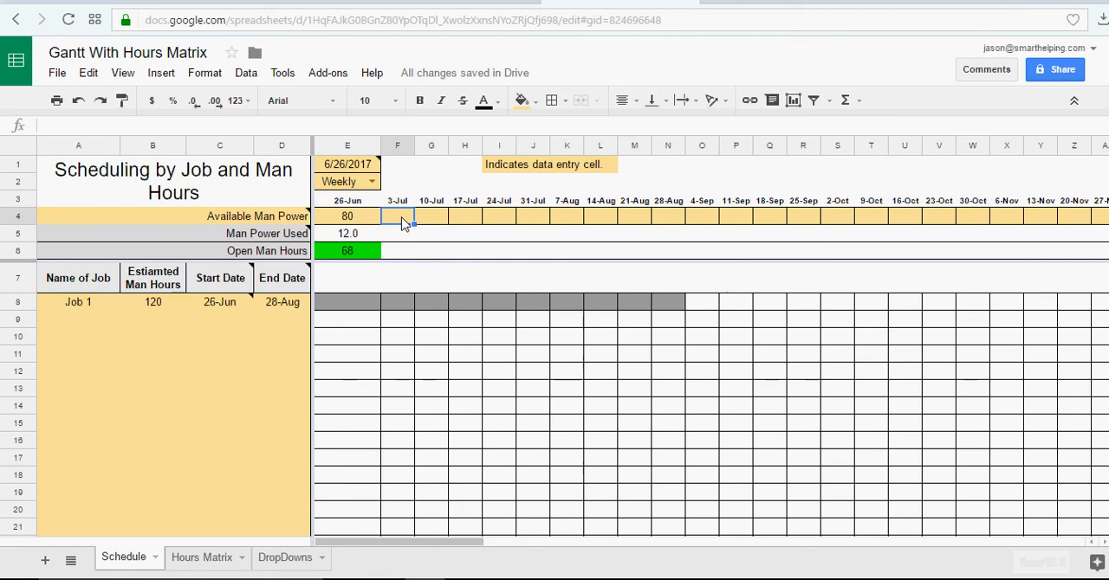
- Fill 80 available man hours across through 28-Aug and inspect the Man Power Used formulas
drag(398, 216, 654, 215)
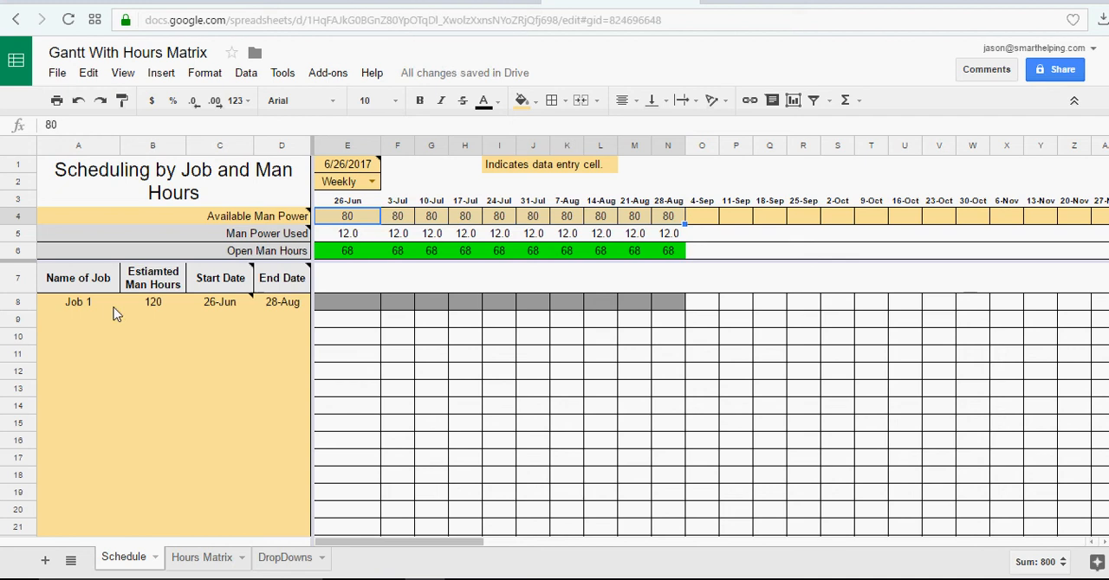
click(347, 233)
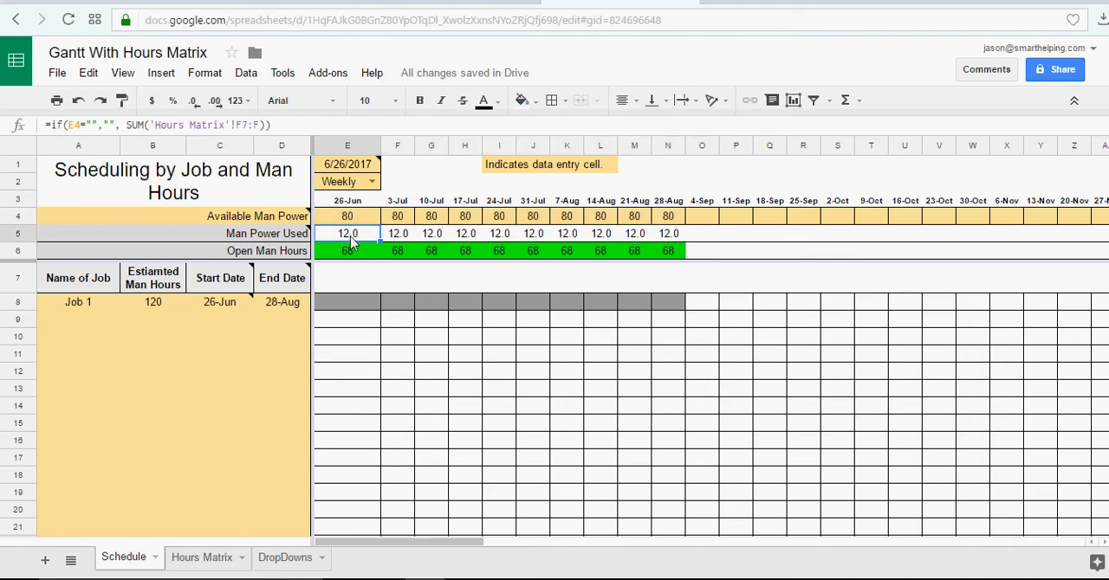
click(465, 233)
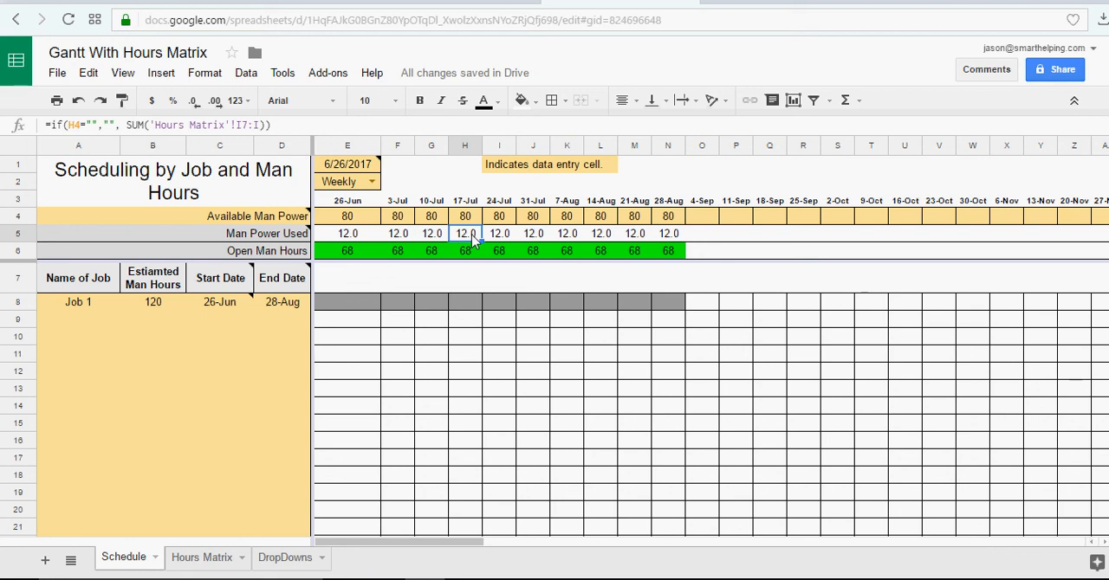
mouse_move(465, 244)
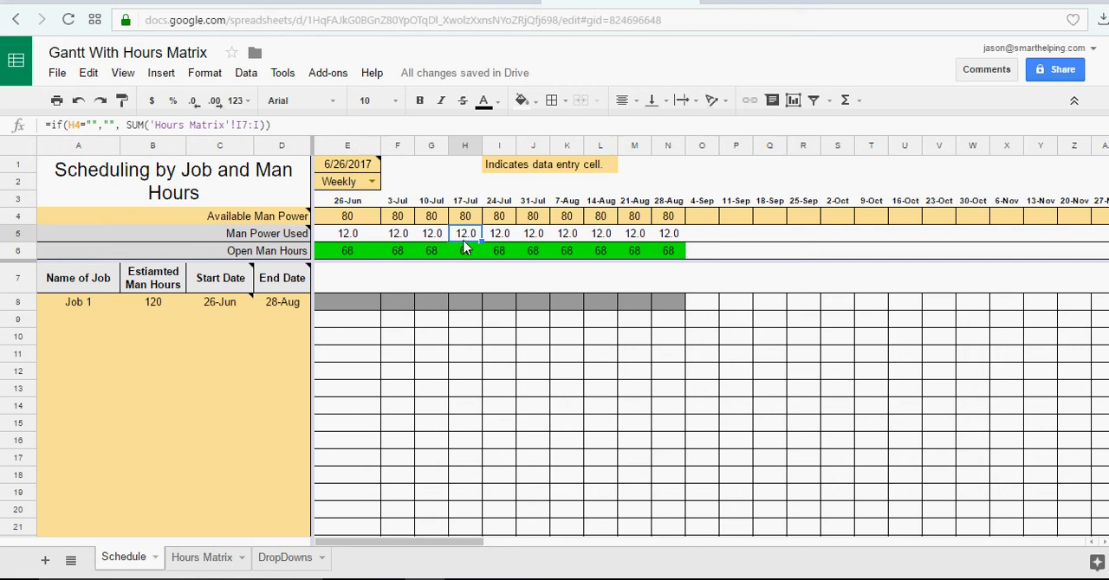
mouse_move(394, 247)
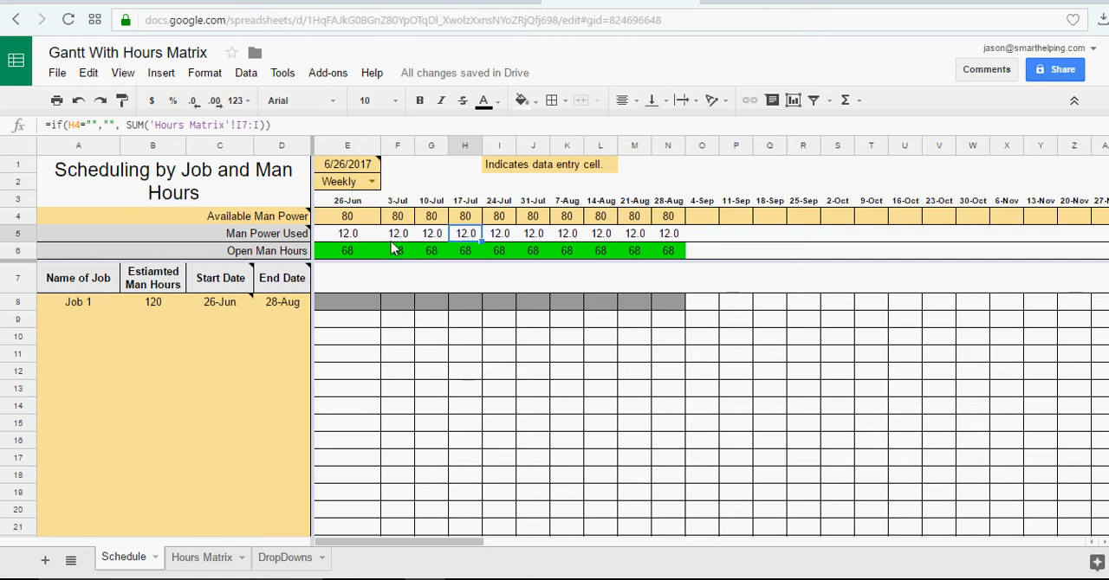
- Check Job 1's 28-Aug end date against the 12.0 used and 68 open formulas
click(347, 233)
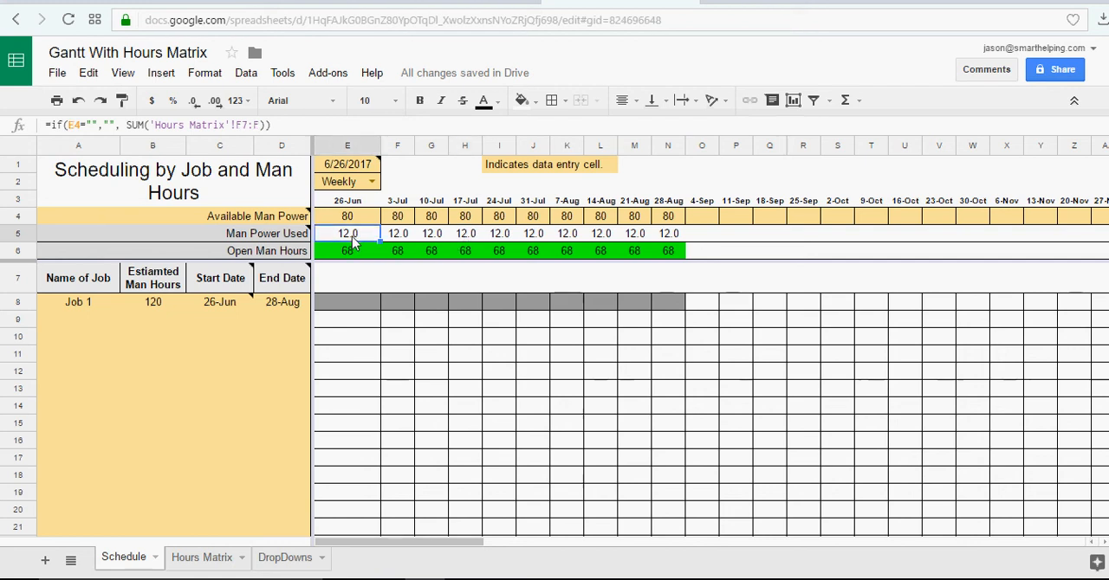
click(431, 233)
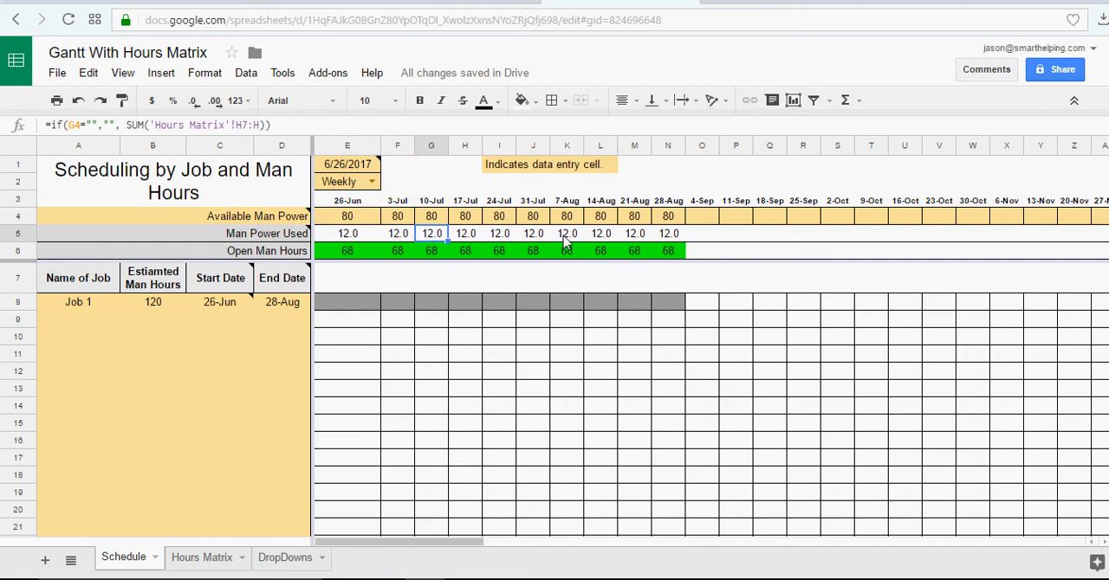
mouse_move(293, 311)
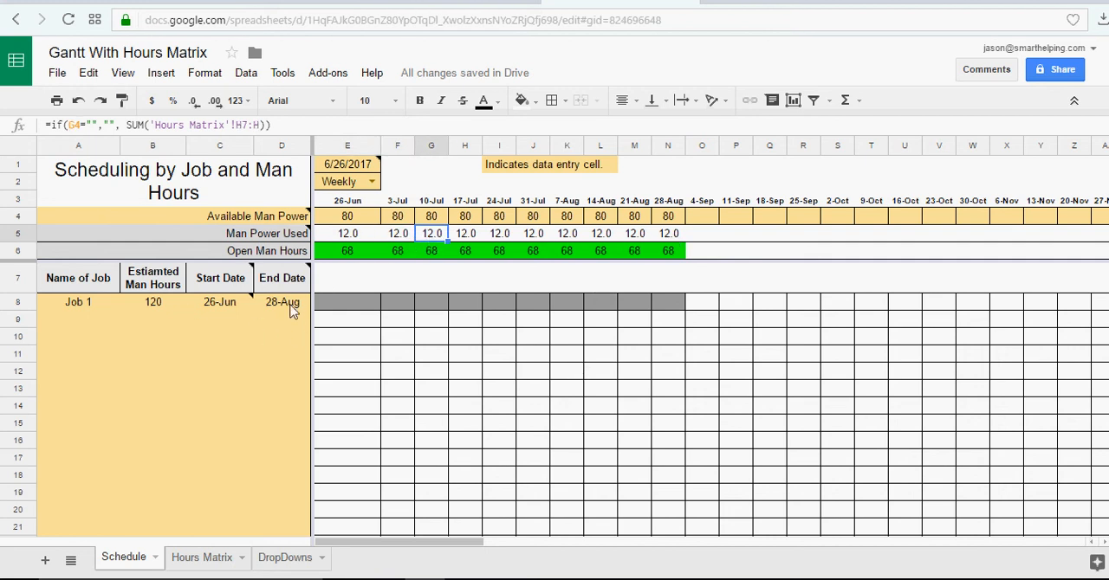
click(281, 302)
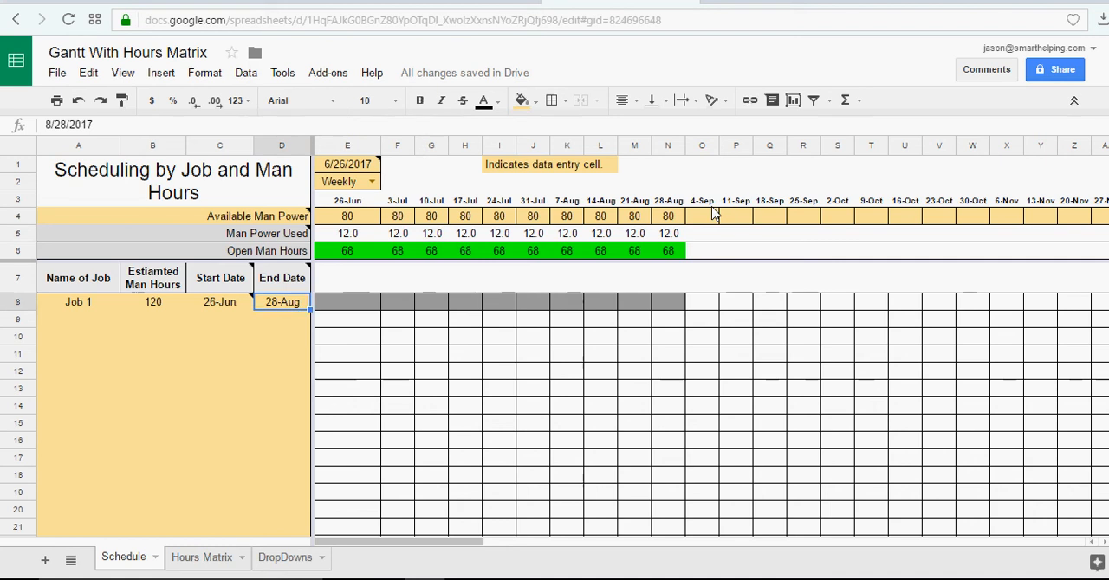
click(667, 233)
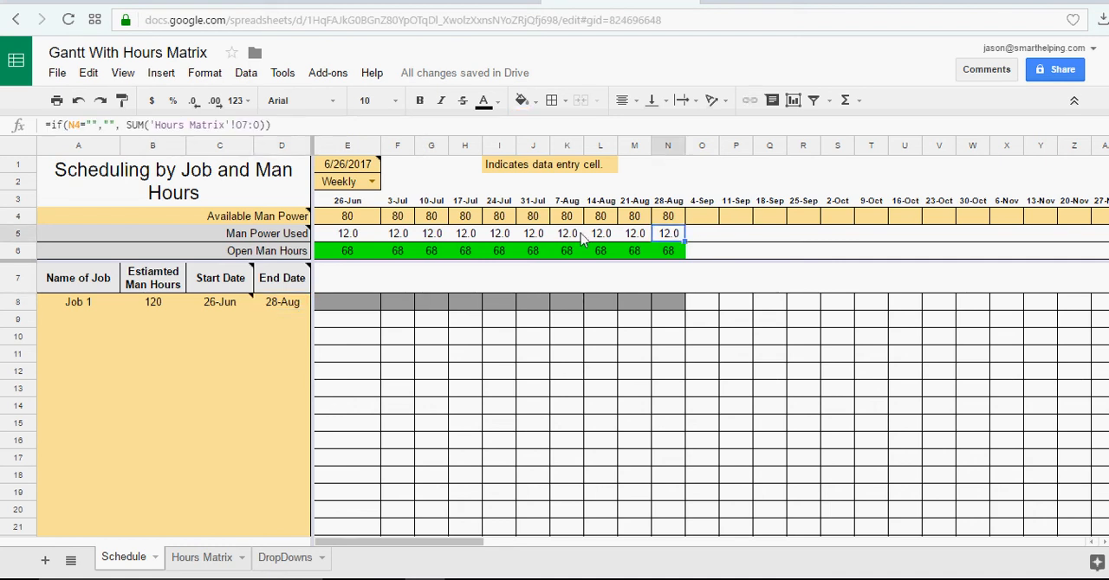
click(431, 251)
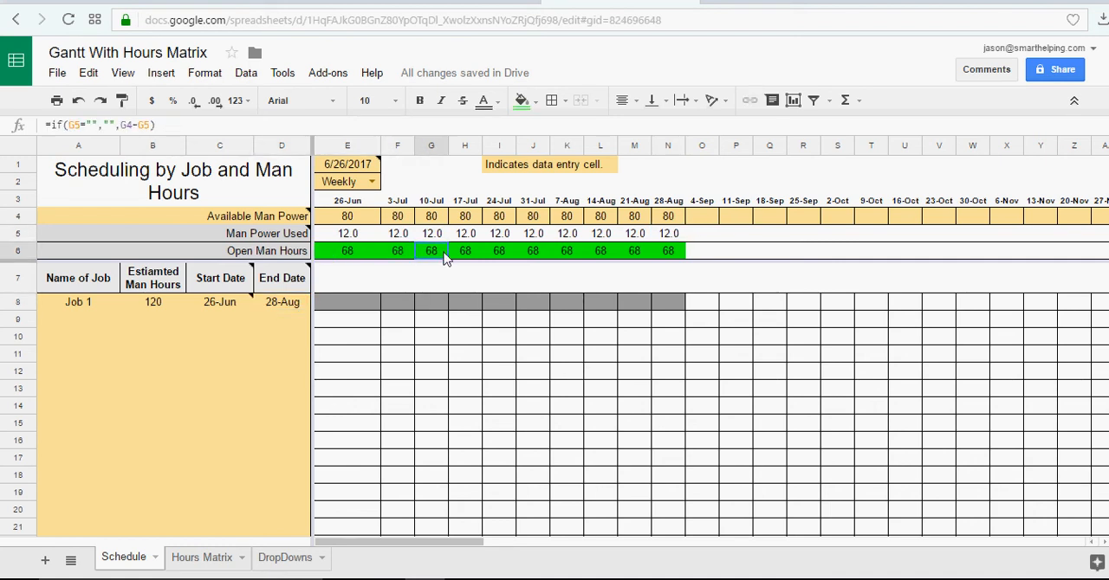
click(348, 233)
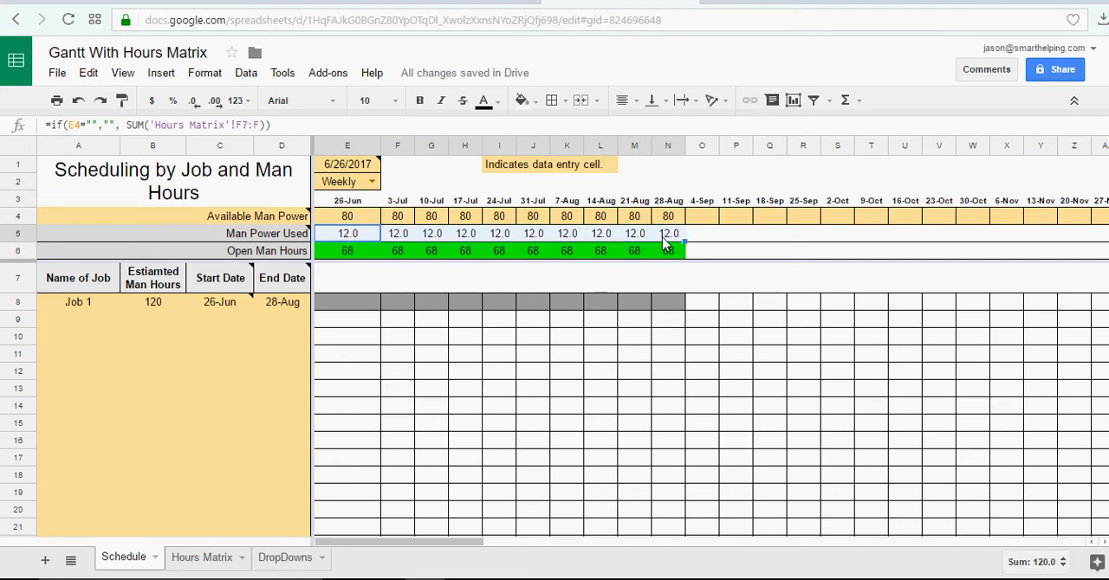
- Change Job 1's end date to 21-Aug, then to 25-Sep, checking Man Power Used formulas
click(282, 301)
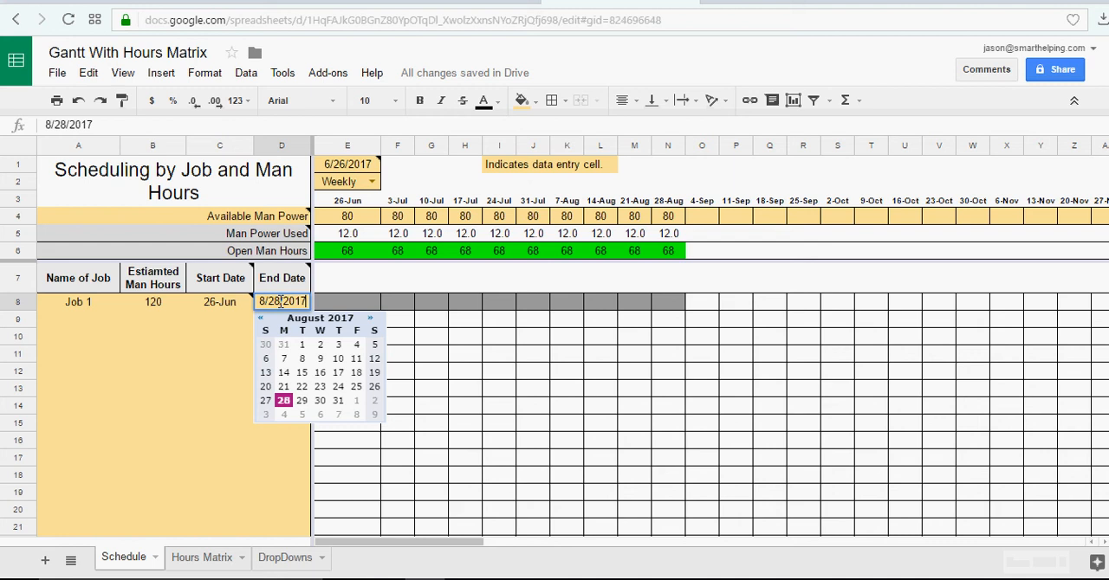
click(283, 386)
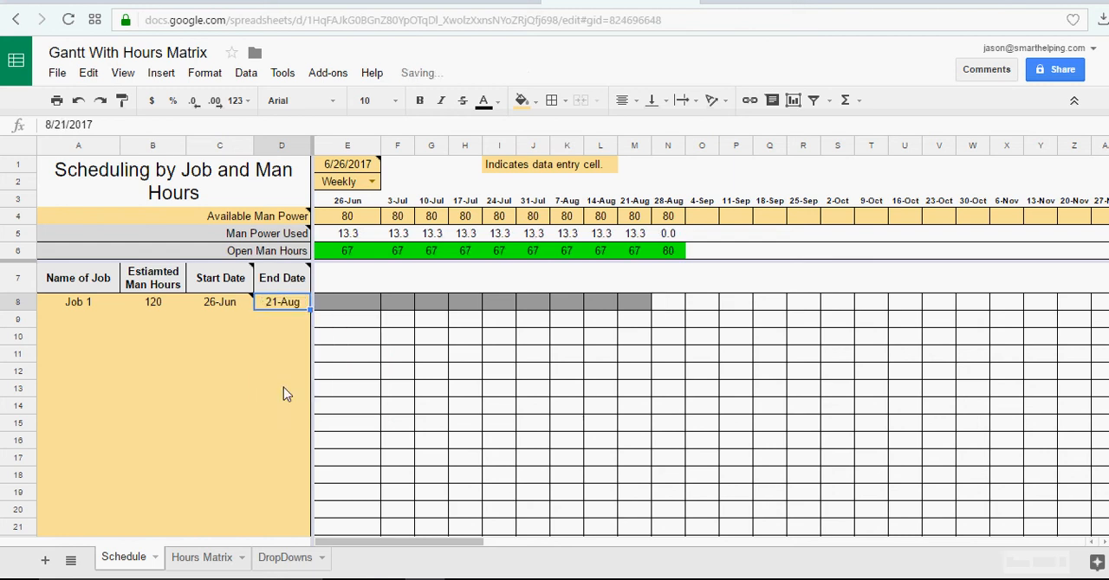
click(397, 233)
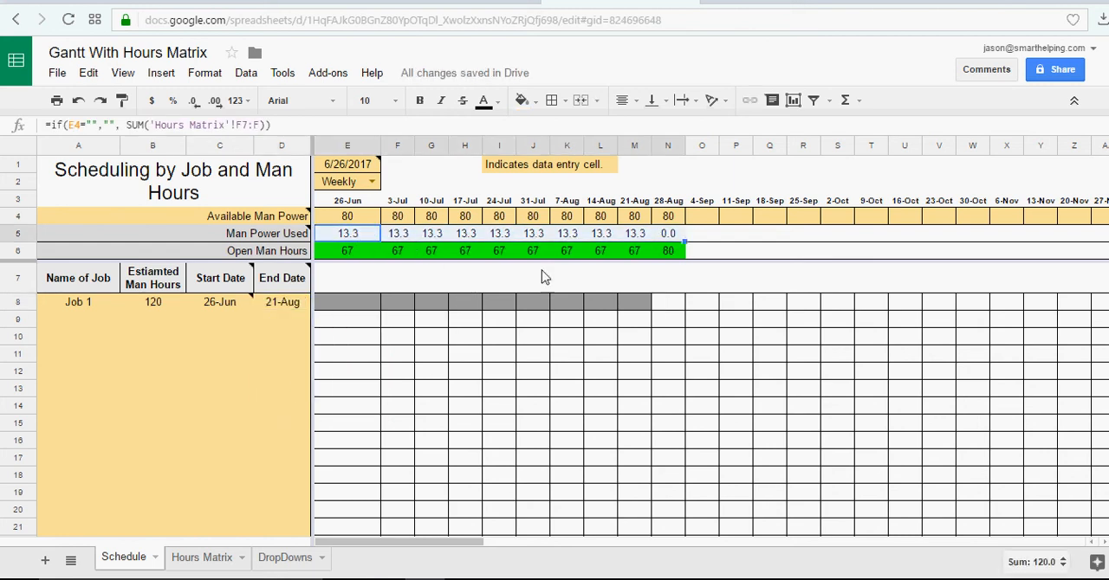
click(282, 300)
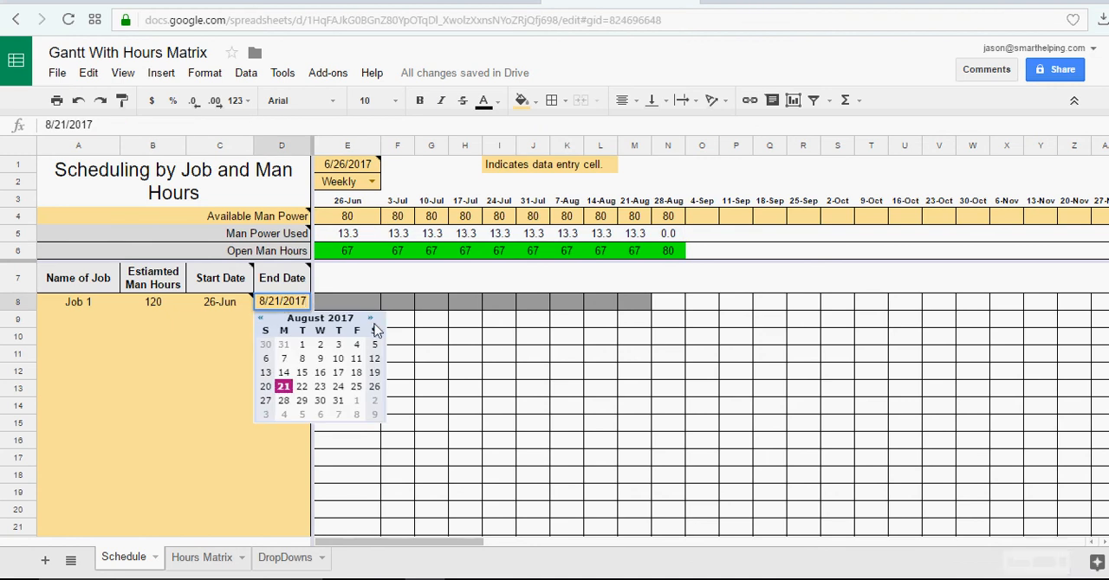
click(371, 318)
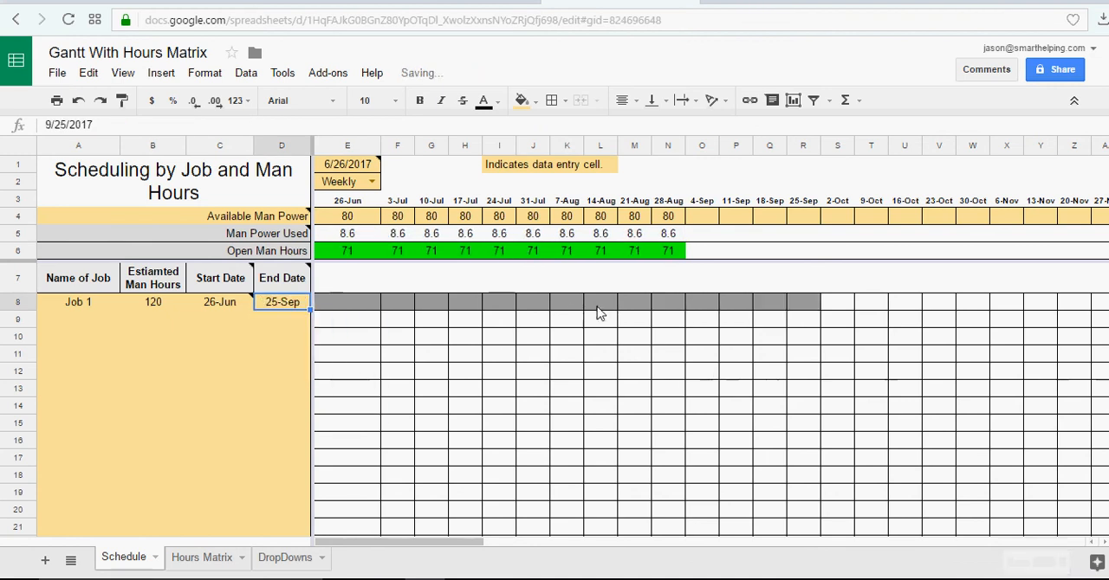
click(667, 216)
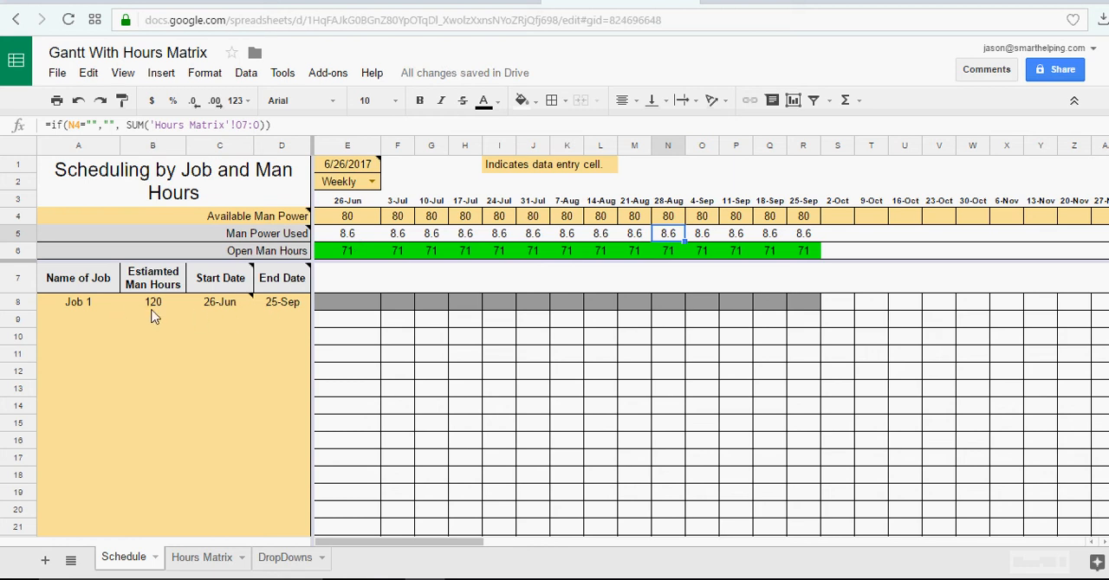
click(153, 301)
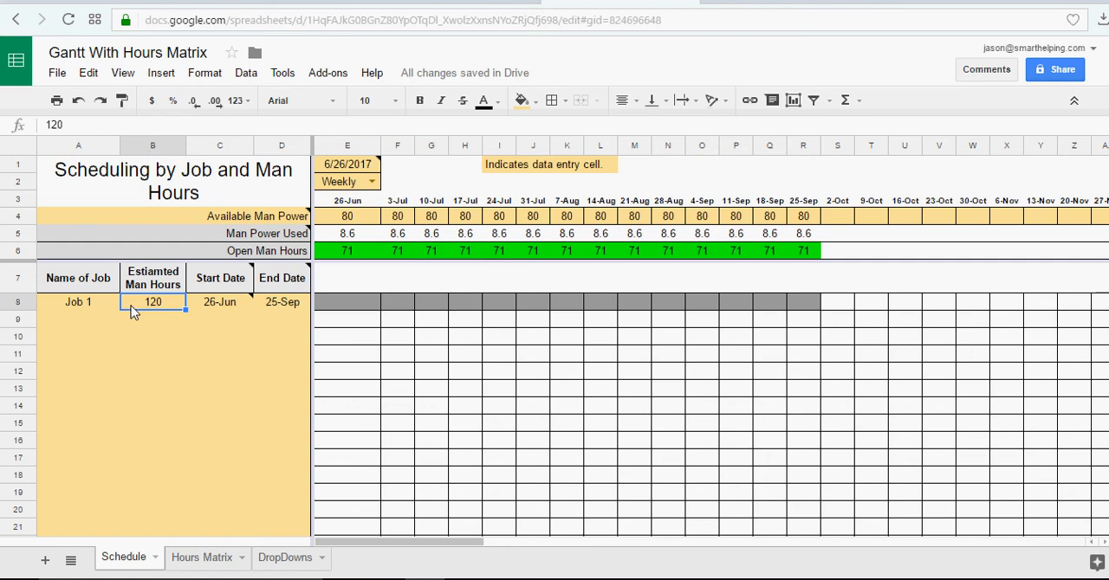
- Enter Job 2 in row 9 with start 10 July and end 31 July
text(Job 2)
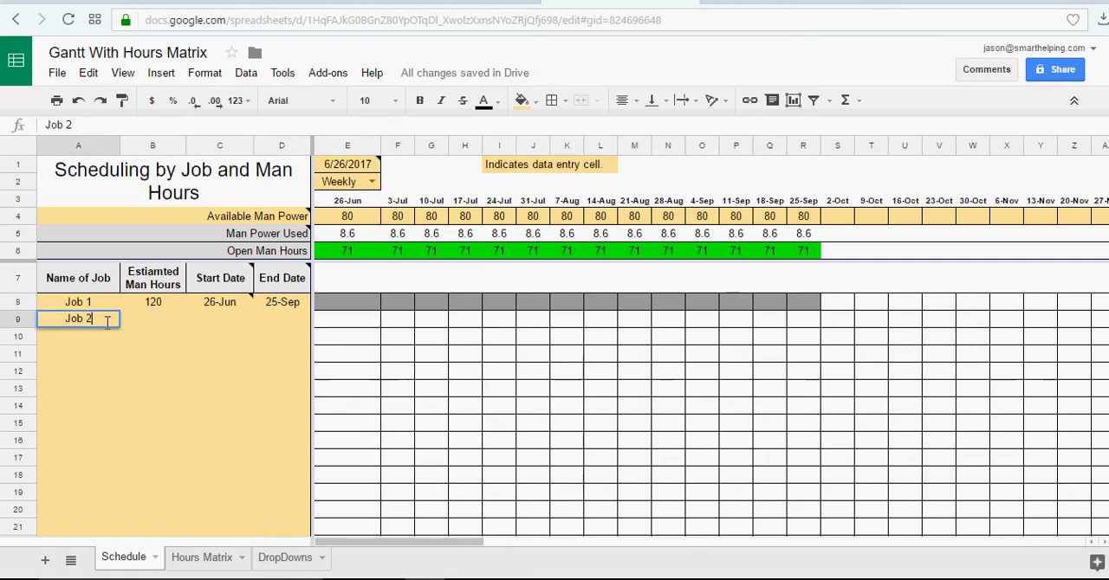
key(Tab)
text(500)
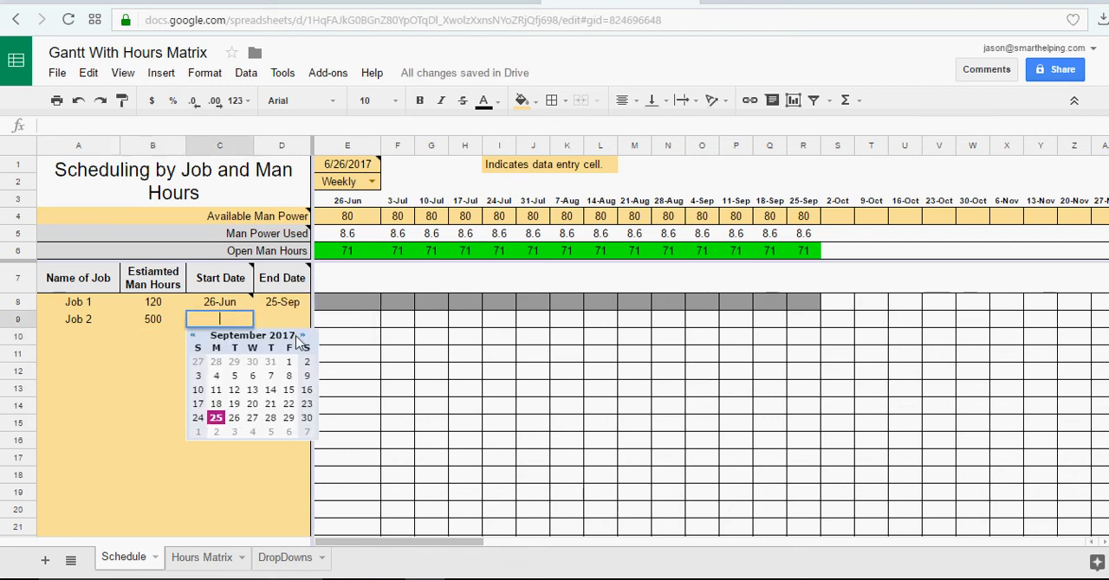
click(194, 335)
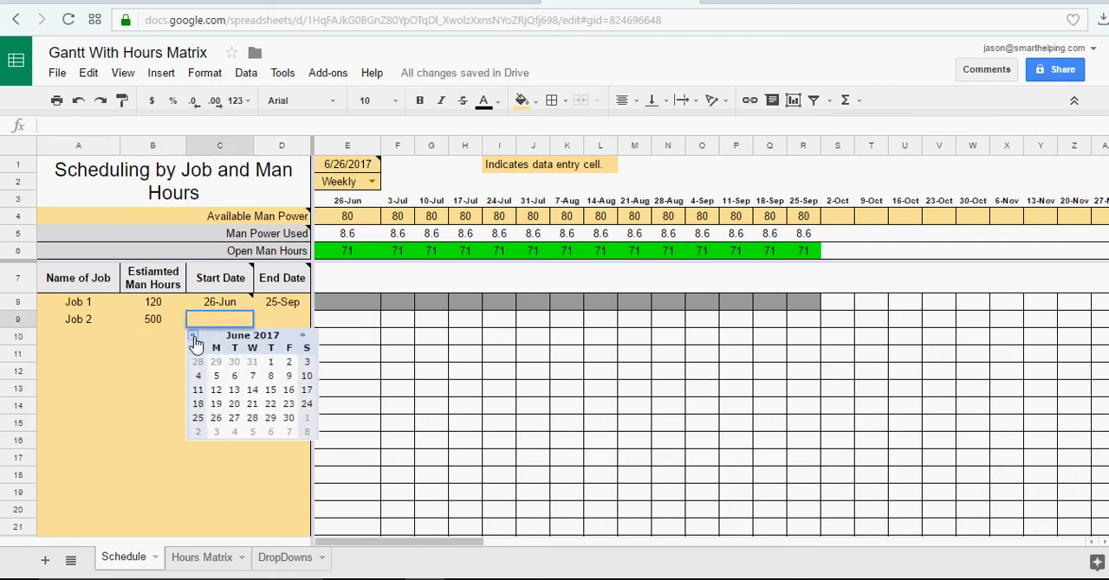
click(302, 336)
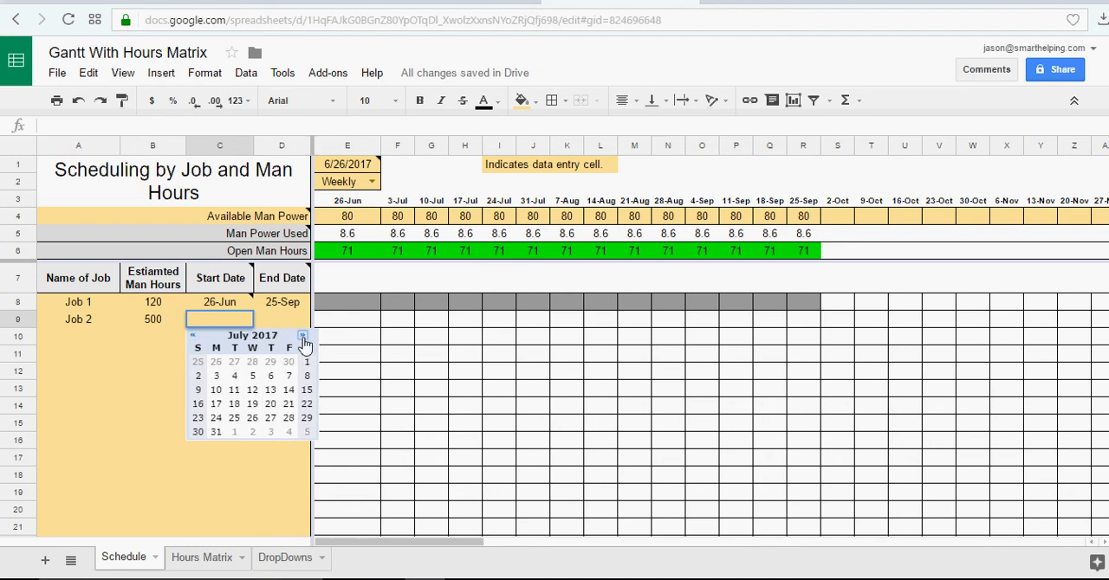
click(216, 390)
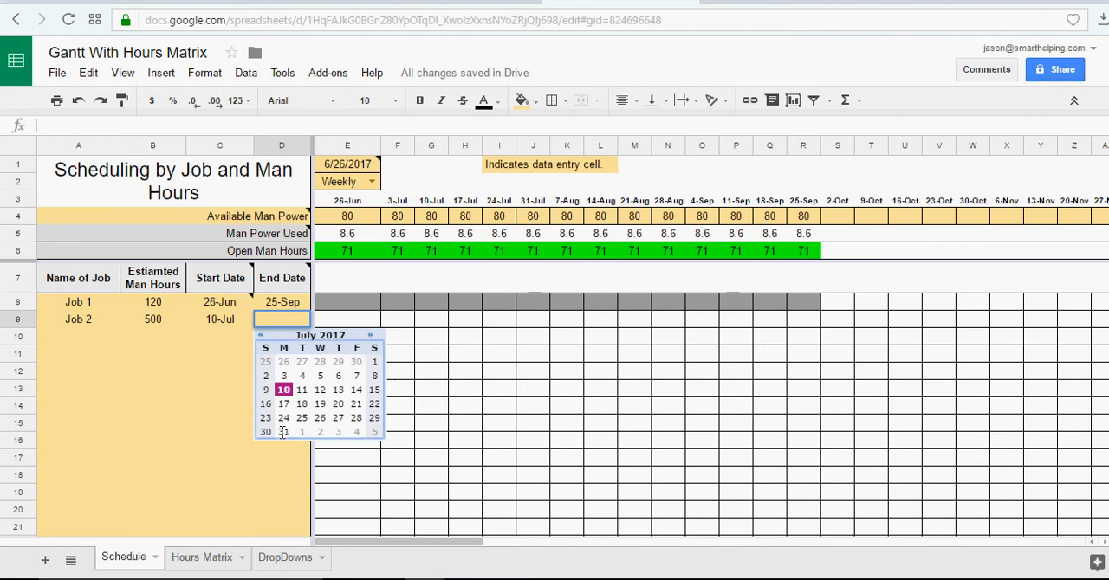
click(283, 432)
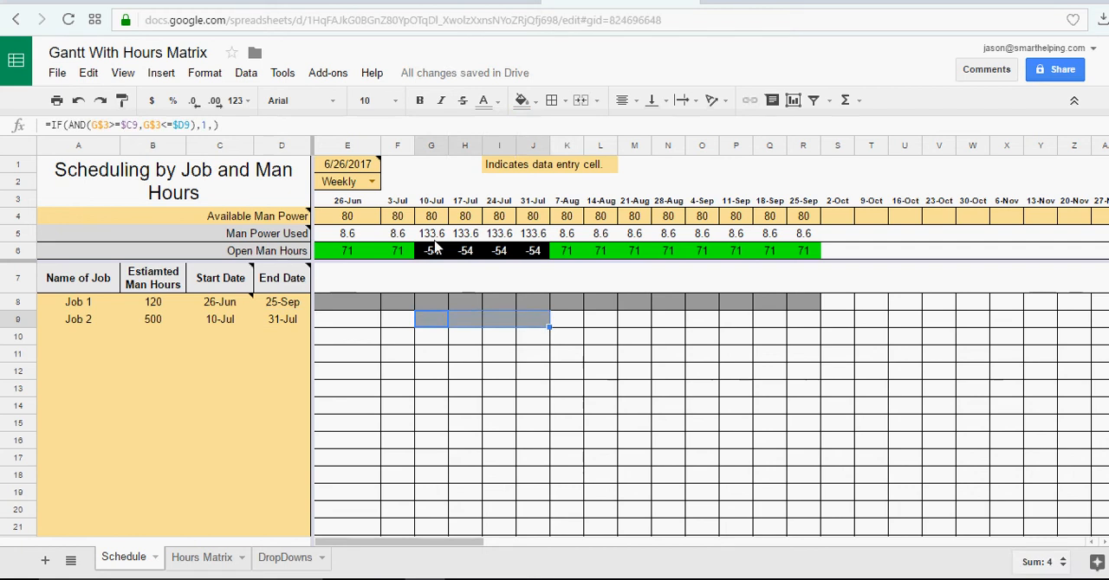
click(431, 233)
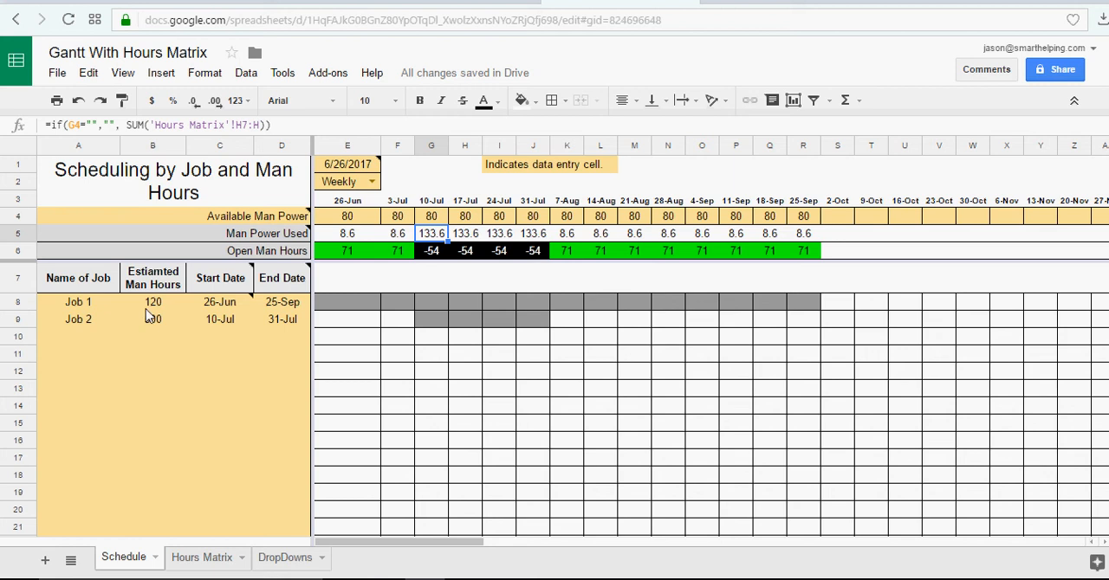
click(153, 301)
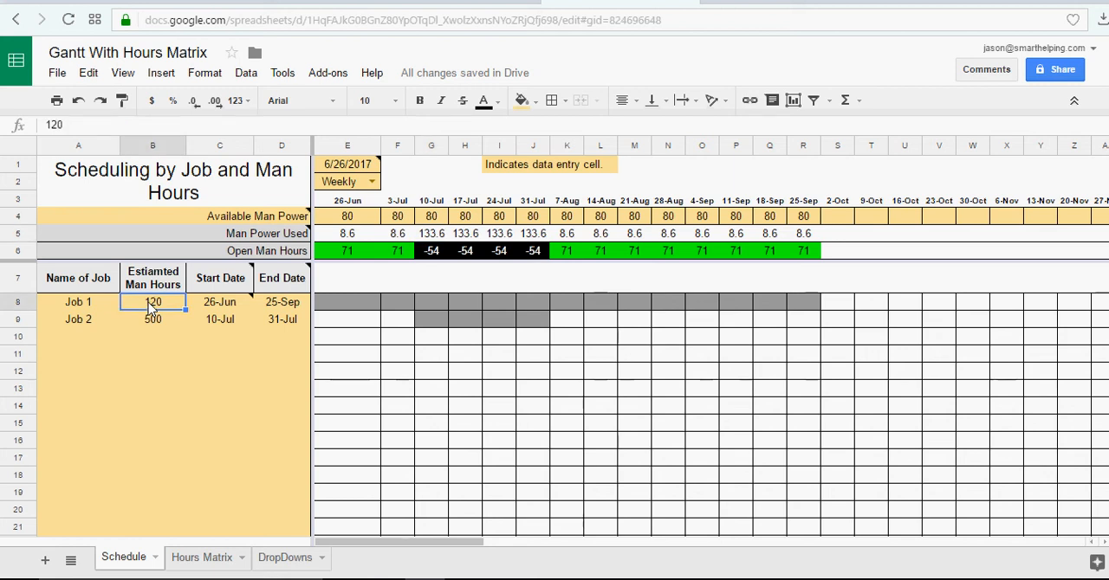
click(153, 319)
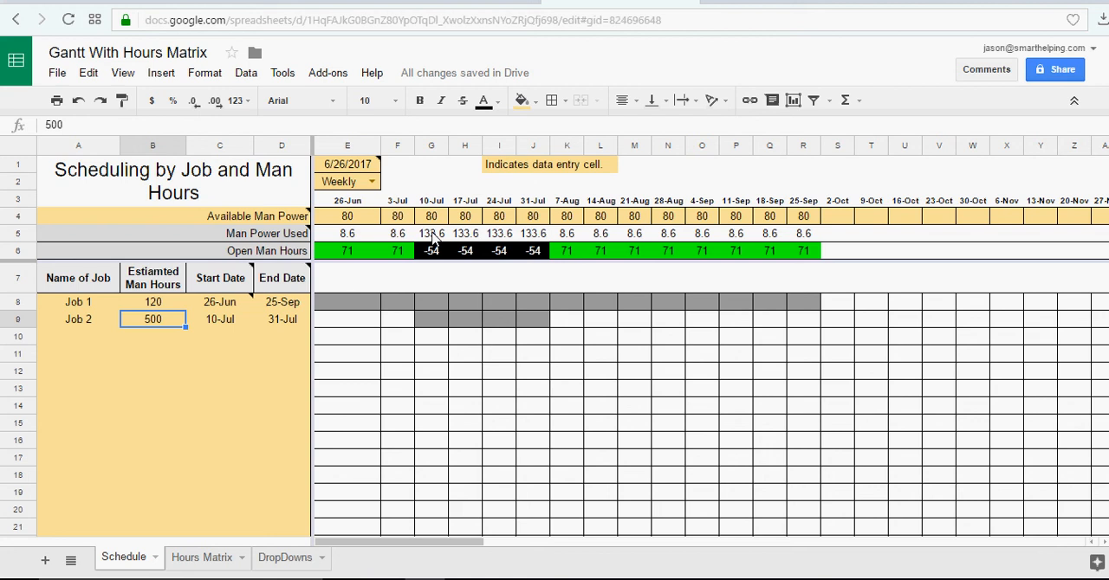
click(202, 557)
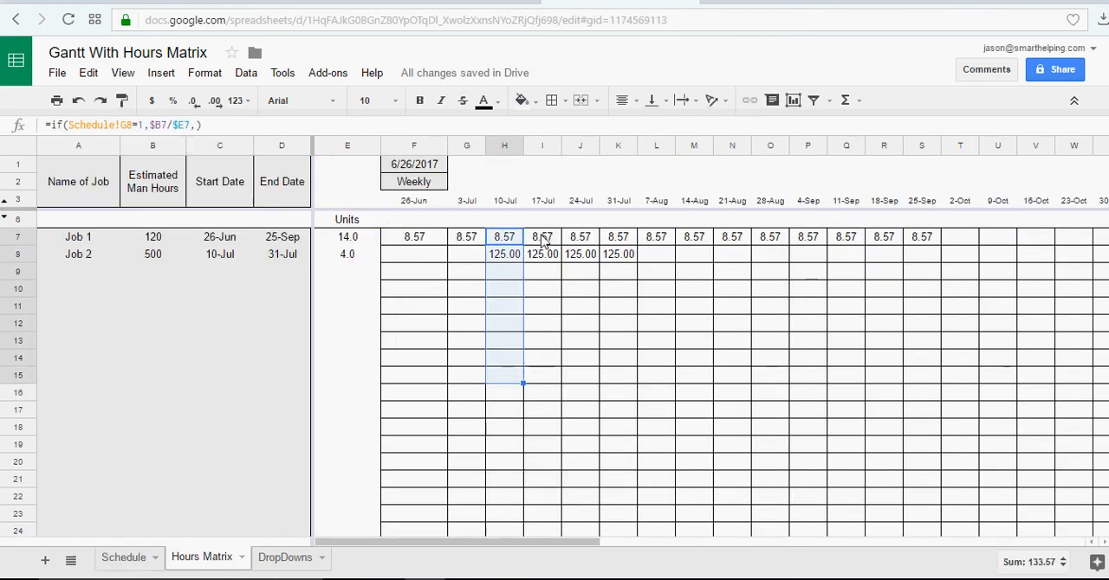
click(618, 236)
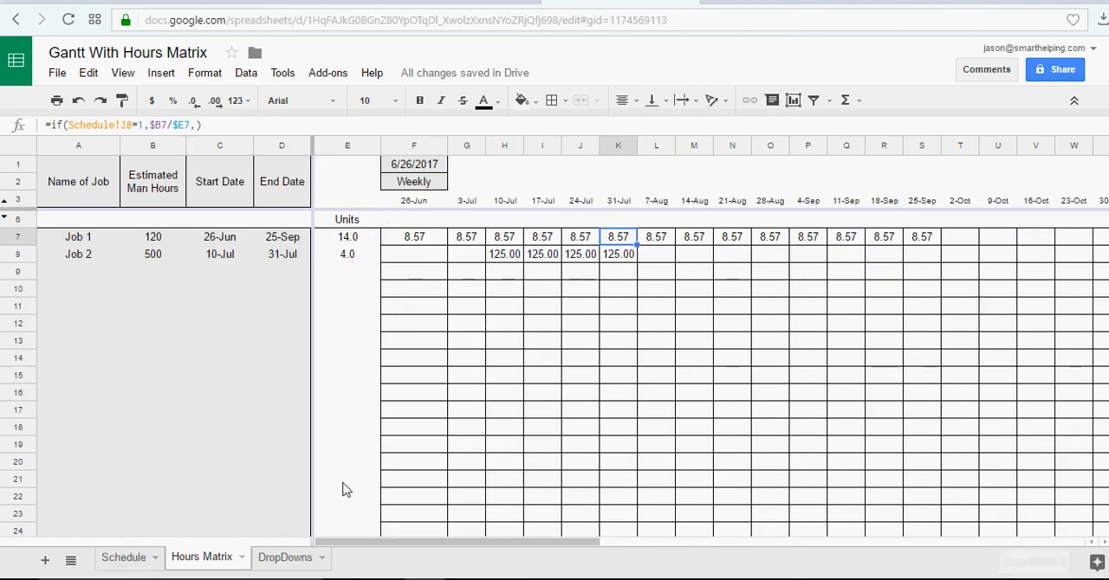
click(124, 557)
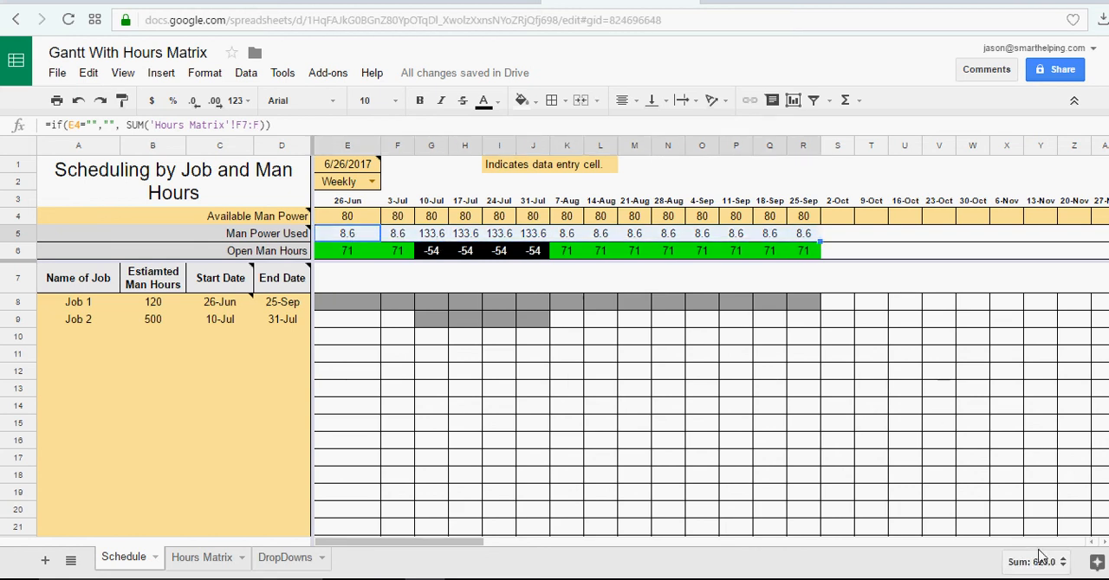
- Set available man power to 150 in G4:J4 for the 10-Jul to 31-Jul weeks
click(153, 302)
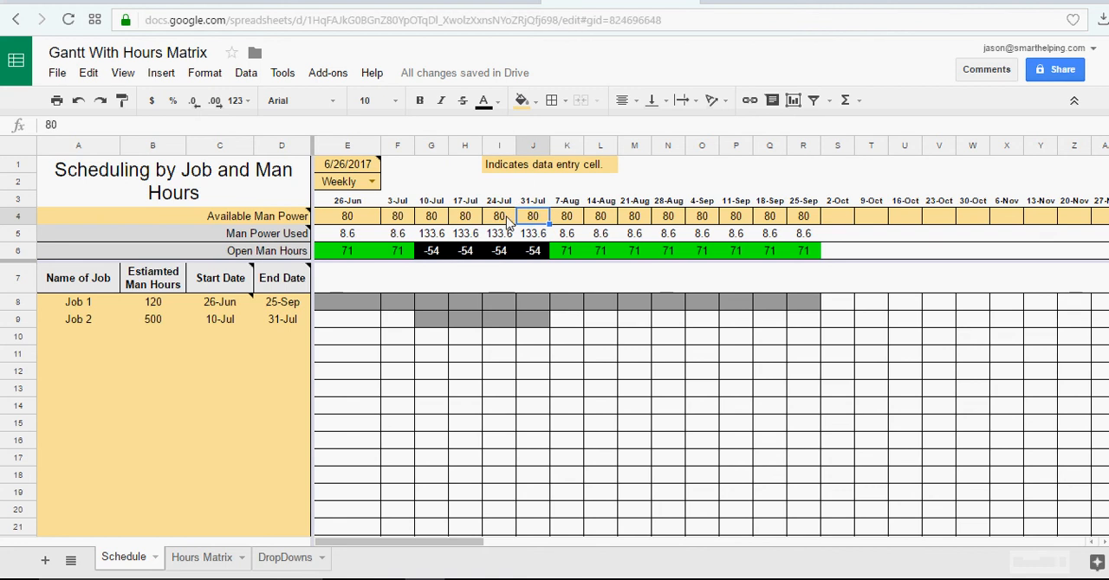
click(431, 216)
text(150)
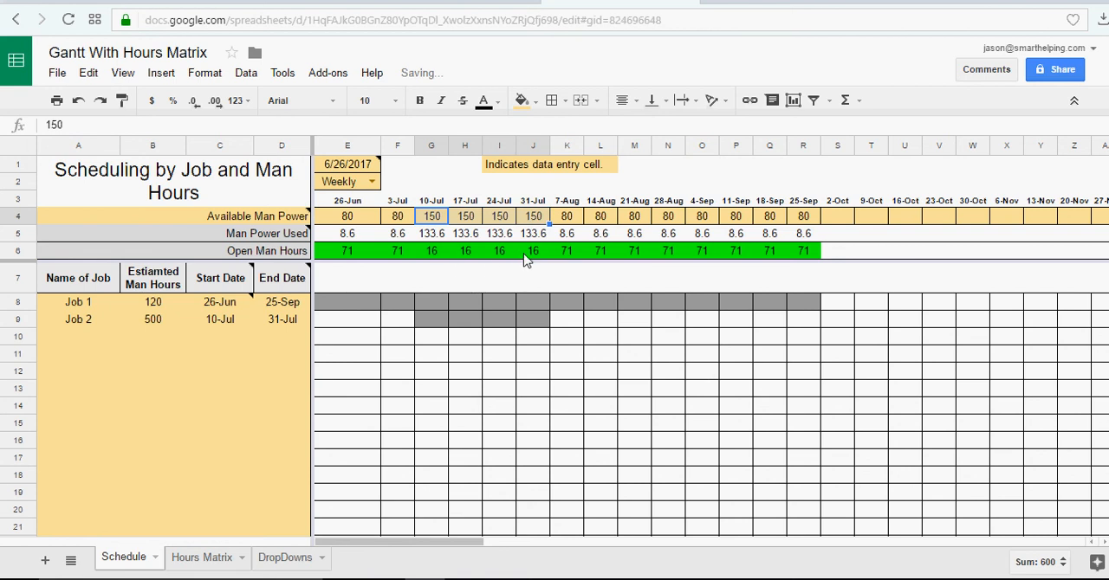
click(78, 336)
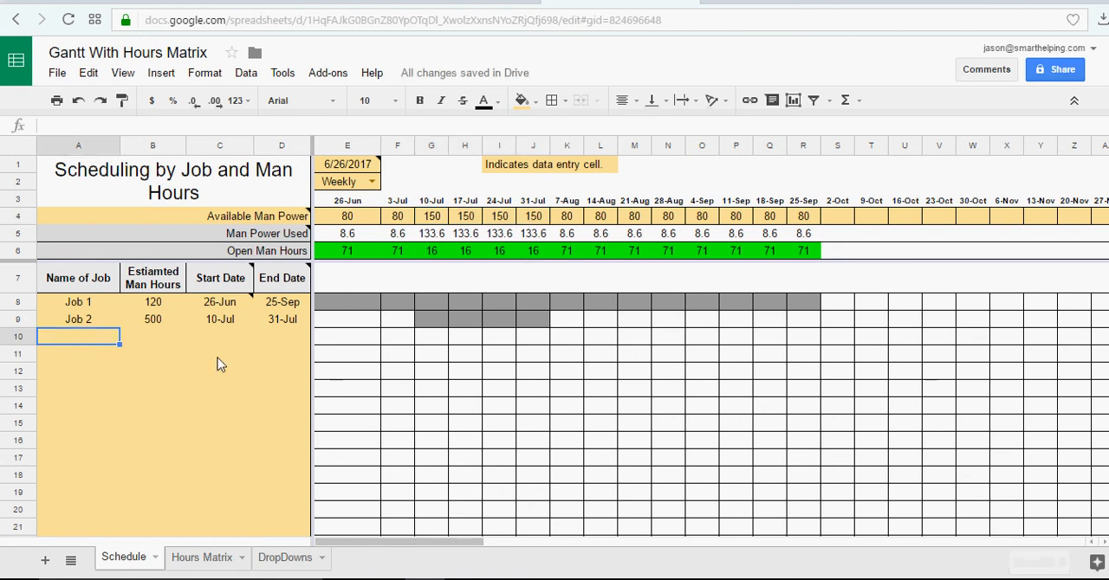
- Add Job 3 in row 10, running 24 July to 5 February 2018
text(Job 3)
click(152, 336)
text(10)
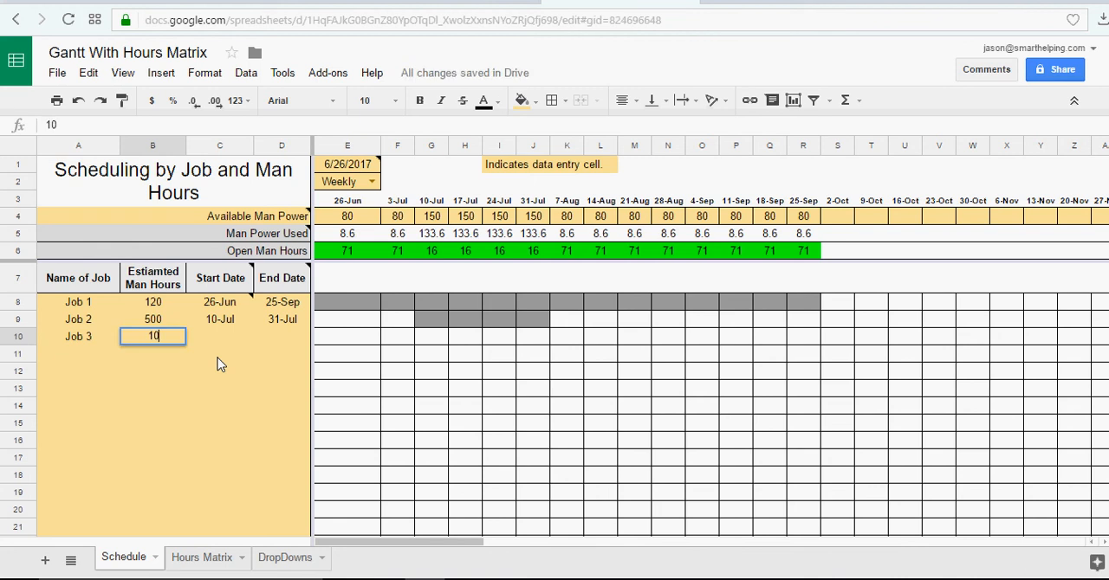
click(219, 336)
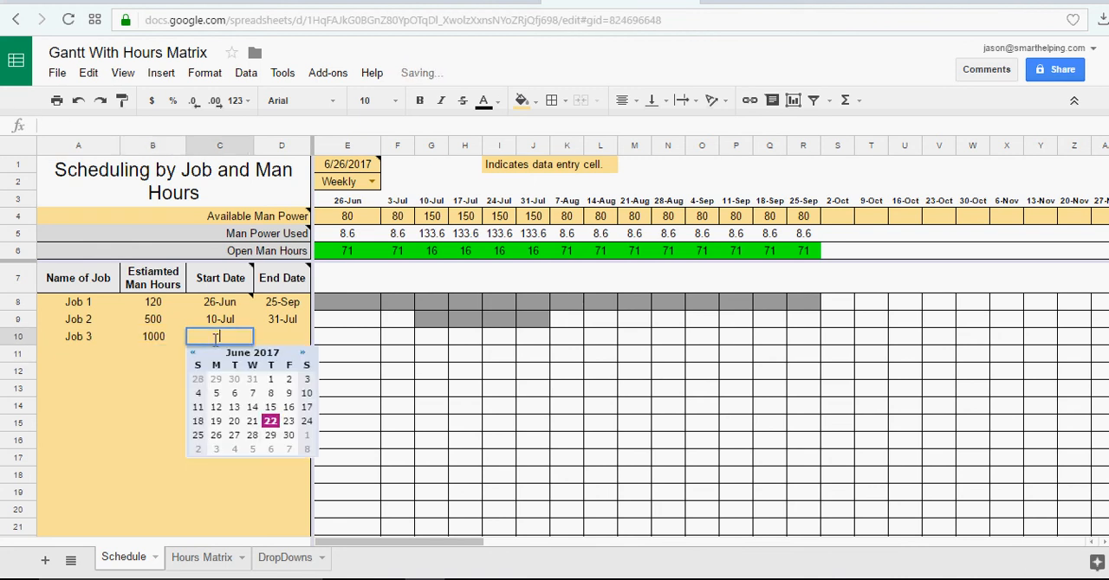
click(303, 356)
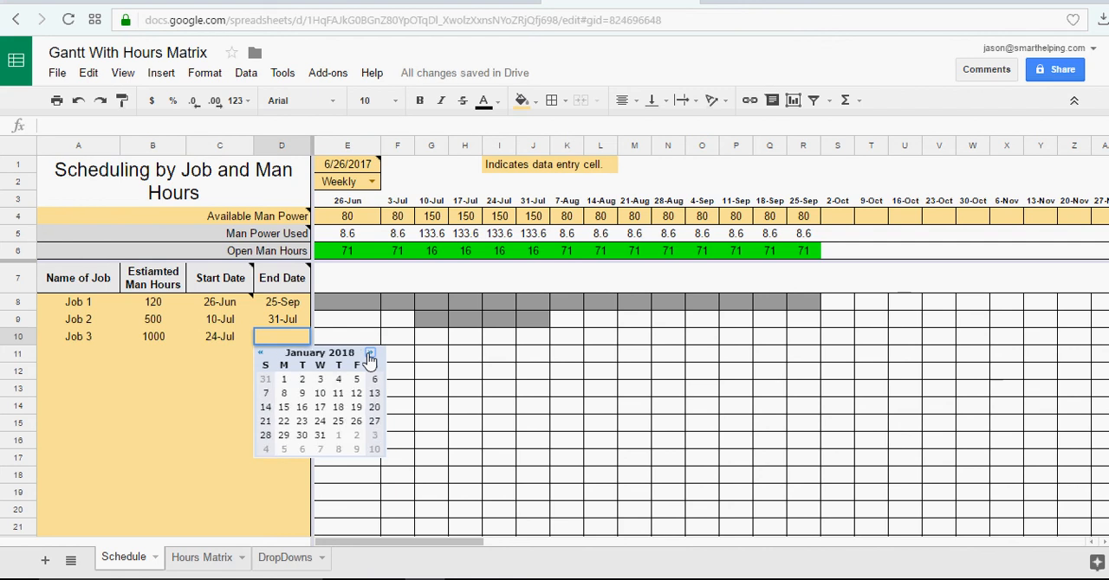
click(370, 352)
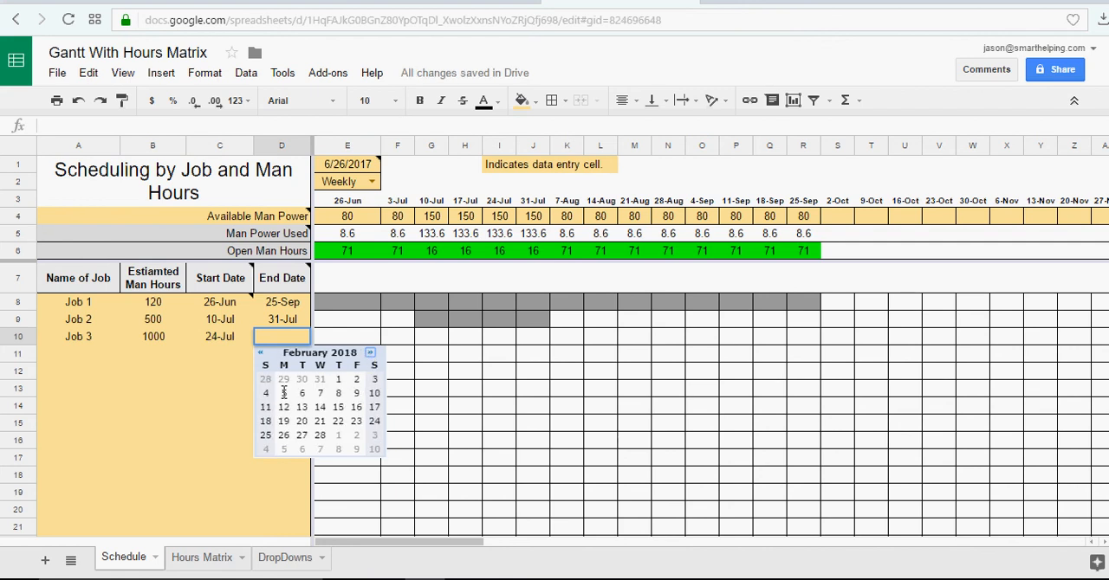
click(283, 394)
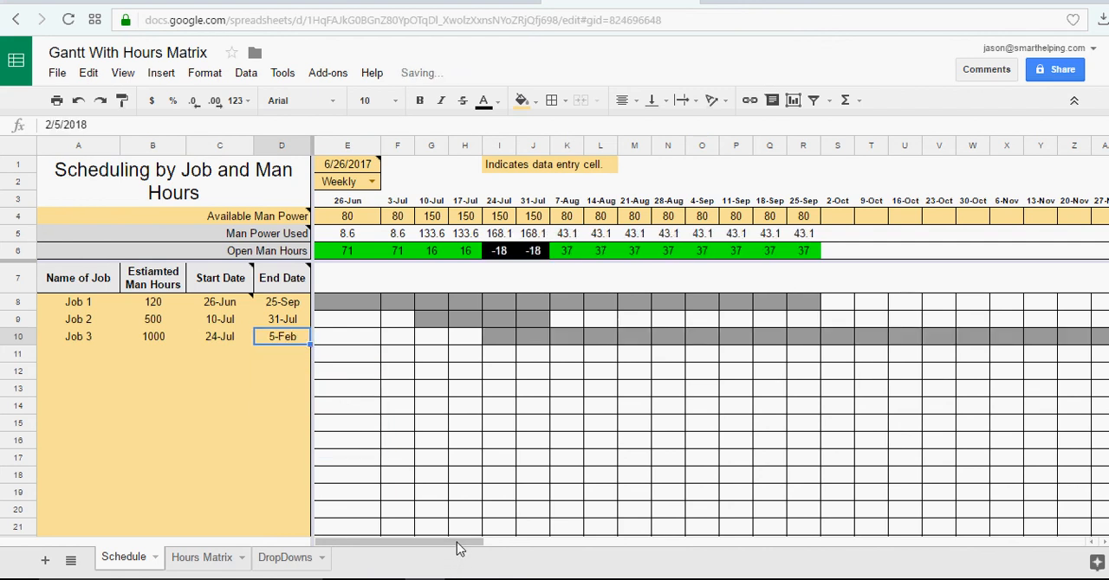
scroll(right, 3)
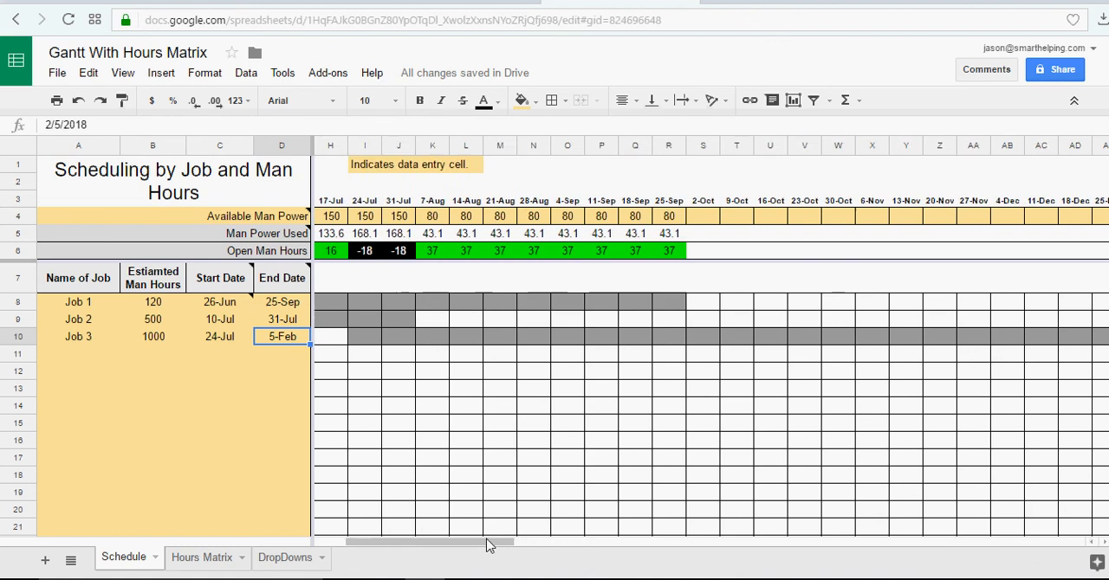
scroll(right, 3)
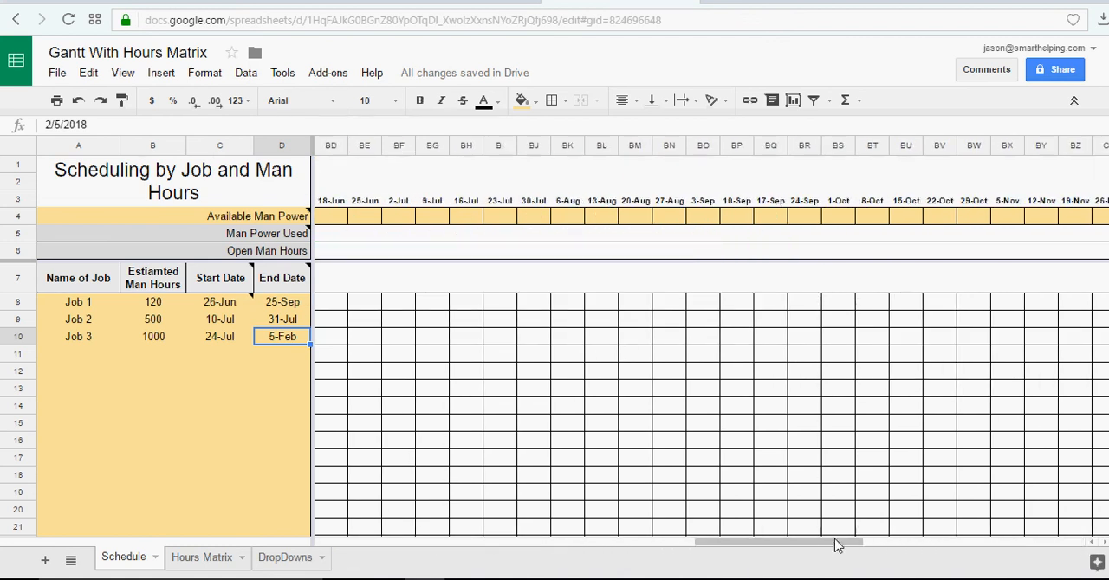
scroll(left, 3)
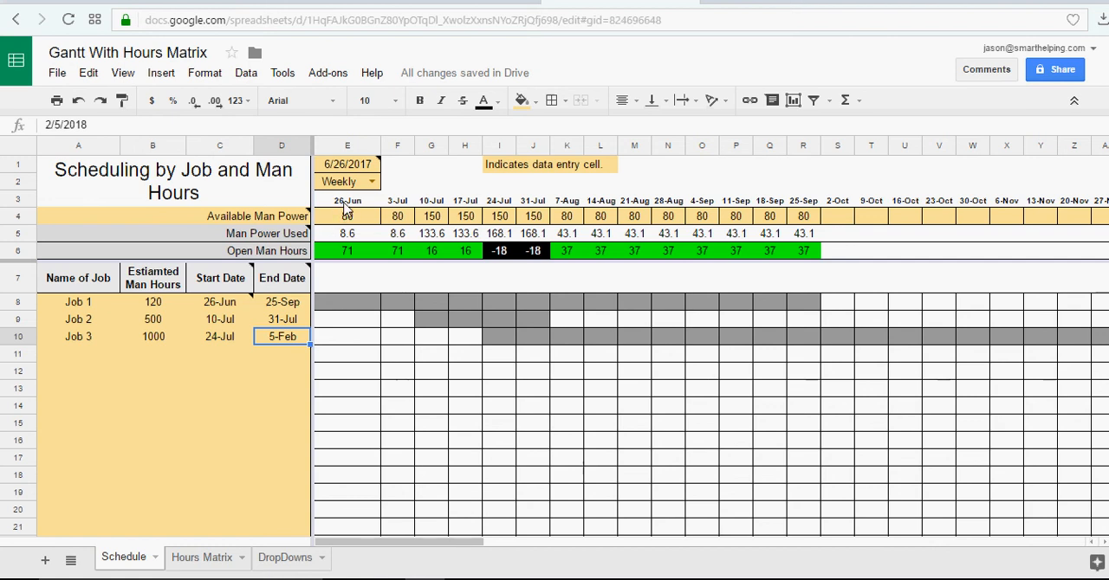
scroll(right, 3)
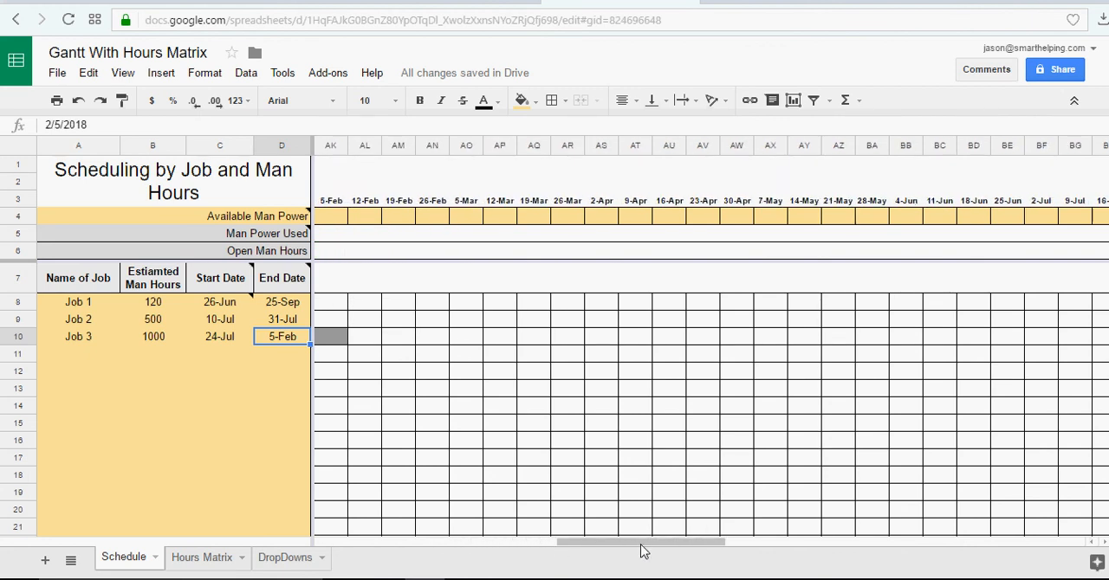
click(1007, 200)
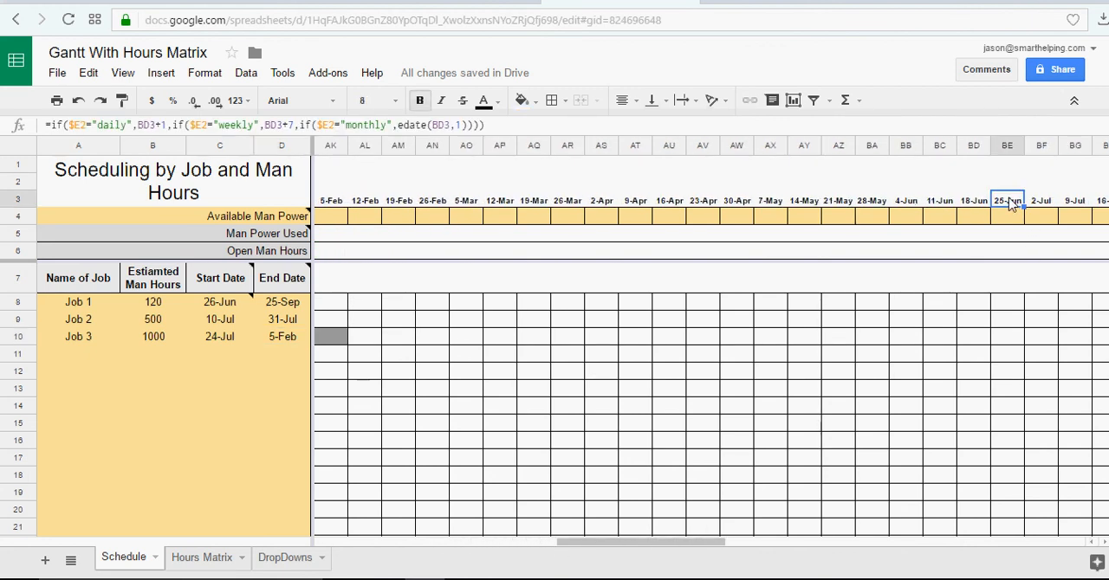
scroll(right, 3)
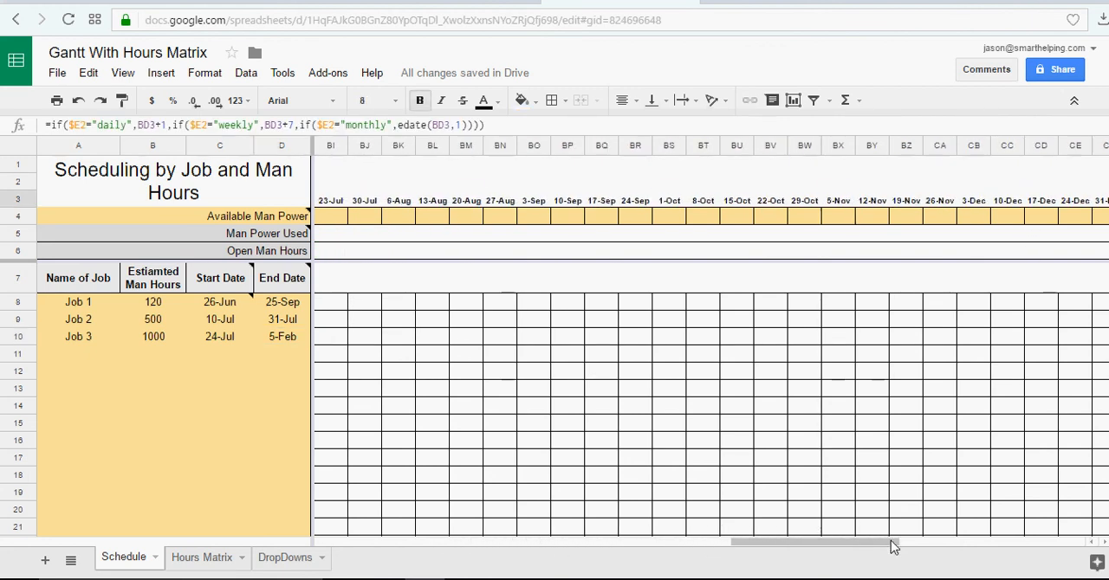
scroll(right, 3)
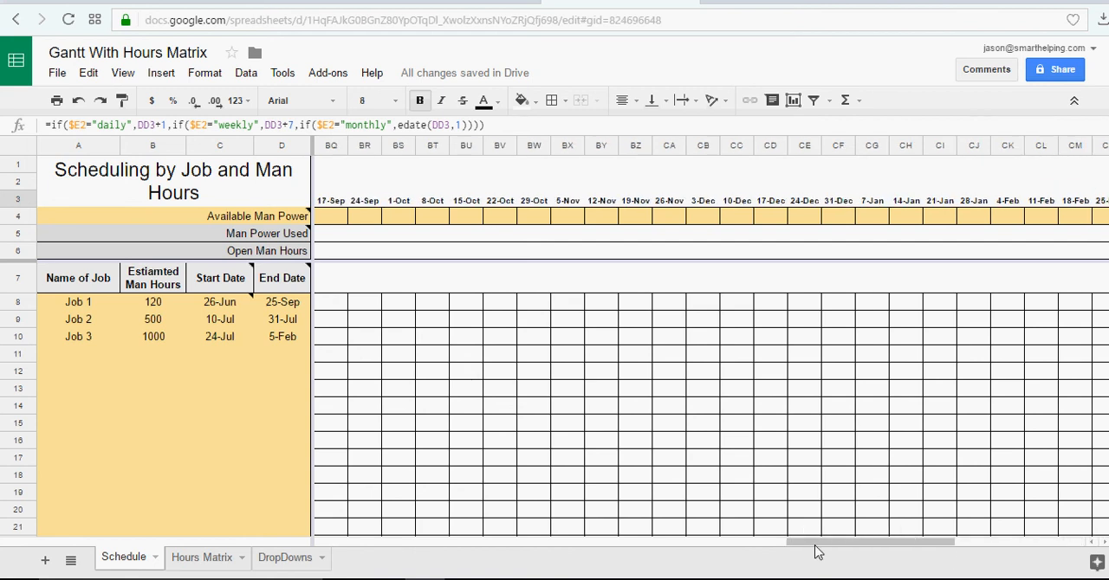
scroll(left, 3)
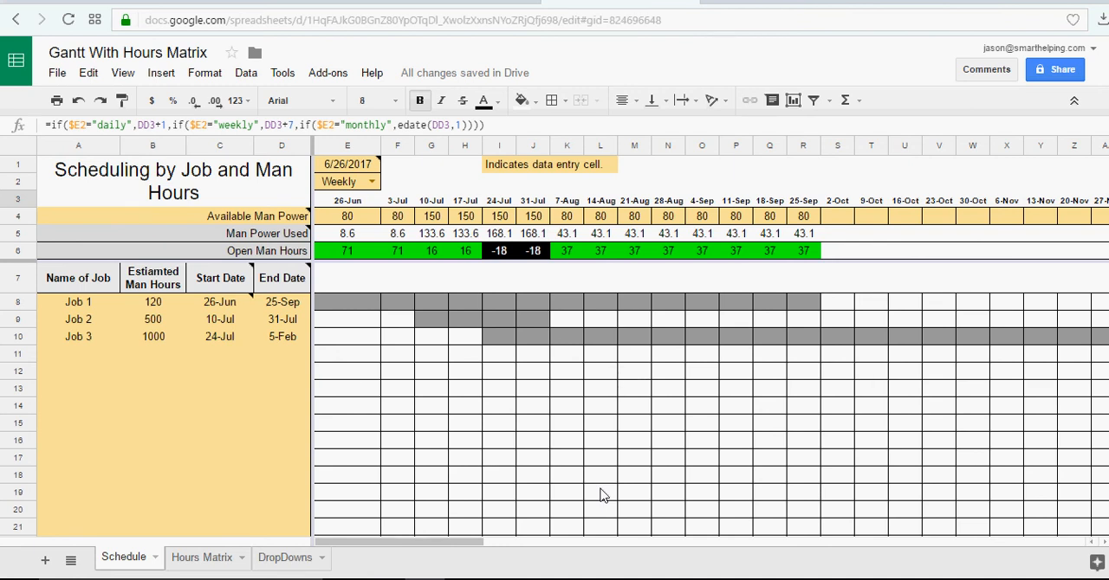
mouse_move(598, 495)
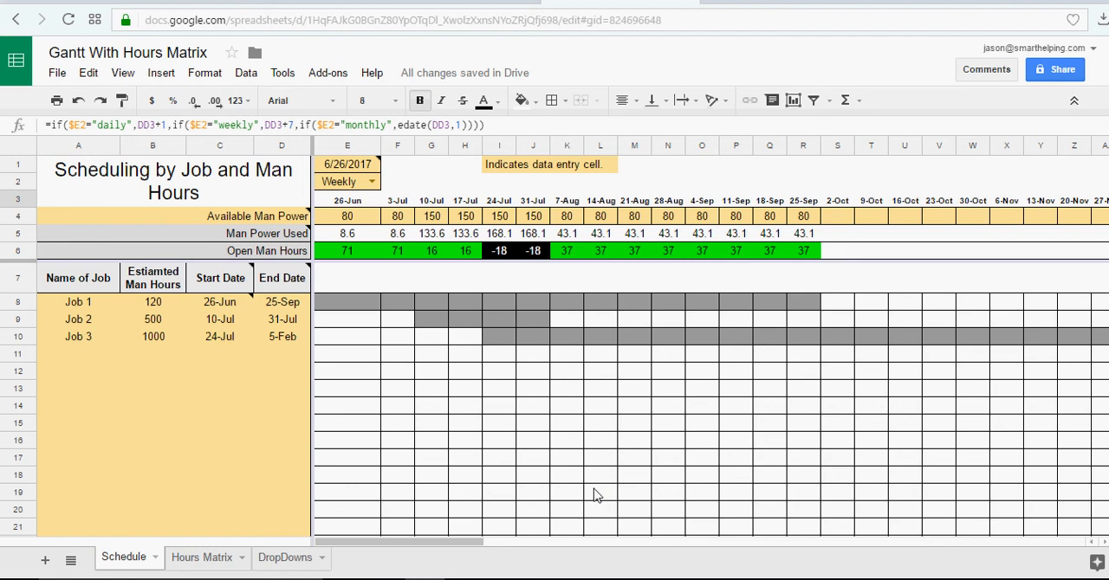
- Apply Number format to column B so Job 3's hours read 1,000
click(533, 440)
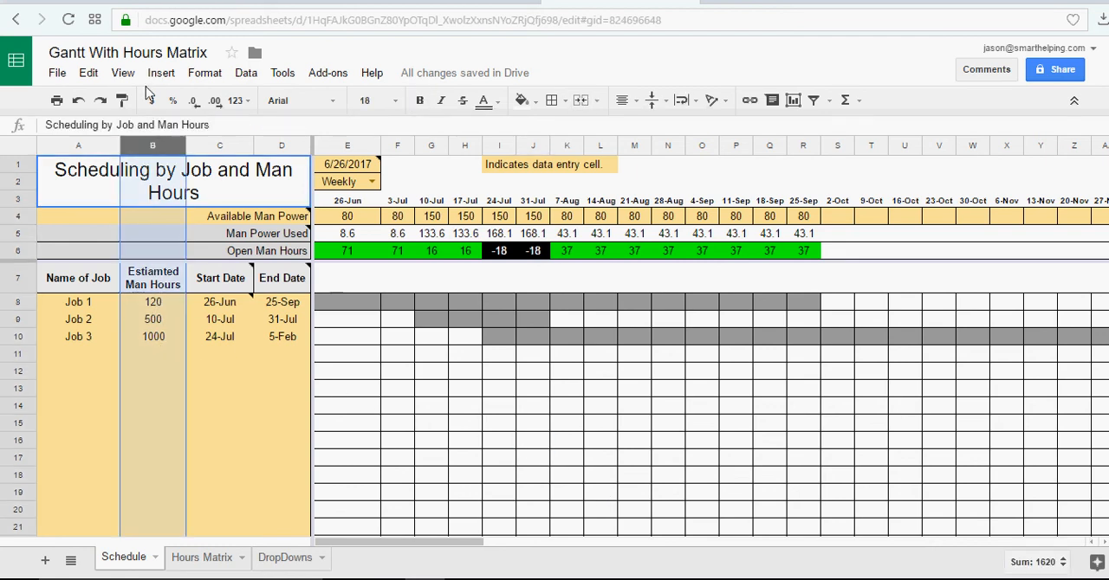
click(204, 72)
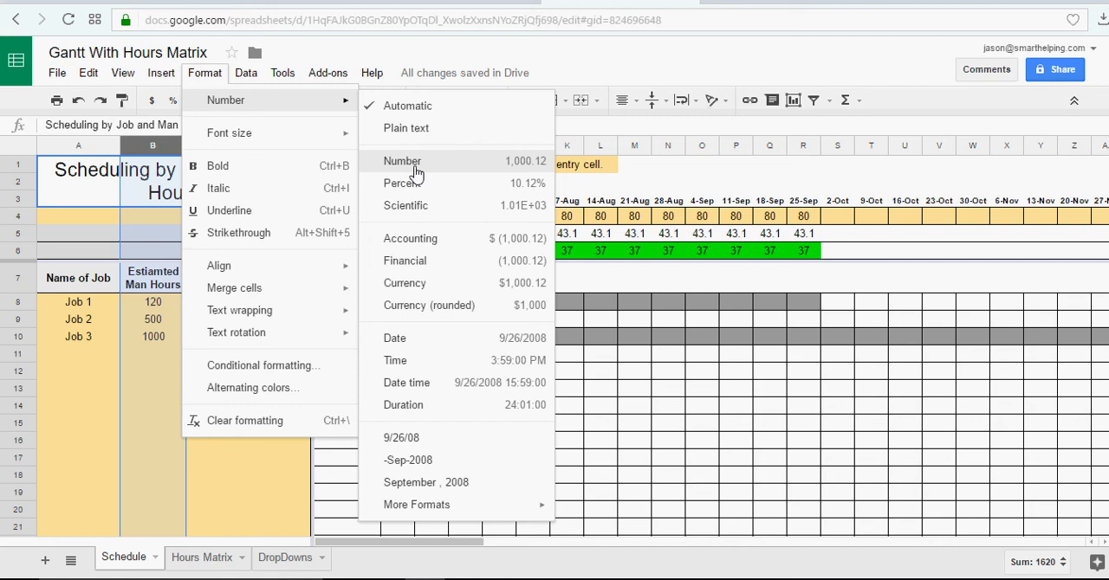
click(402, 161)
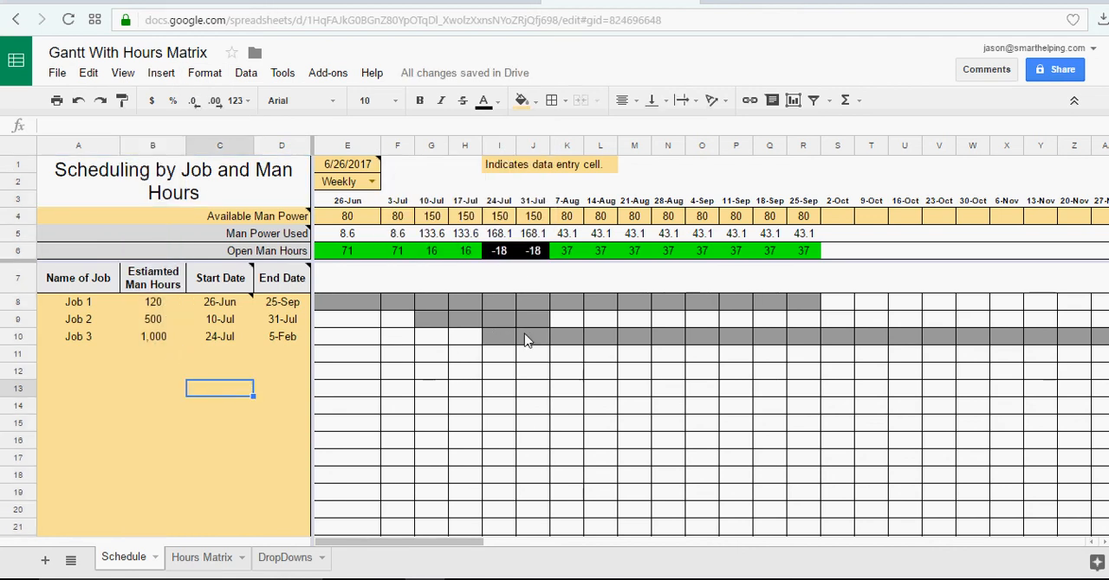
mouse_move(495, 243)
text(180)
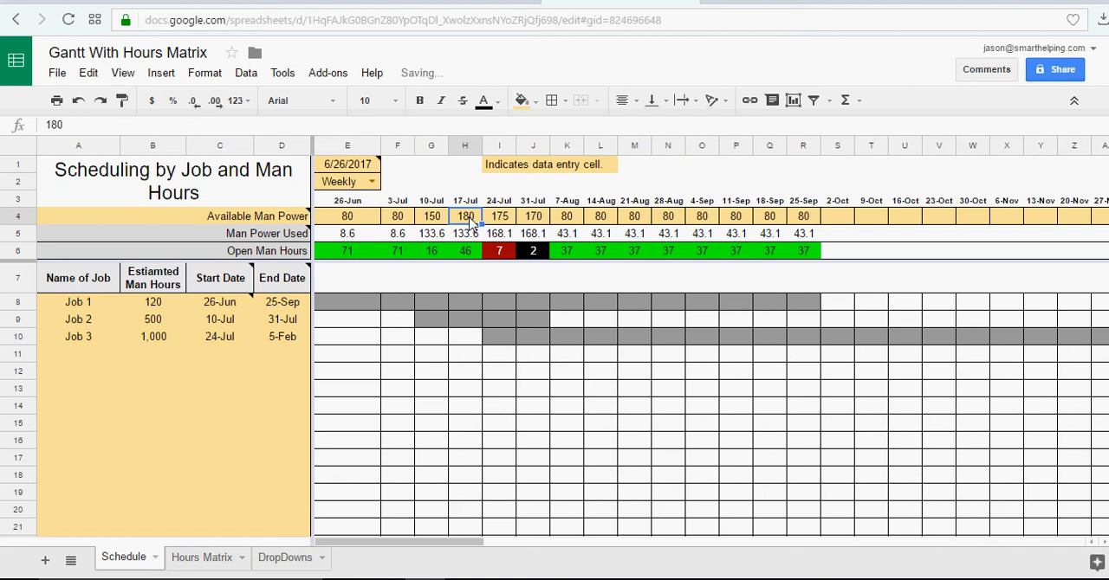
- Enter 145, 175 and 170 available hours for 17-Jul to 31-Jul and check open hours
text(125)
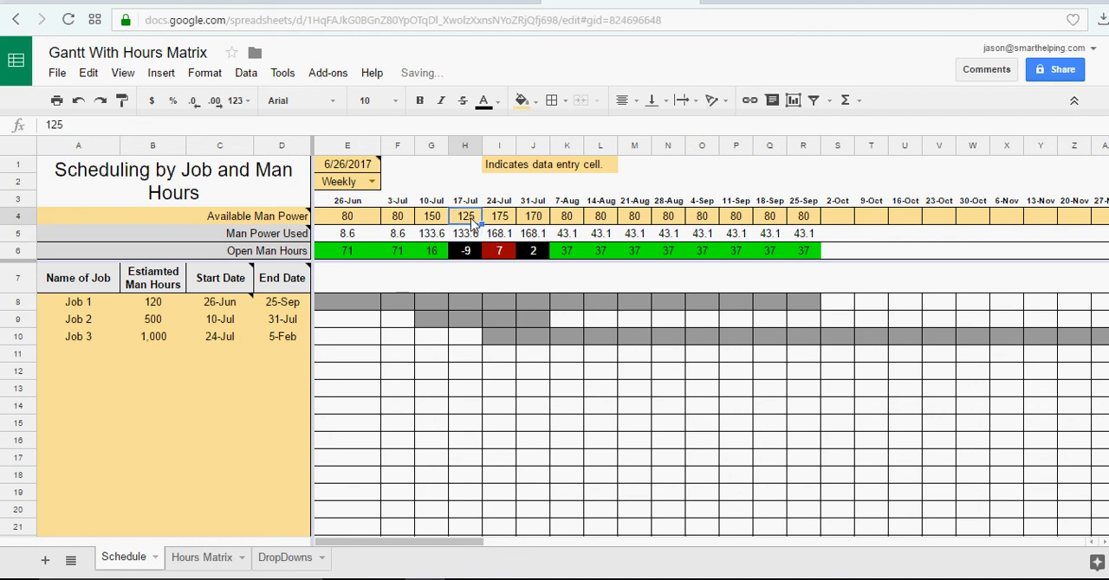
text(135)
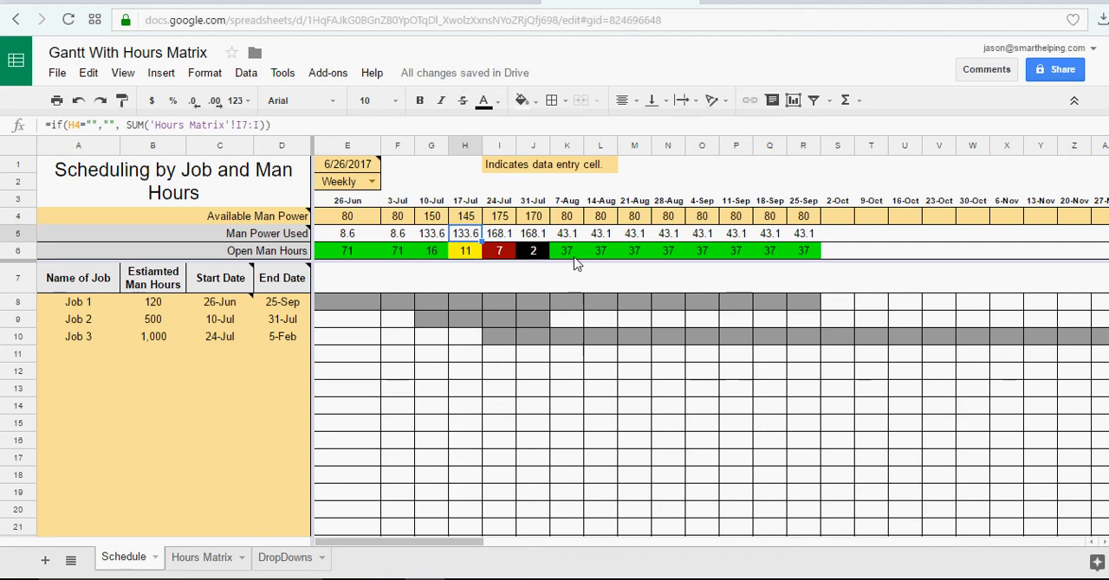
mouse_move(546, 262)
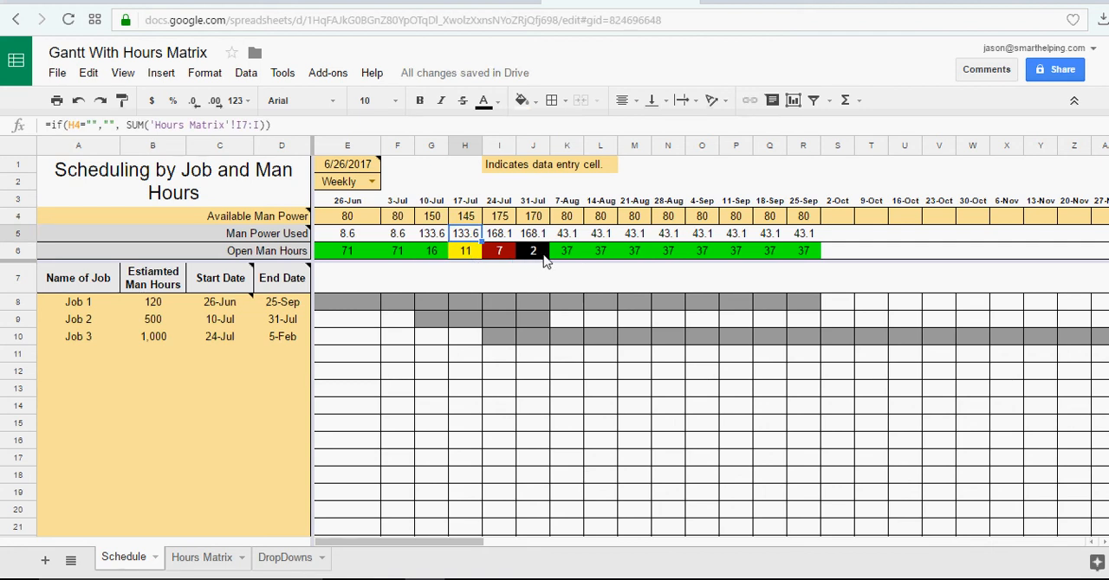
mouse_move(471, 263)
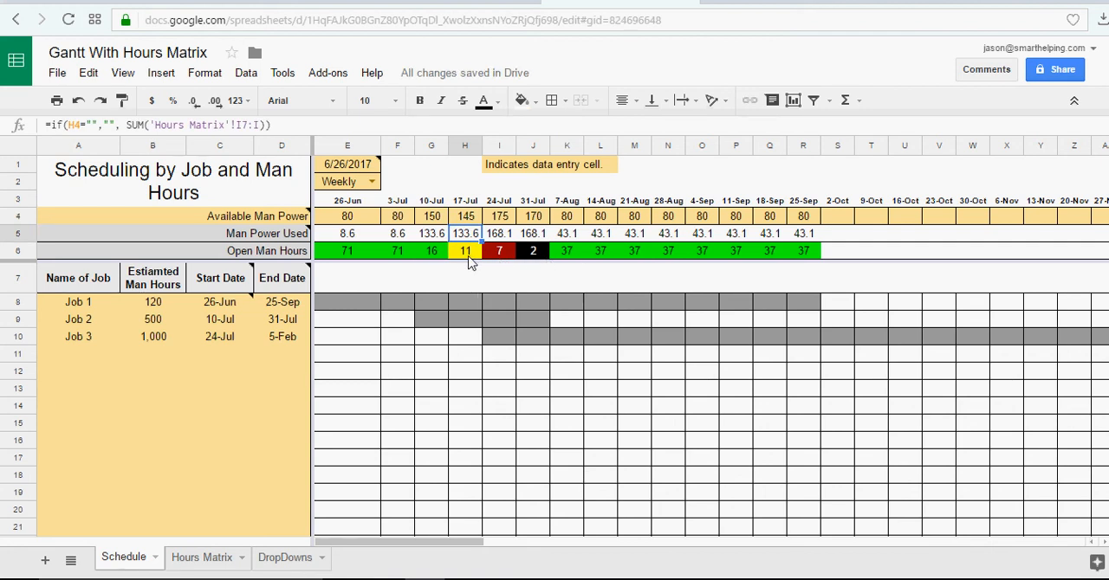
click(702, 250)
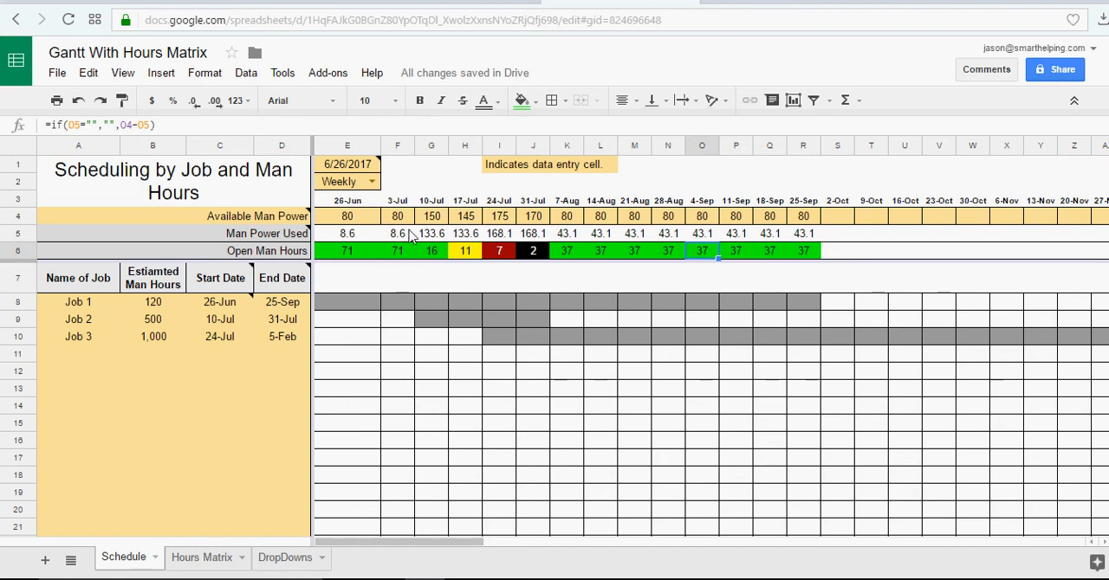
mouse_move(481, 401)
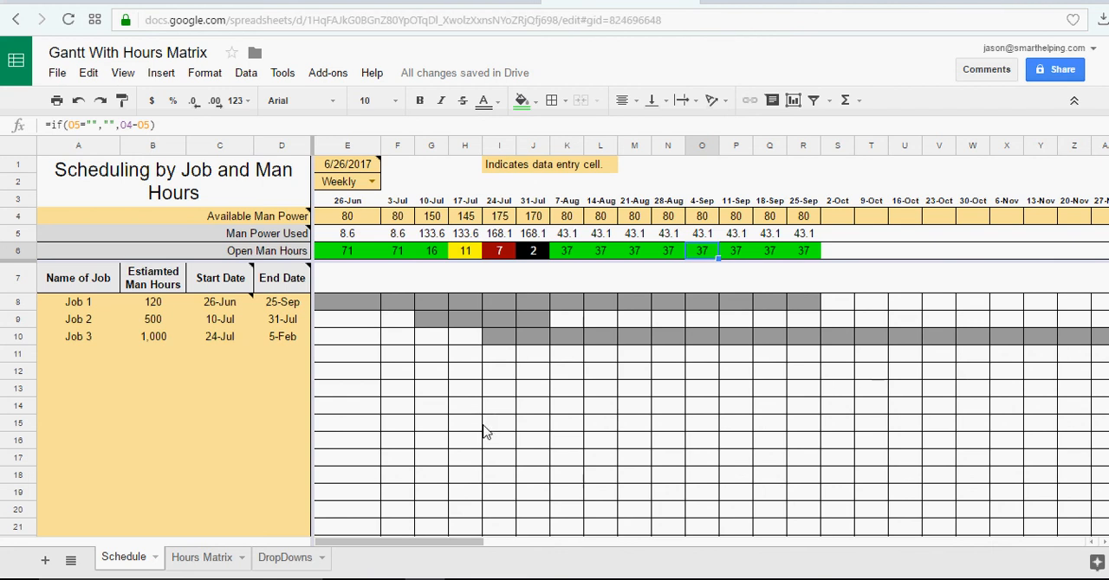
scroll(down, 3)
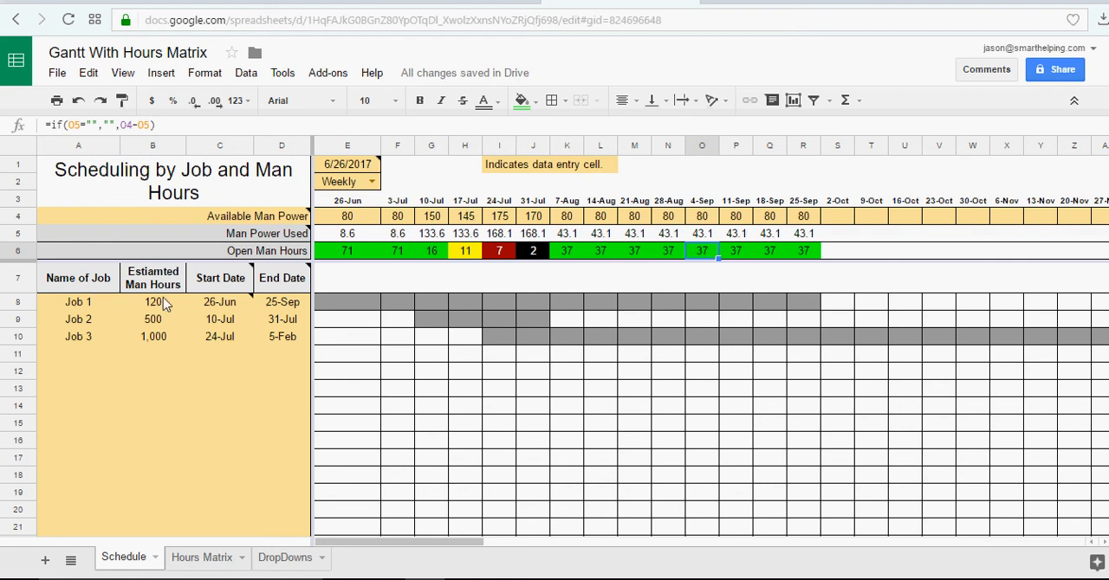
click(152, 301)
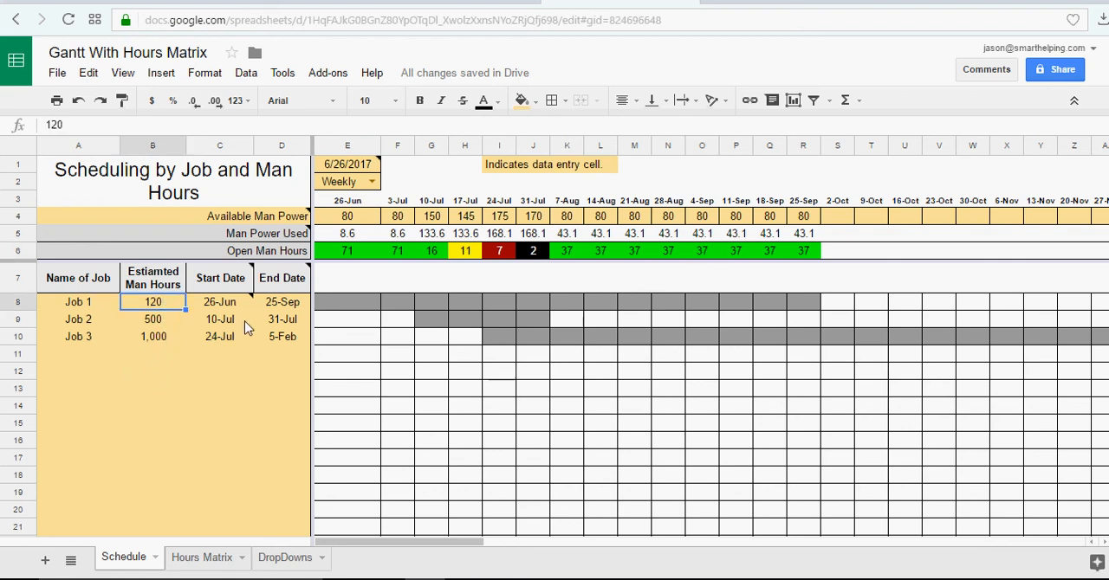
mouse_move(276, 338)
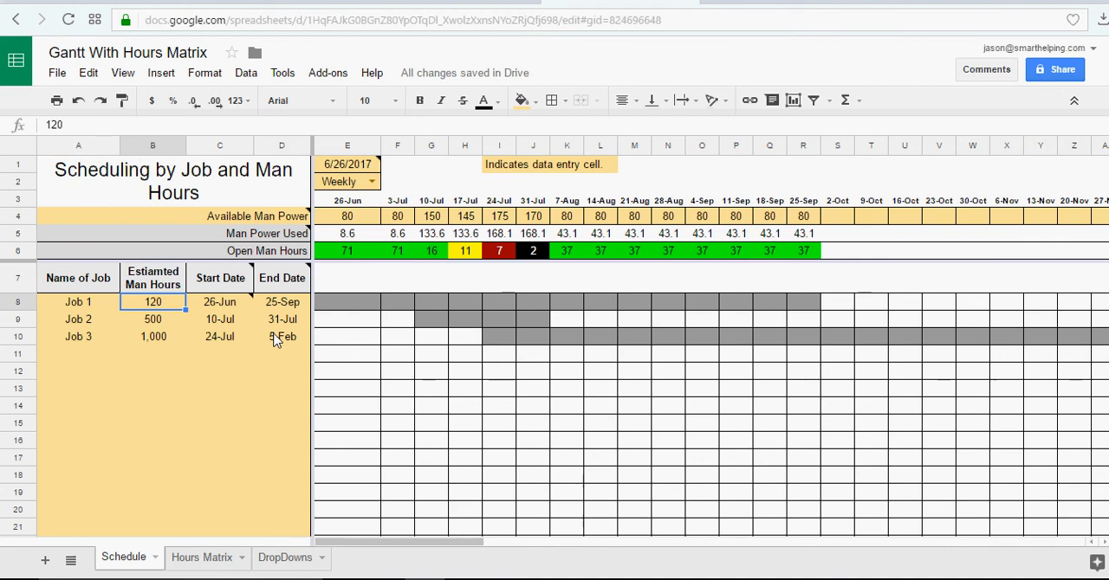
mouse_move(580, 374)
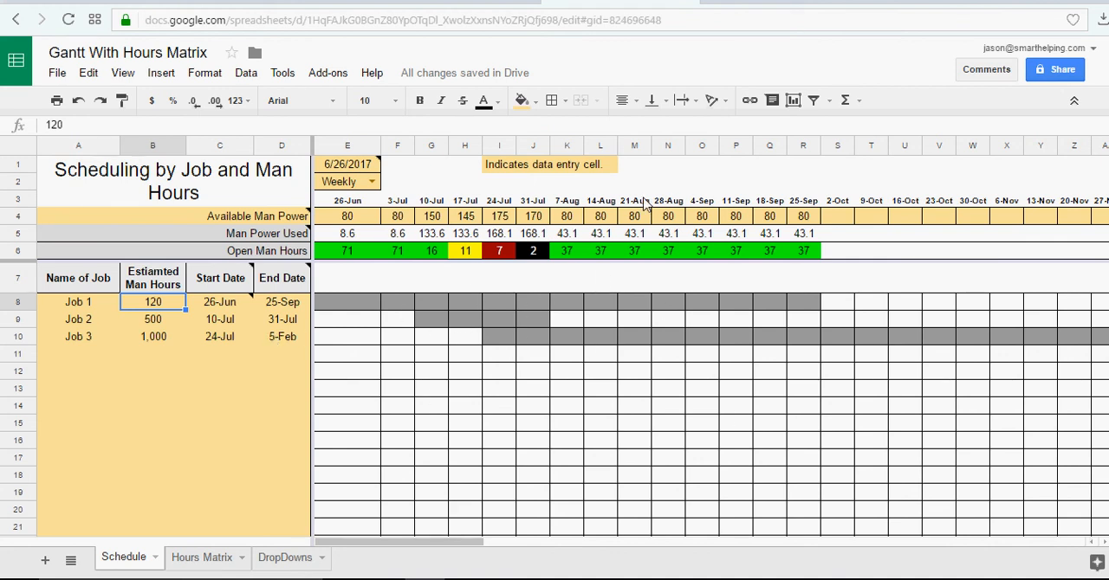
mouse_move(523, 173)
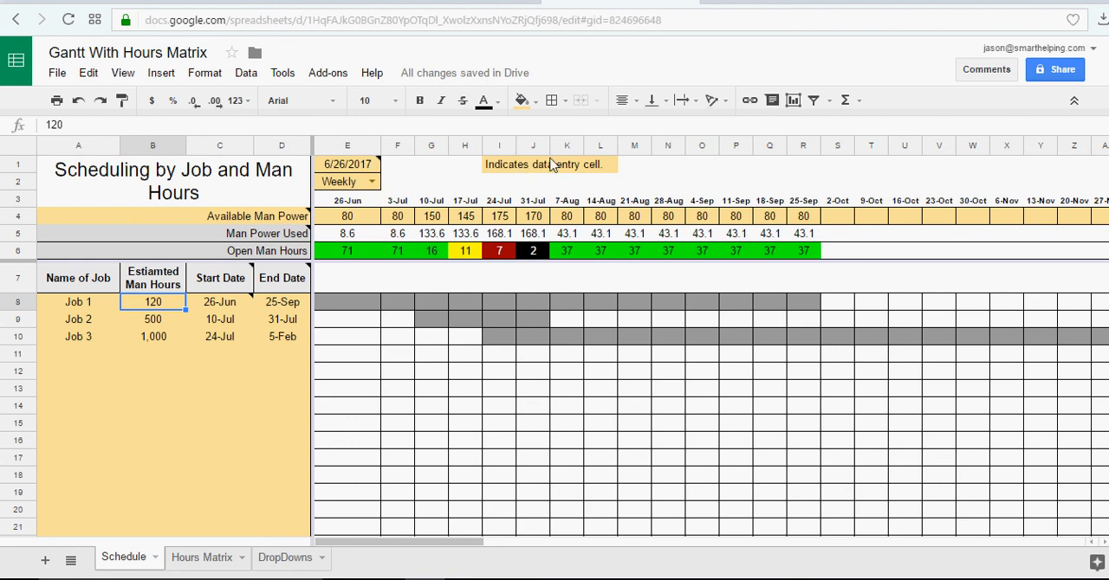
click(546, 165)
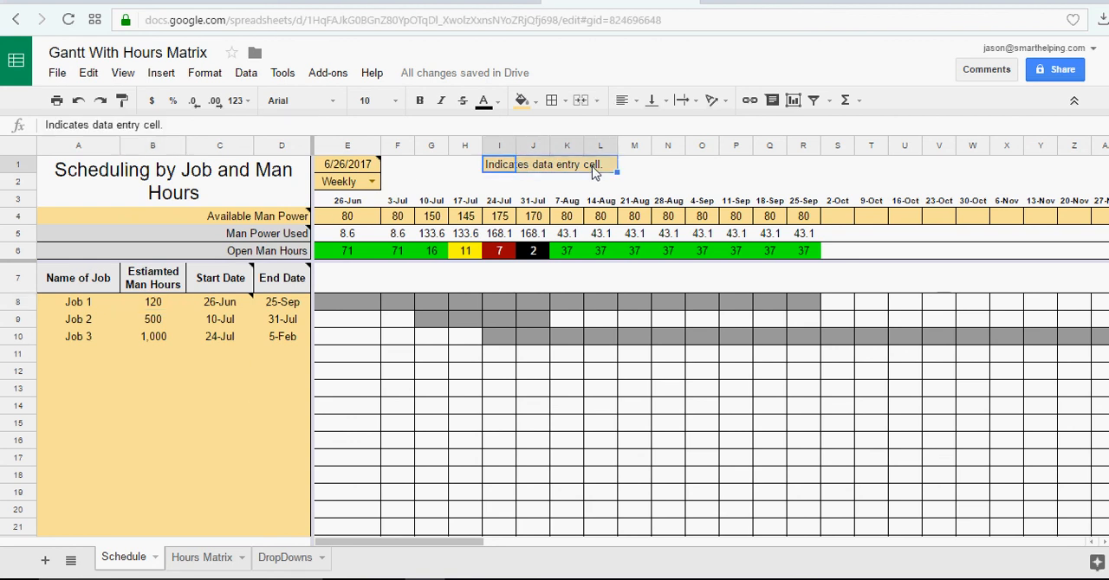
mouse_move(616, 173)
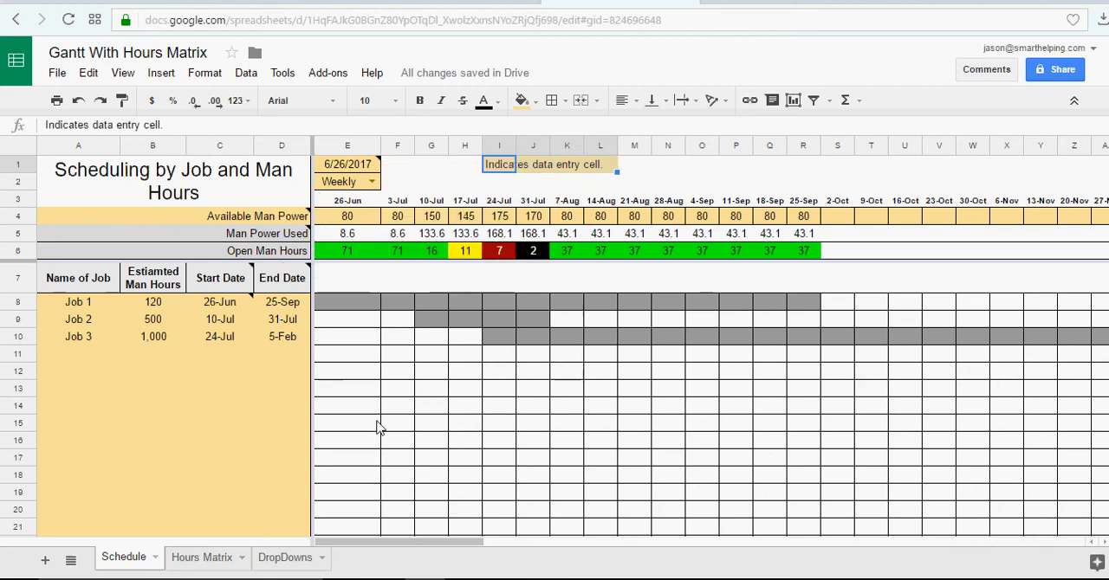
click(347, 422)
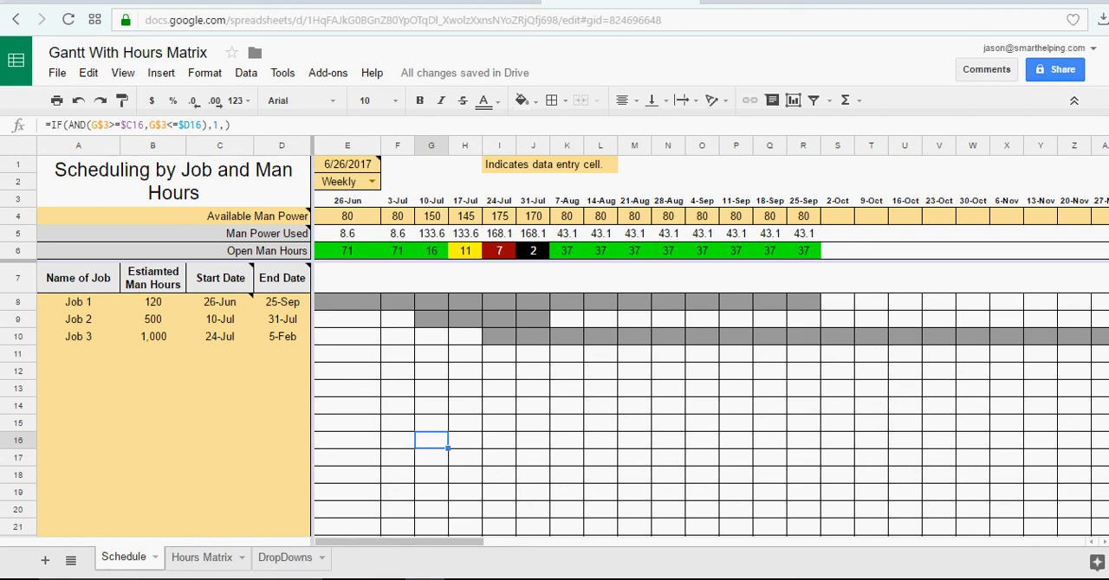
click(1096, 567)
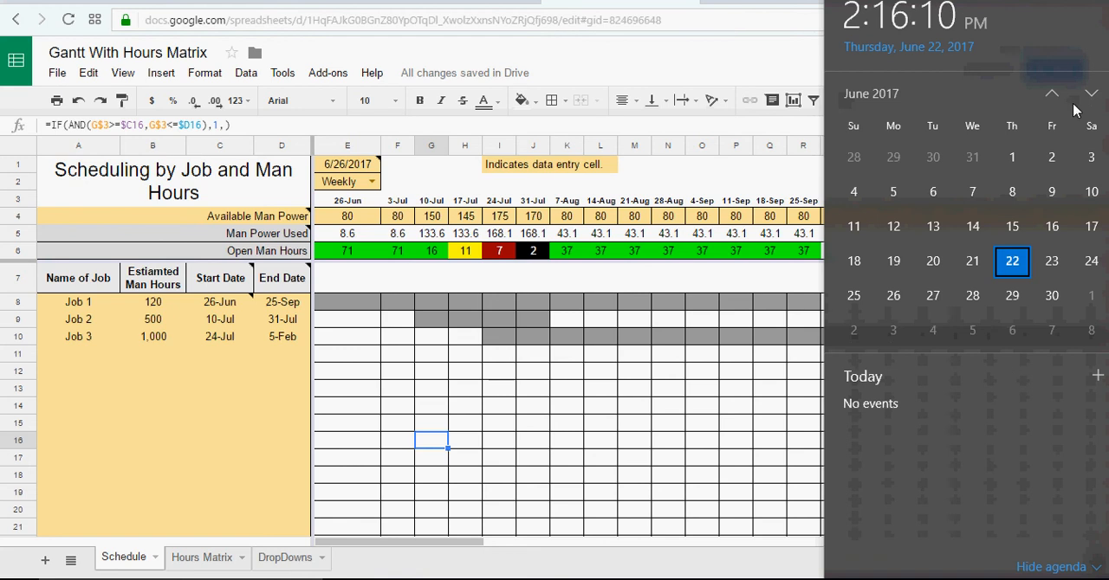
click(1051, 93)
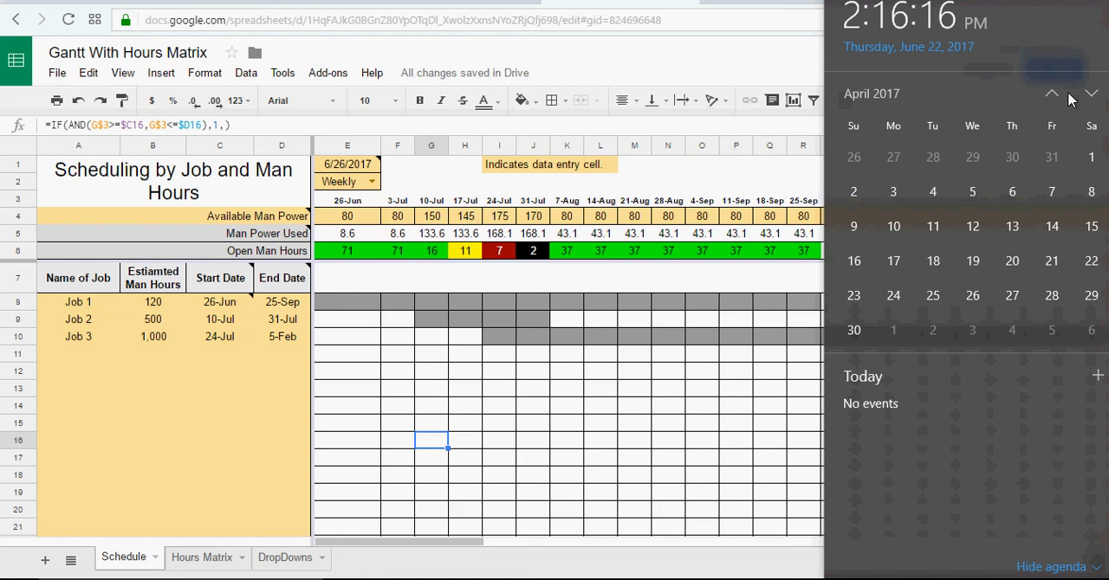
click(1092, 94)
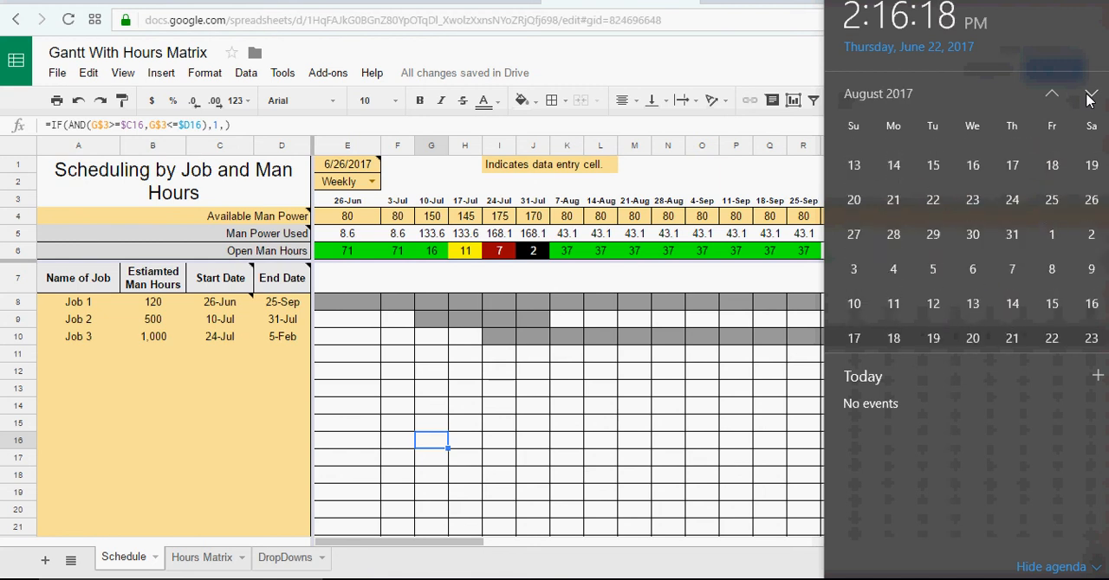
click(1091, 93)
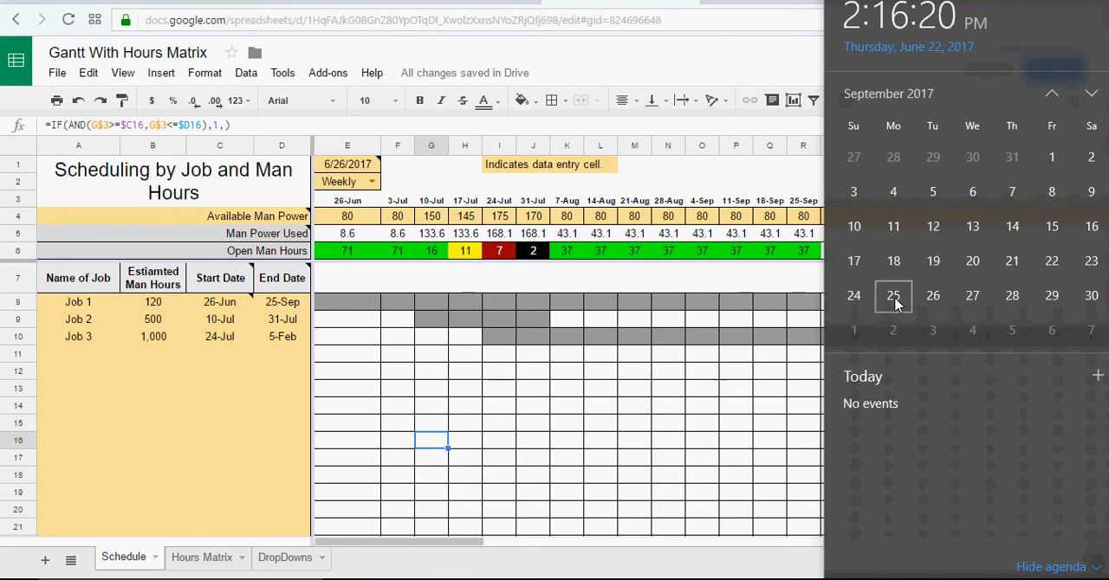
mouse_move(853, 296)
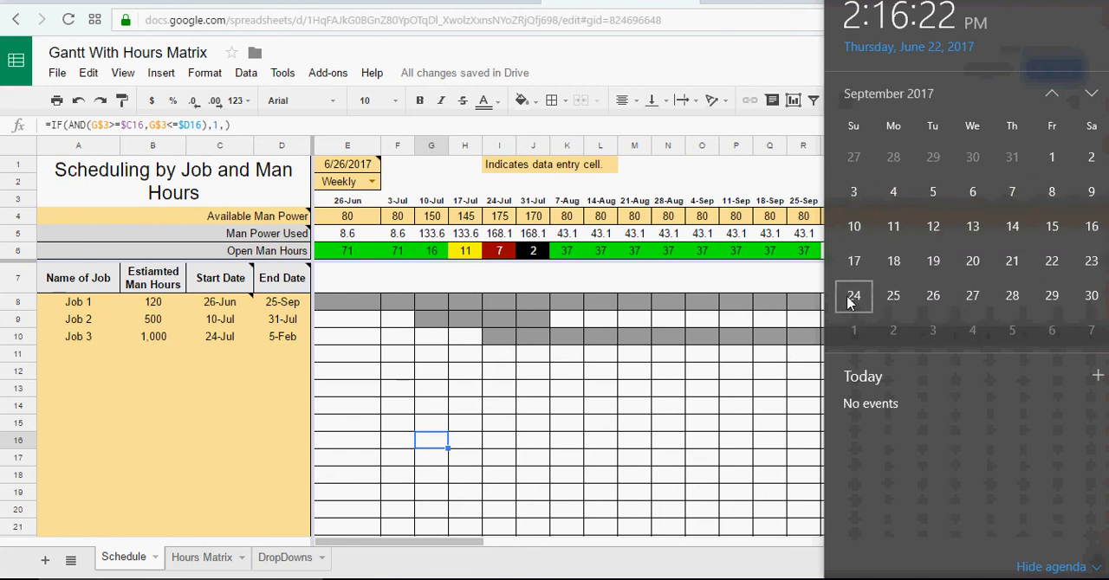
mouse_move(892, 261)
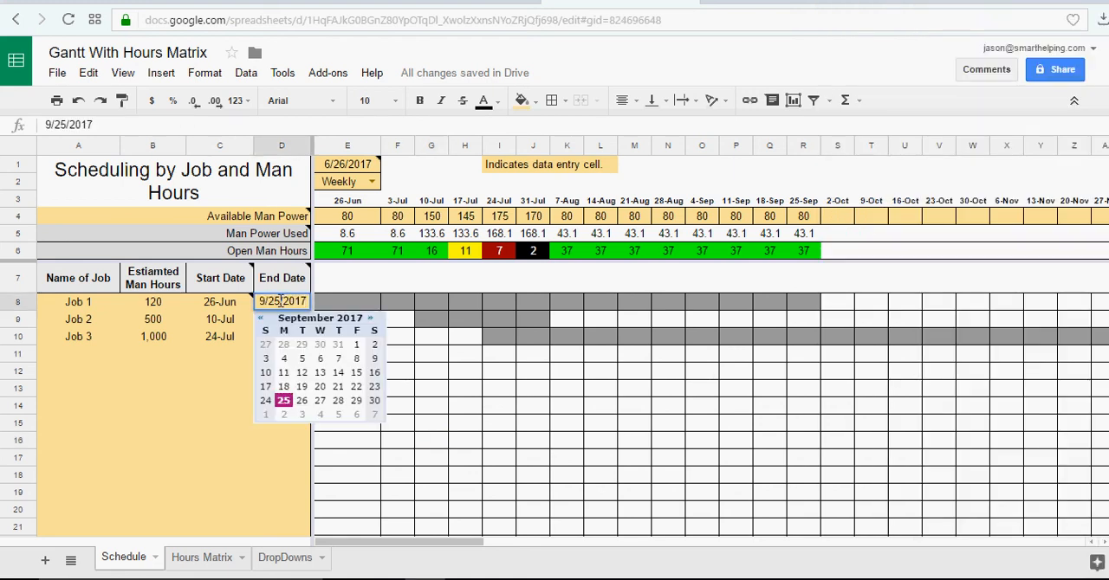
- Change Job 1's end date to 18 September, then to 24 September
click(284, 387)
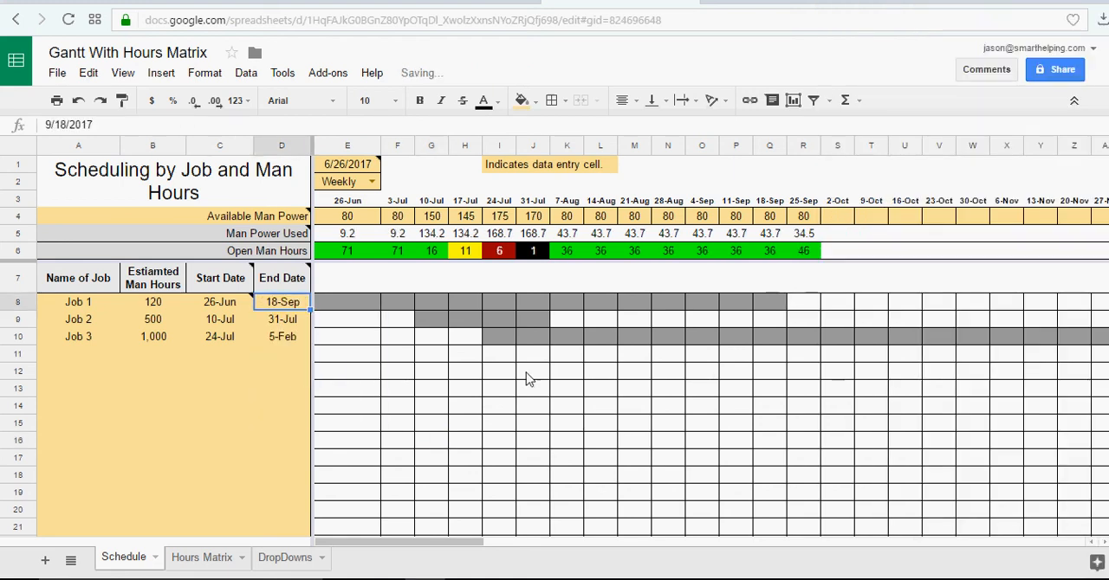
mouse_move(793, 290)
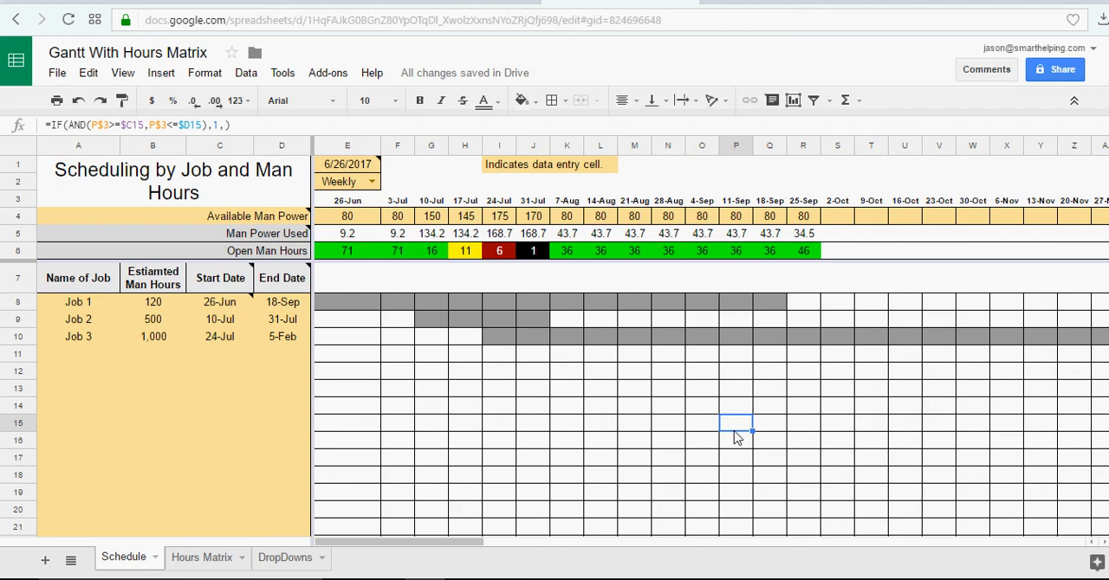
click(281, 302)
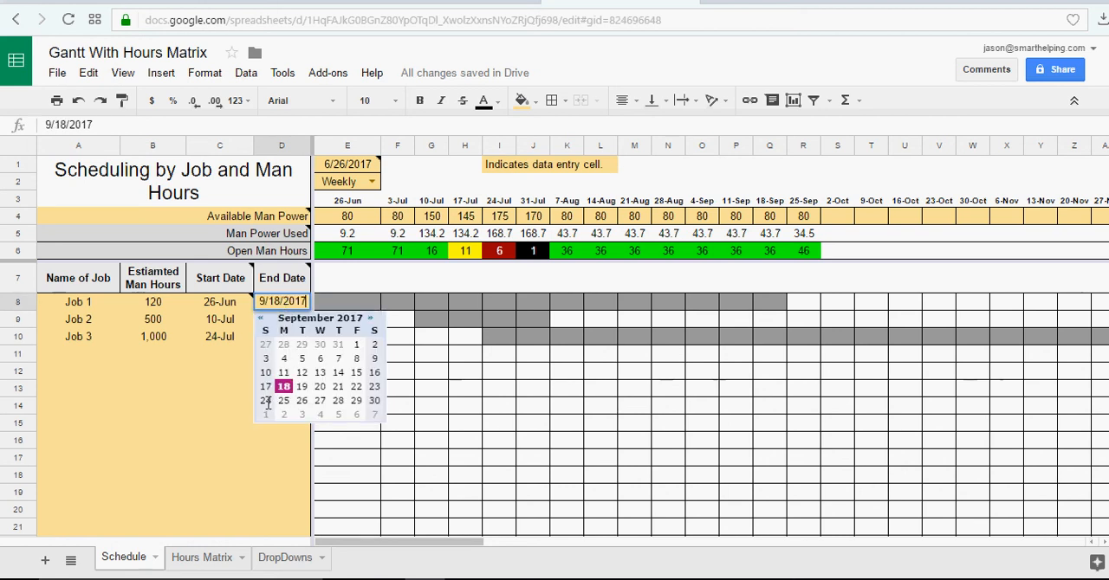
click(266, 400)
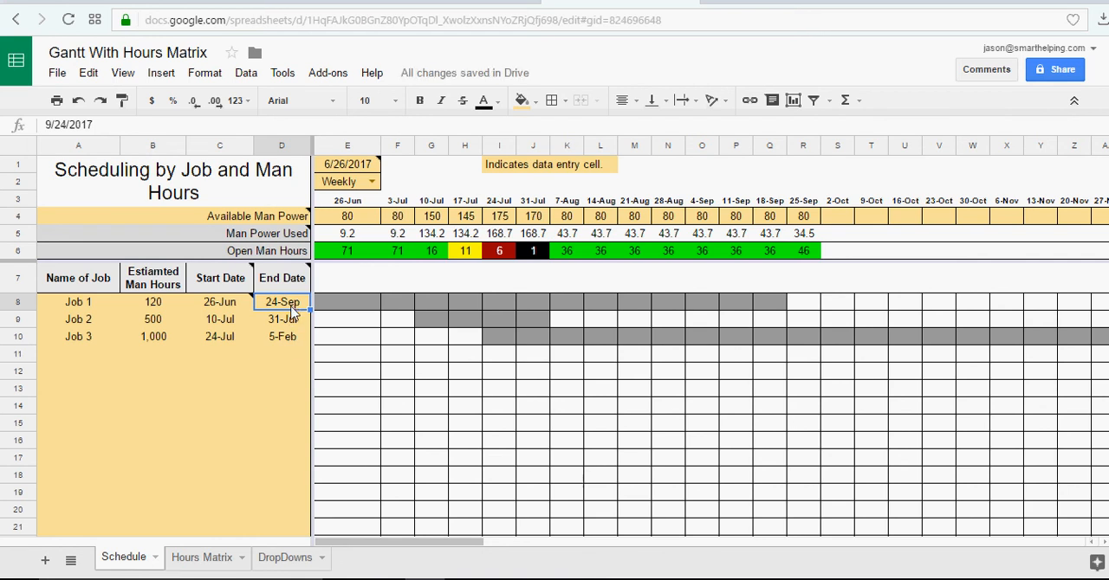
- Inspect the Gantt bar formulas for the 21-Aug, 11-Sep, 18-Sep and 25-Sep weeks
click(769, 302)
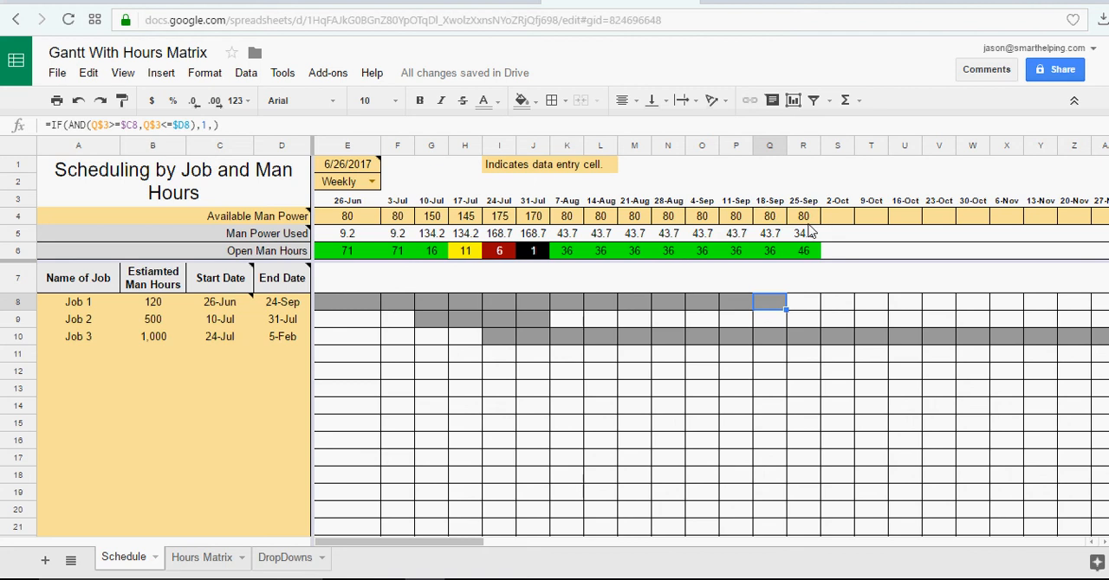
click(802, 301)
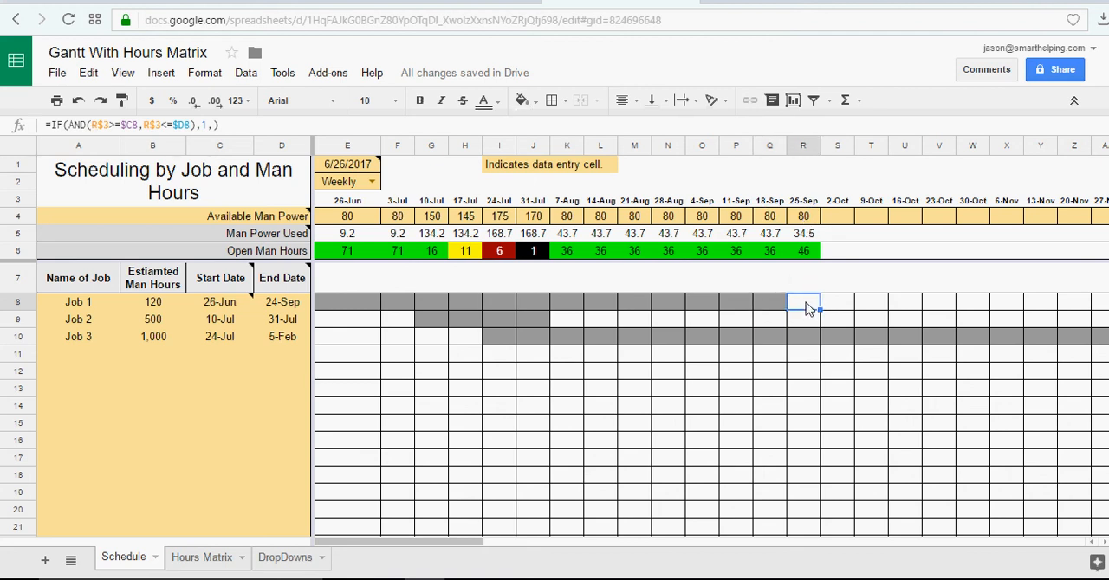
click(769, 301)
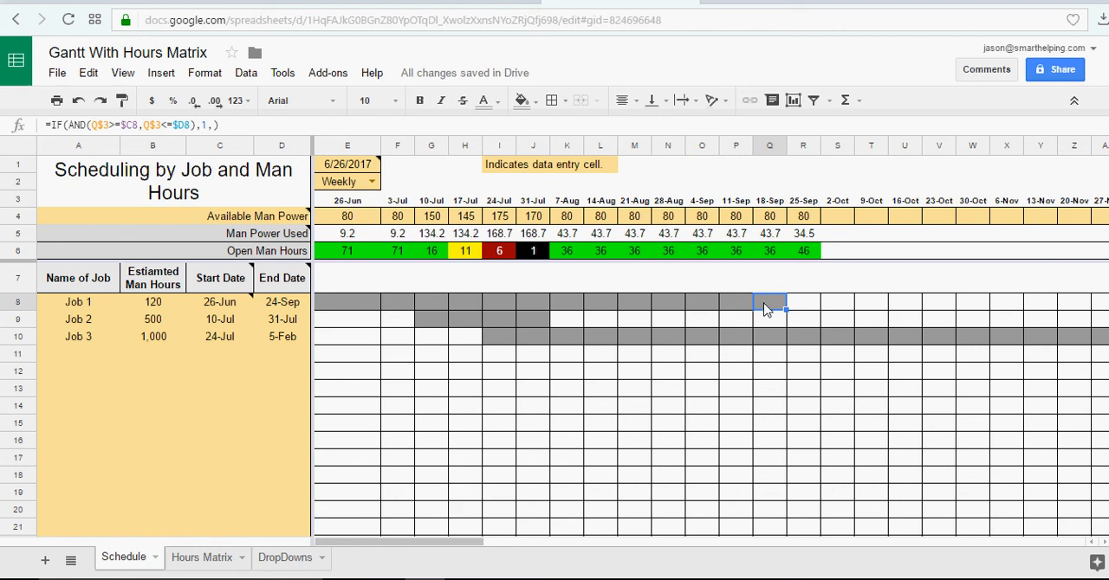
click(635, 301)
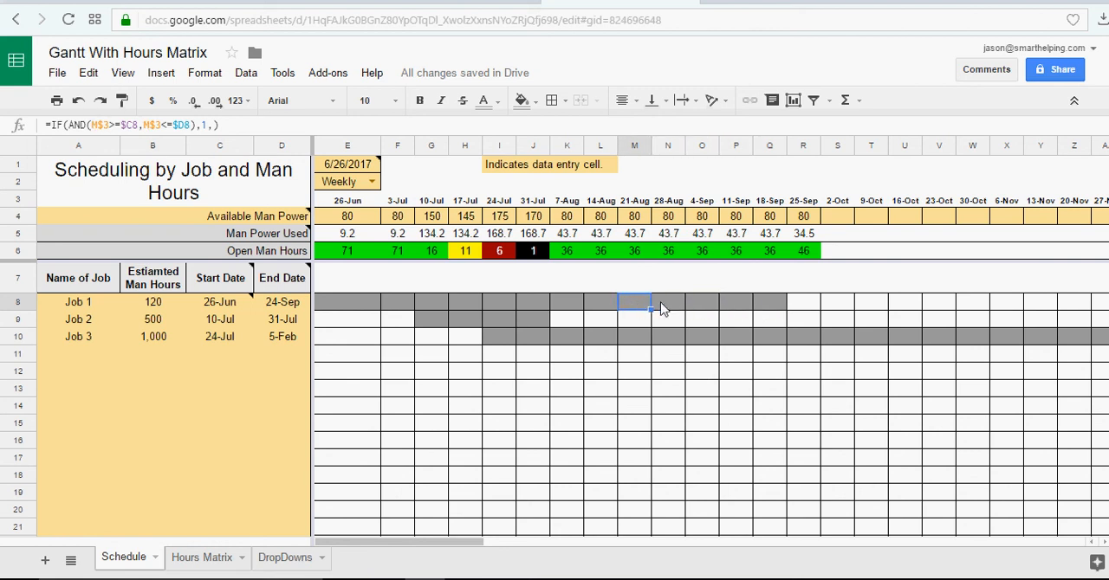
click(736, 301)
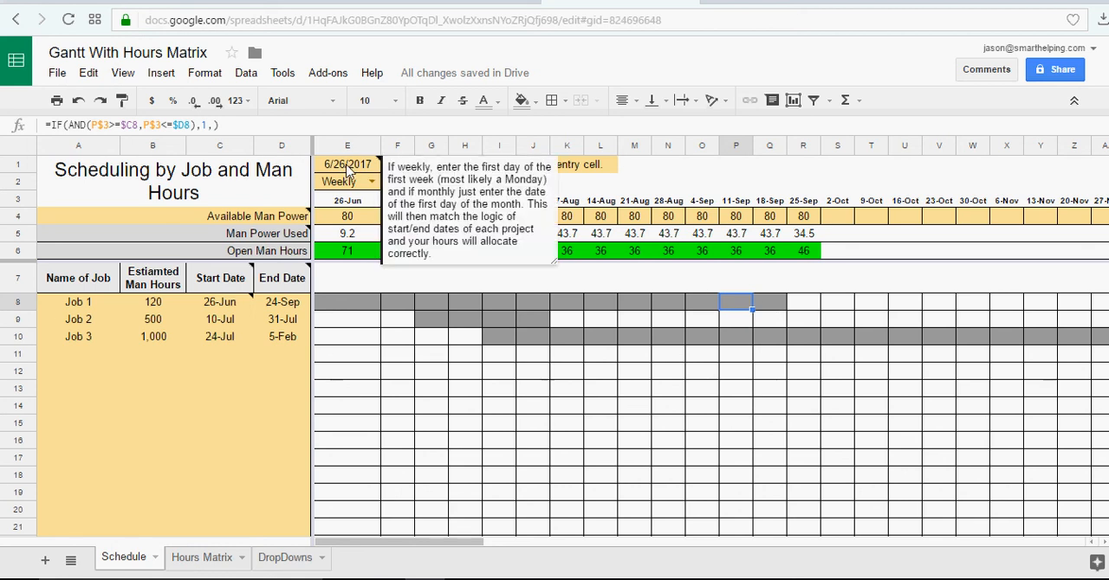
mouse_move(360, 208)
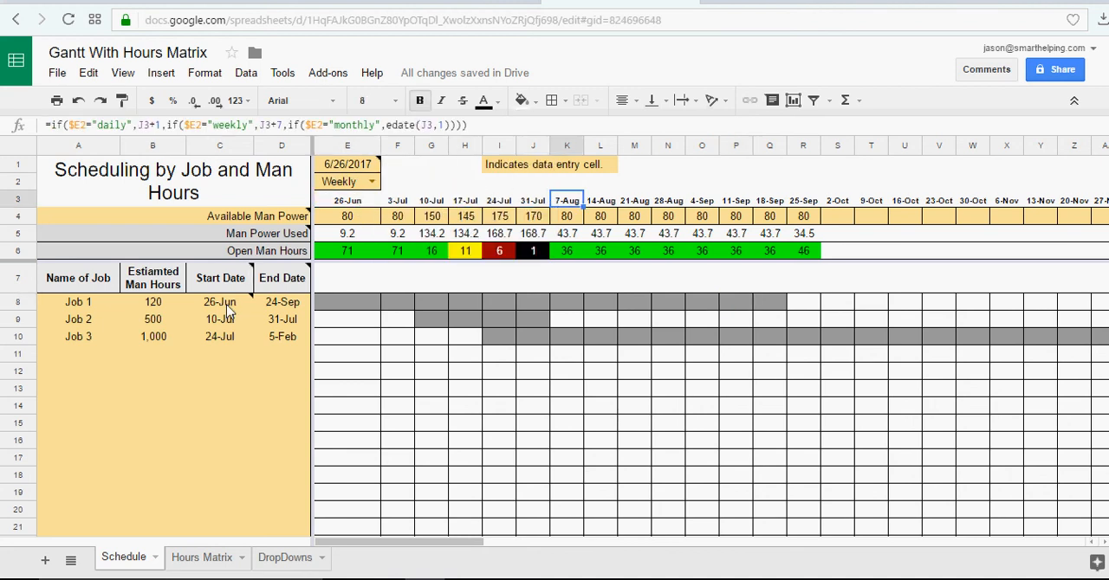
- Select the schedule start date and show the Weekly, Daily and Monthly view choices
click(347, 164)
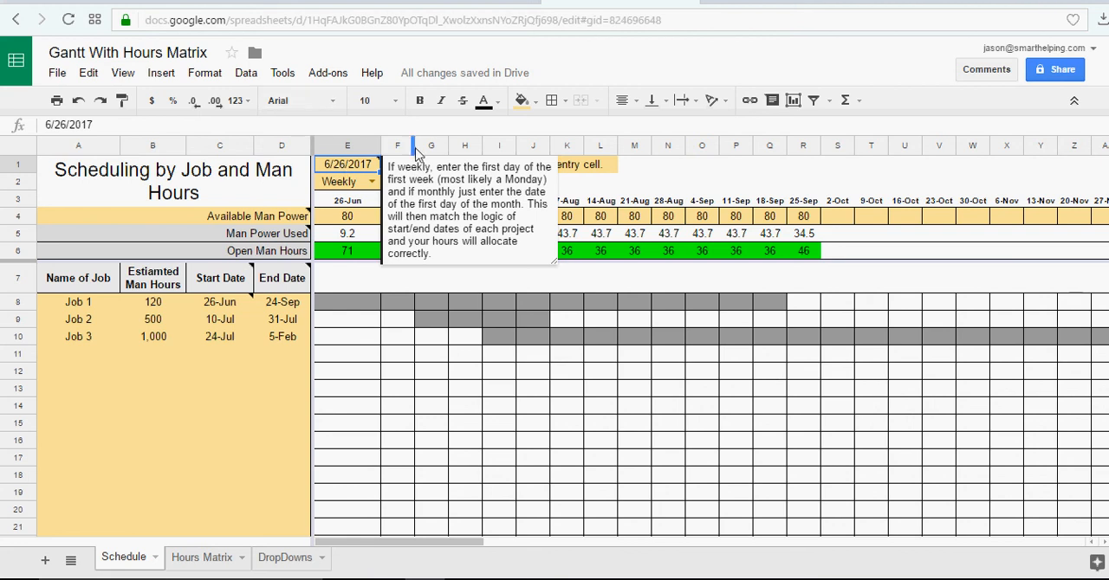
click(371, 182)
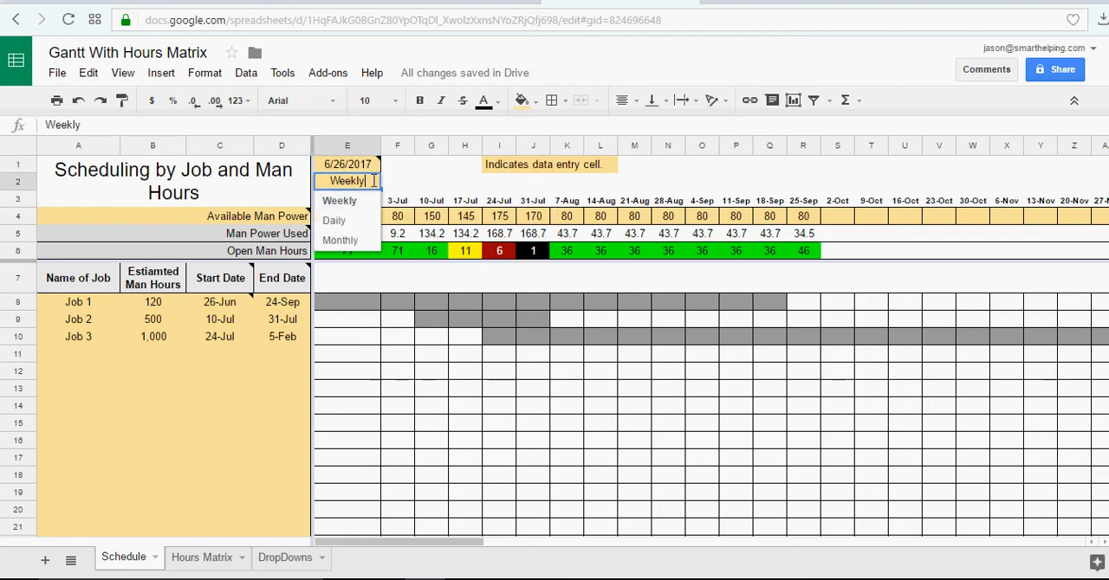
- Switch to Monthly view starting 6/1/2017 and set Job 1 to run 1-Jun to 1-Oct
click(340, 240)
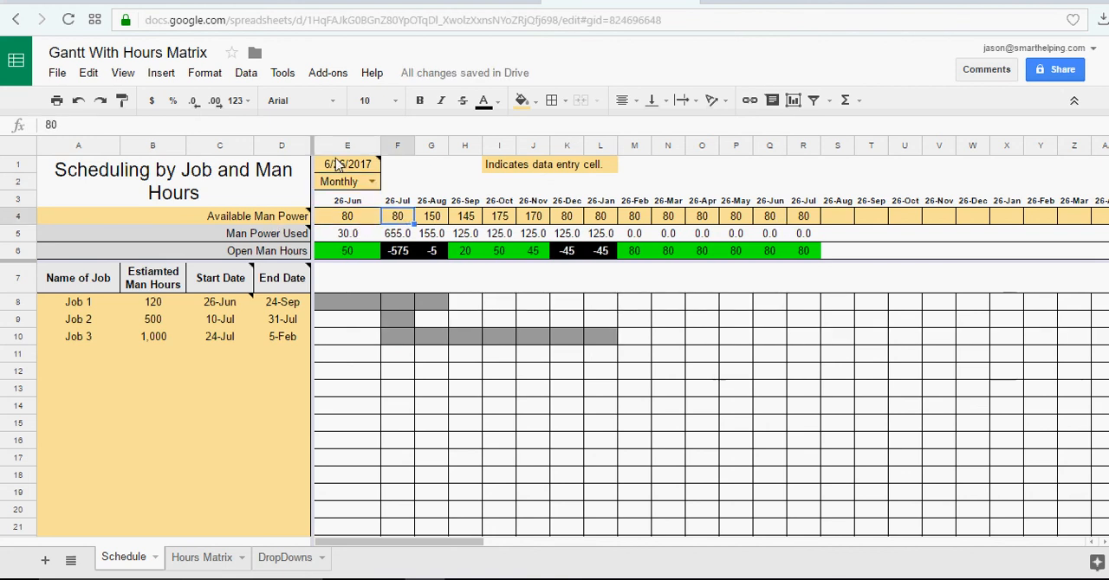
text(6)
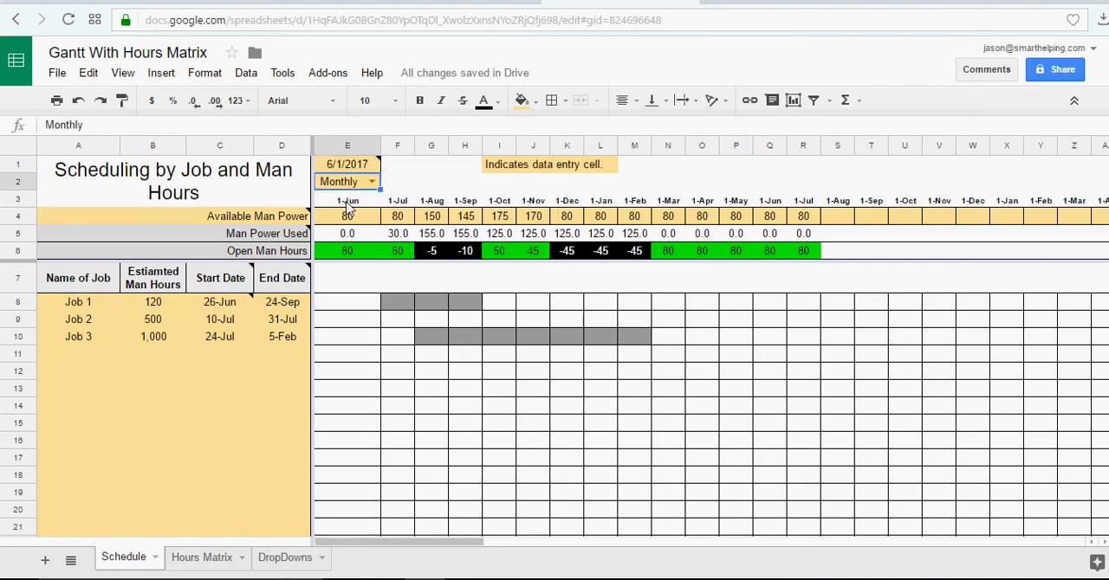
click(346, 200)
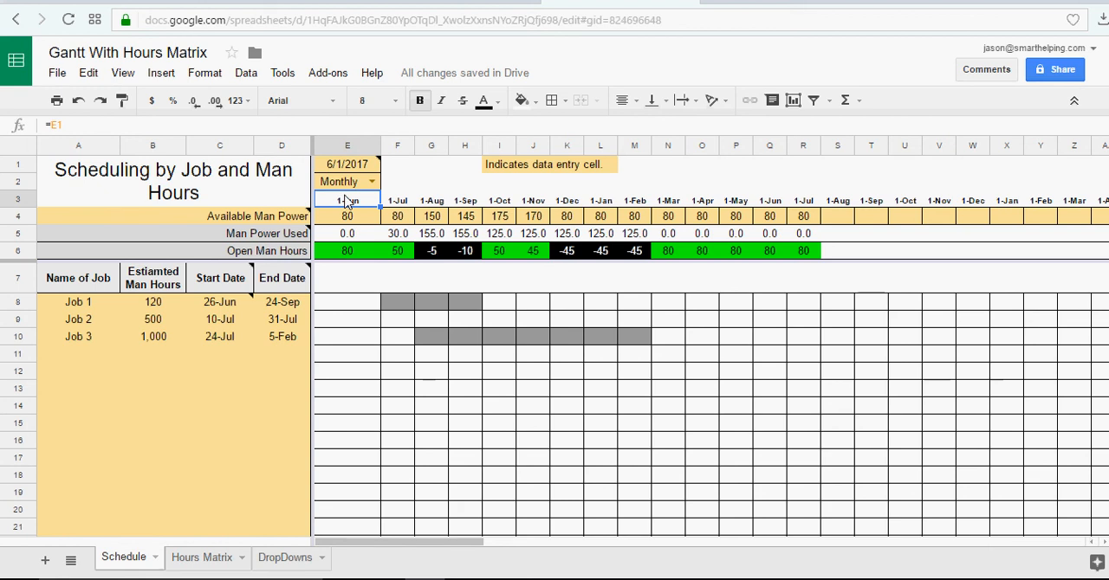
mouse_move(367, 208)
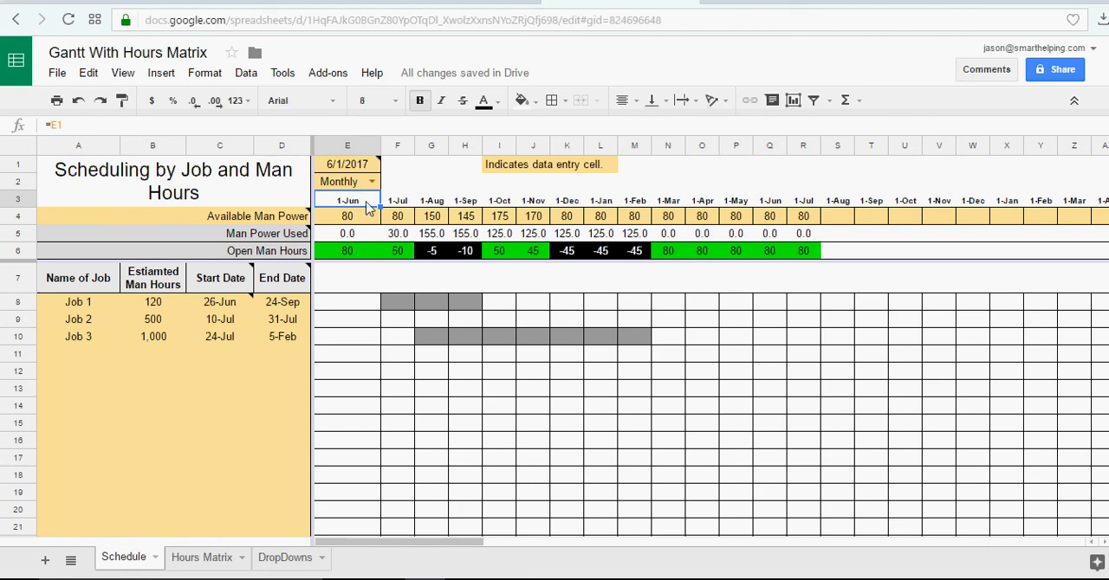
click(219, 301)
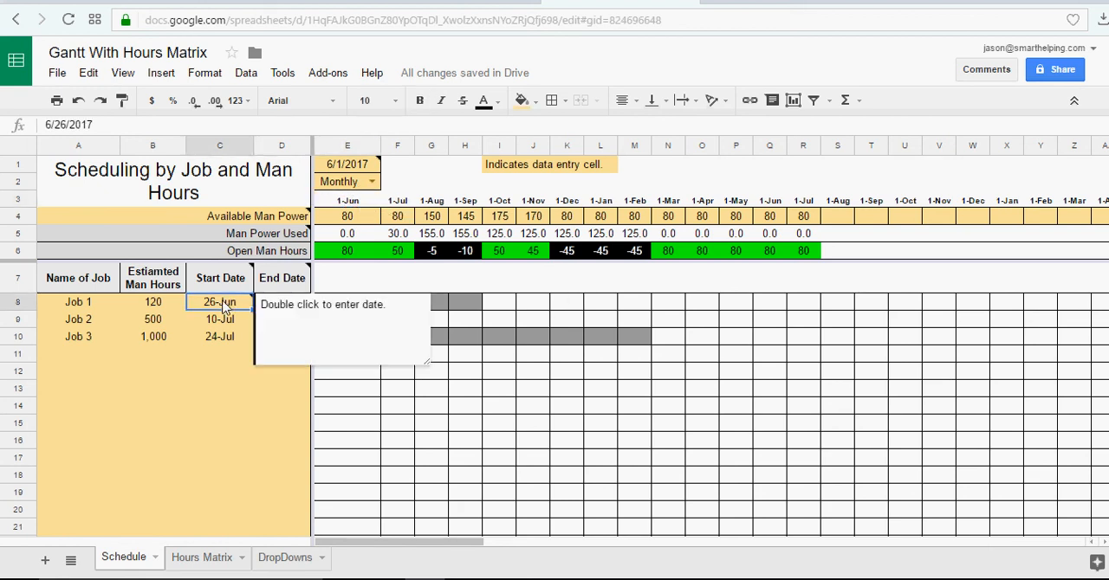
double_click(219, 302)
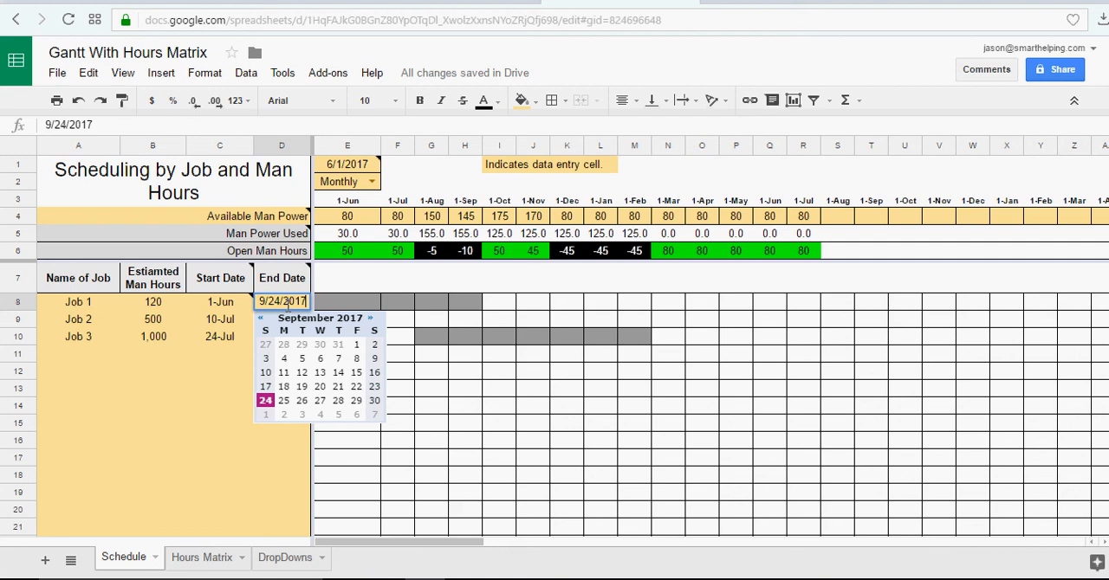
click(371, 318)
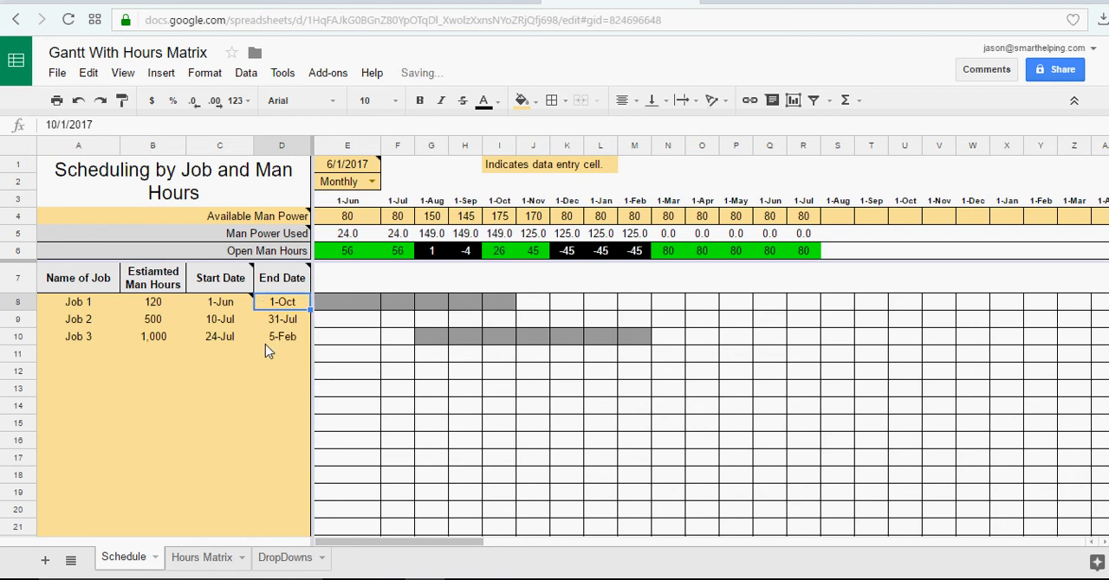
mouse_move(772, 321)
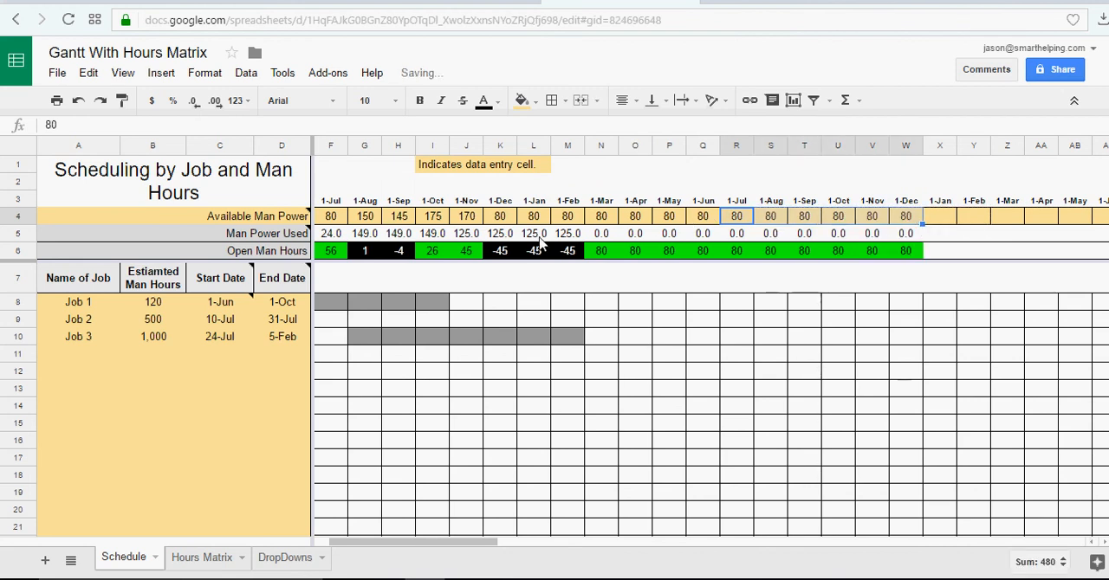
- Inspect the Gantt IF bar formulas in E8 (1-Jul) and I8 (1-Oct), then view the Hours Matrix sheet
scroll(left, 3)
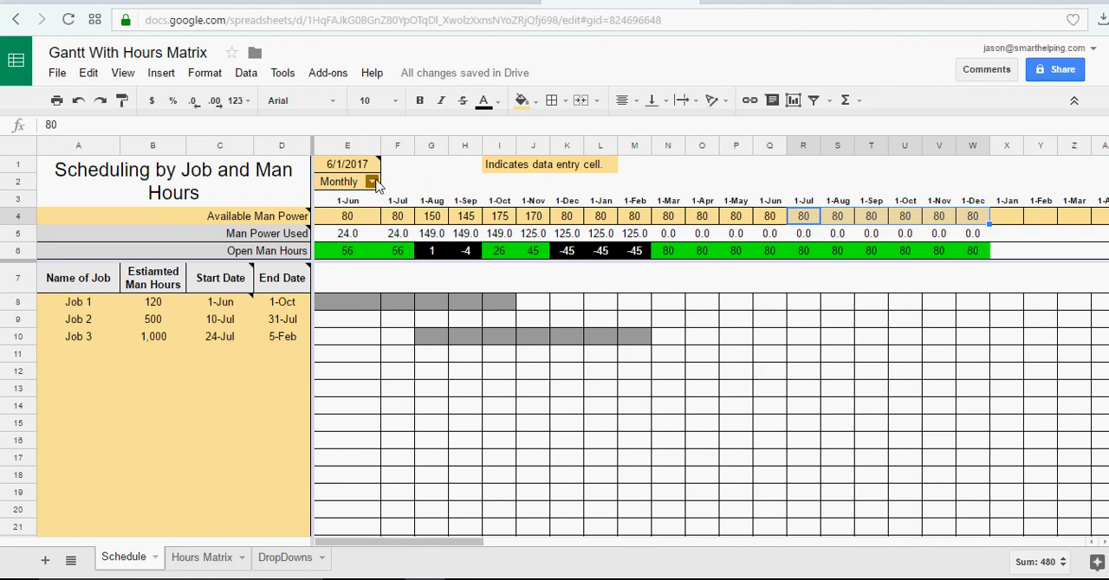
mouse_move(312, 264)
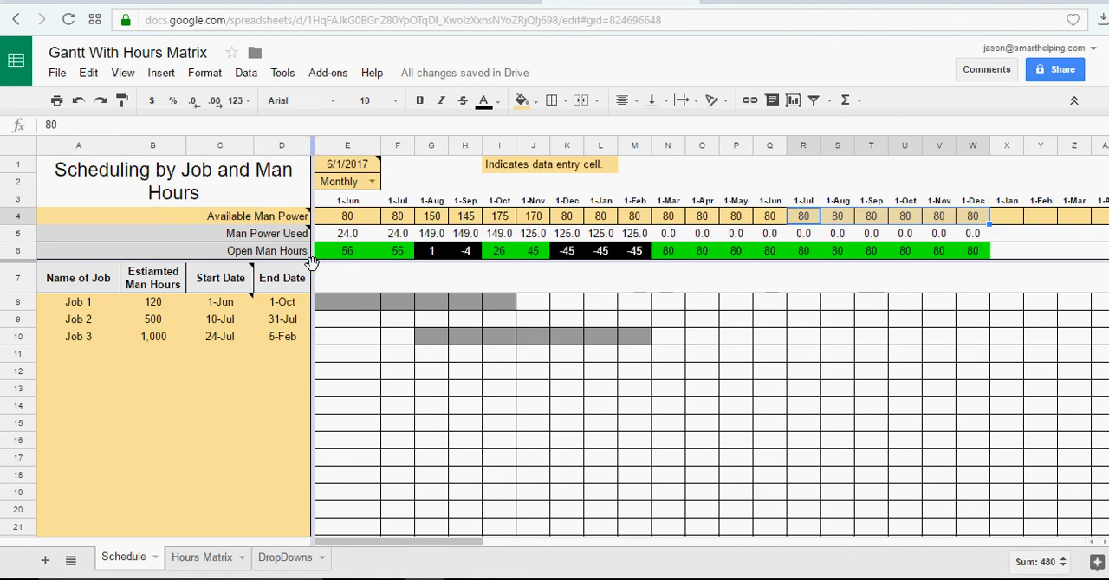
mouse_move(195, 312)
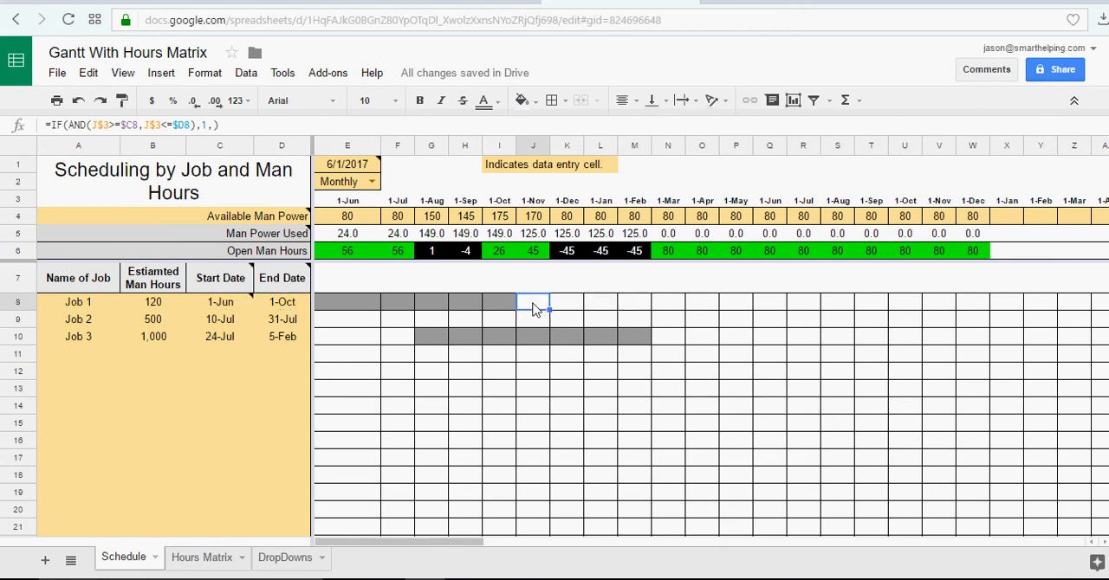
click(397, 301)
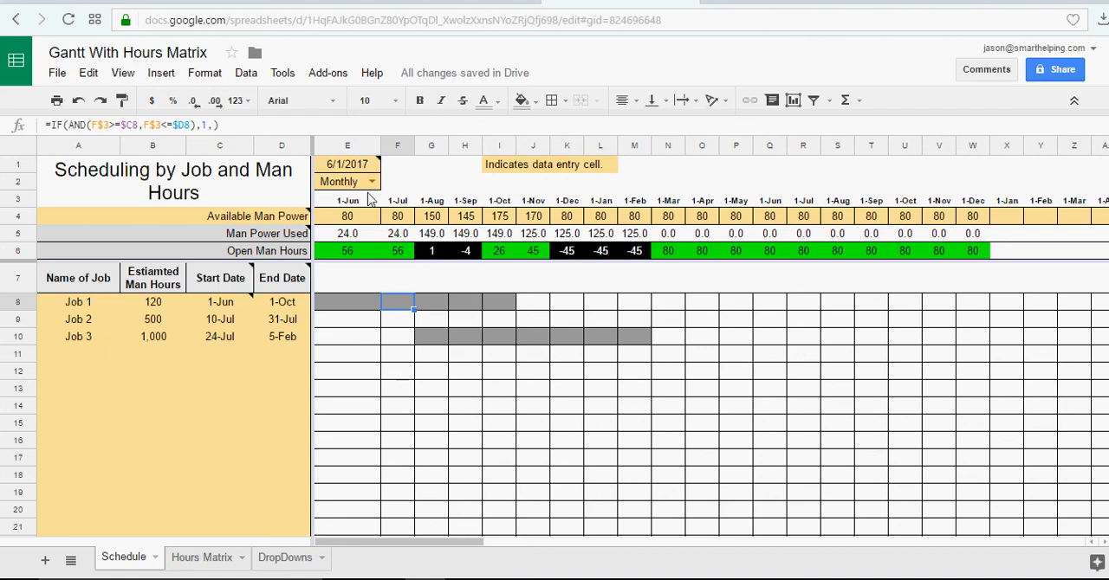
mouse_move(563, 208)
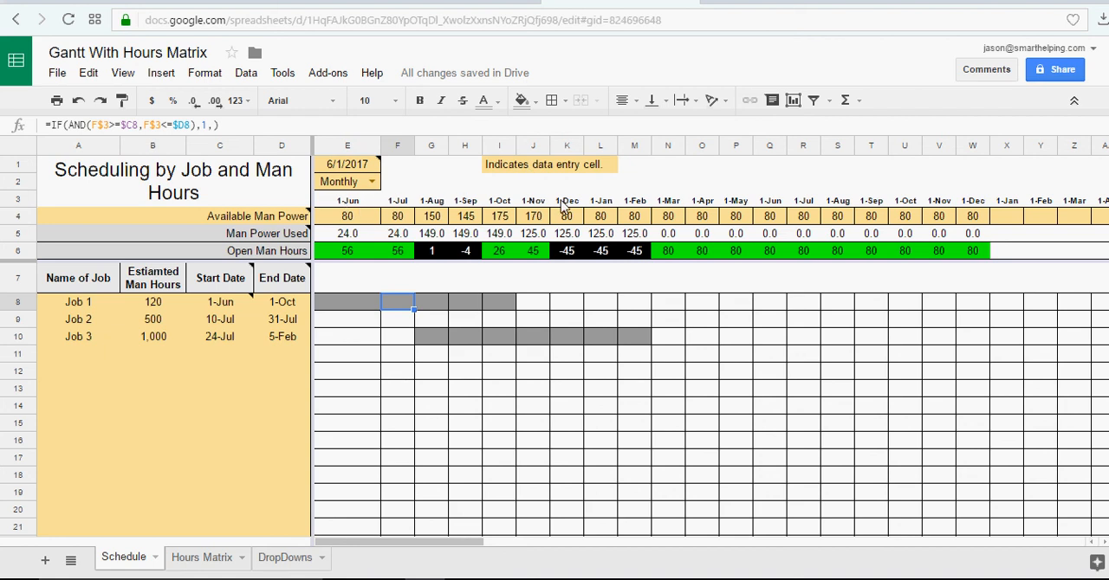
click(499, 301)
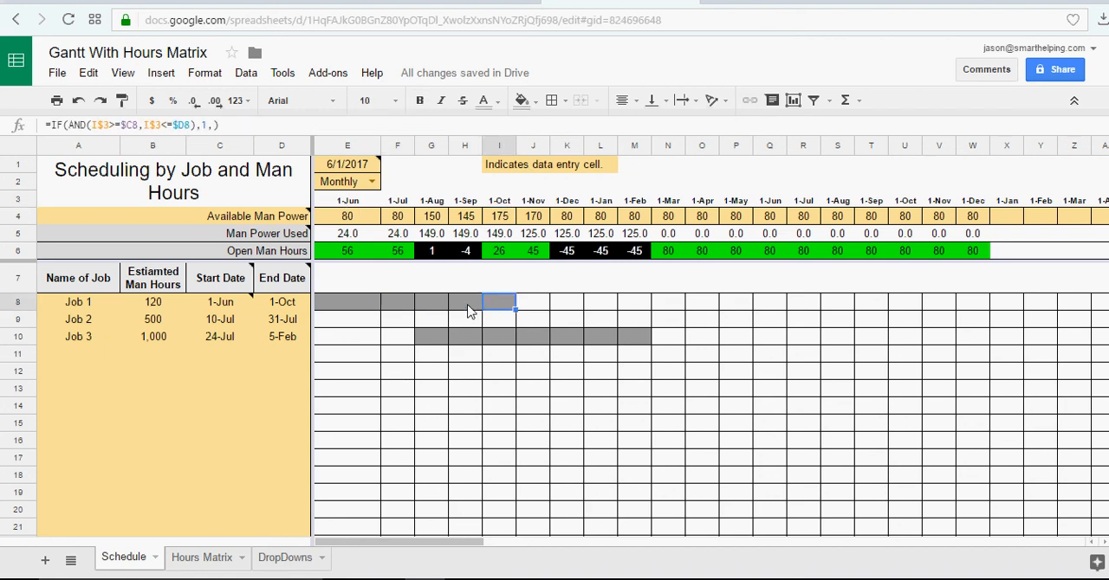
mouse_move(354, 310)
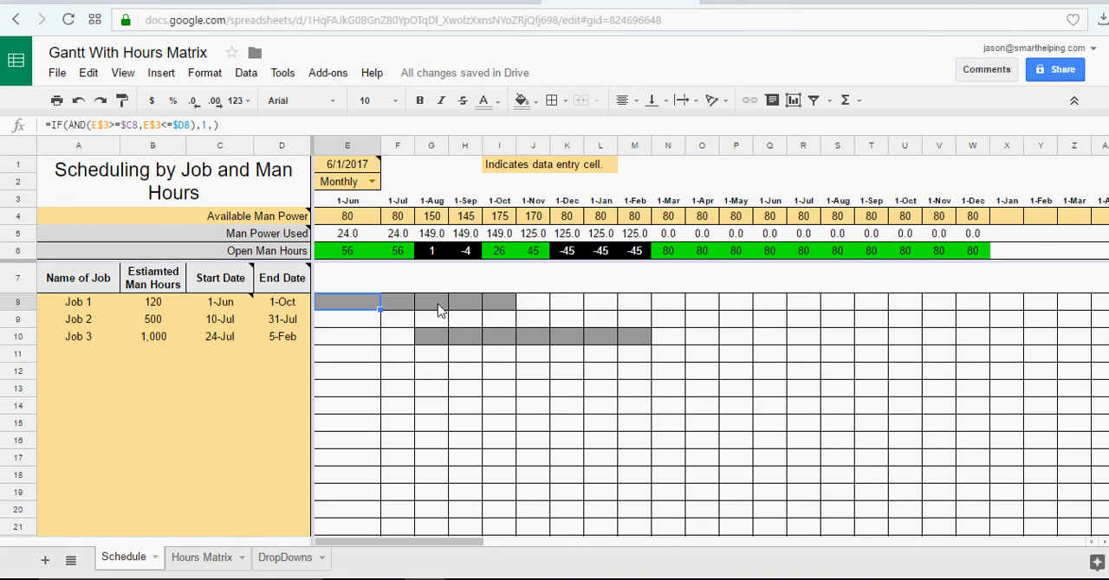
click(499, 301)
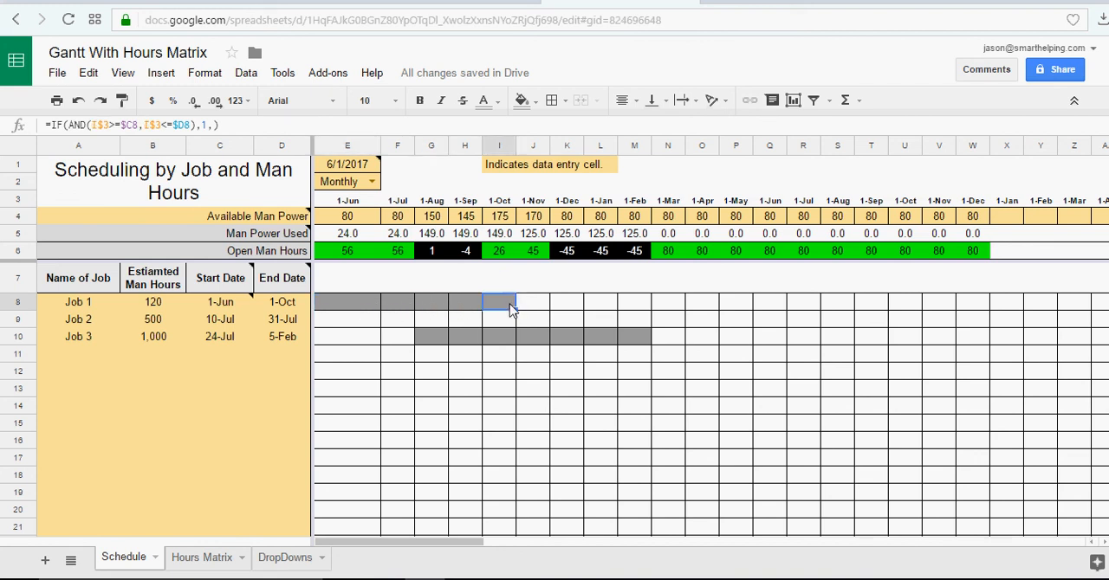
mouse_move(347, 319)
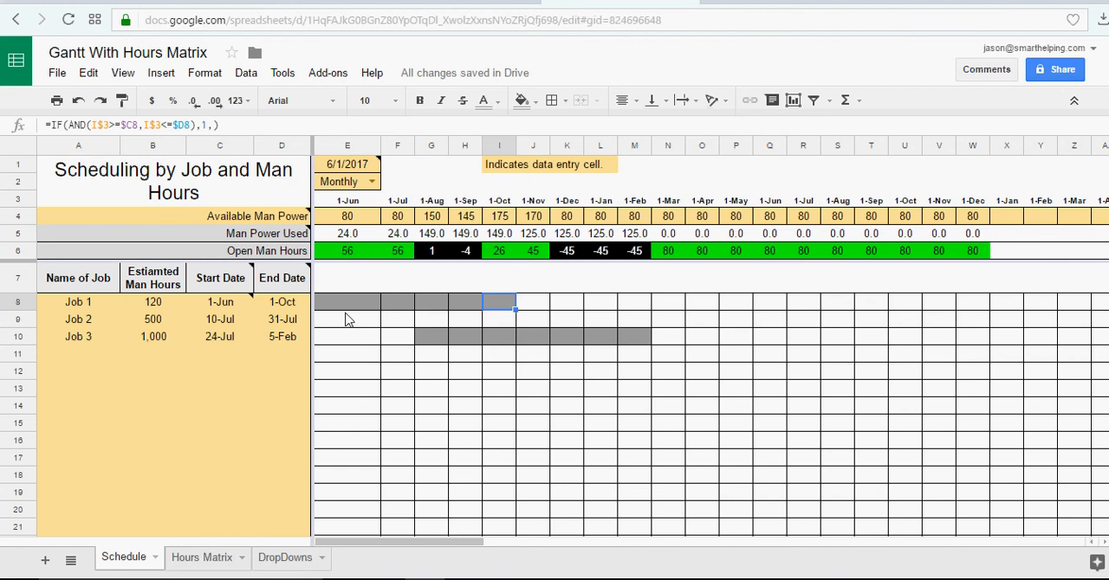
click(202, 557)
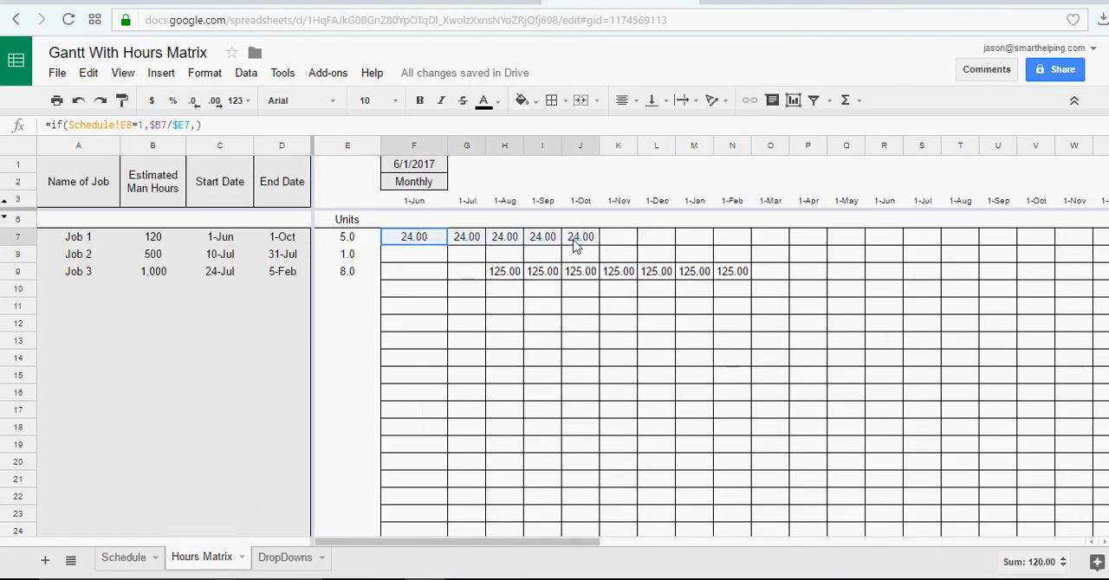
- Return to the Schedule sheet and set Job 2's start date to 7/1/2017
click(124, 557)
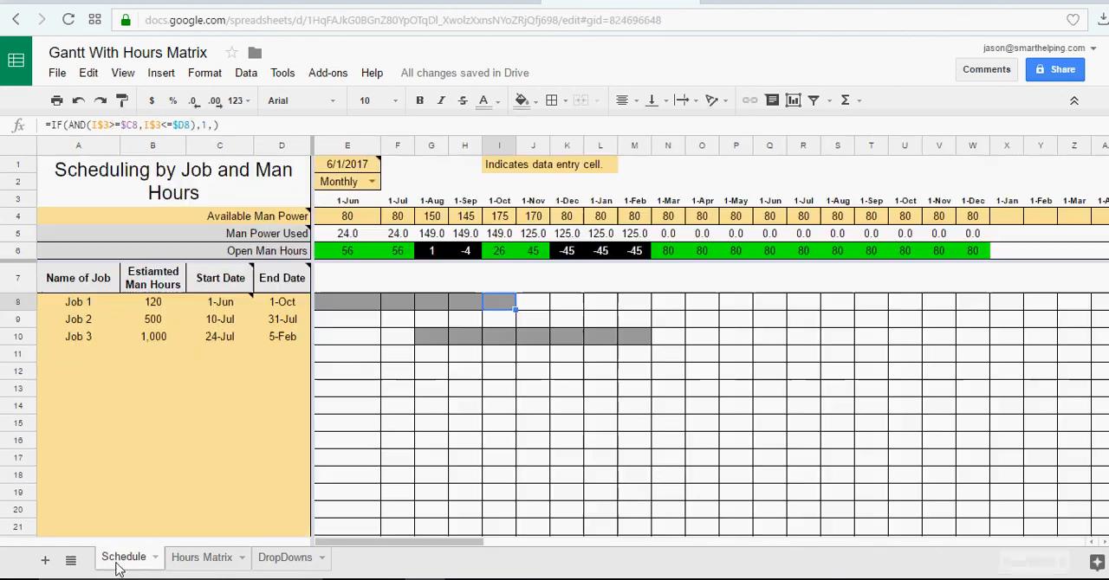
click(346, 457)
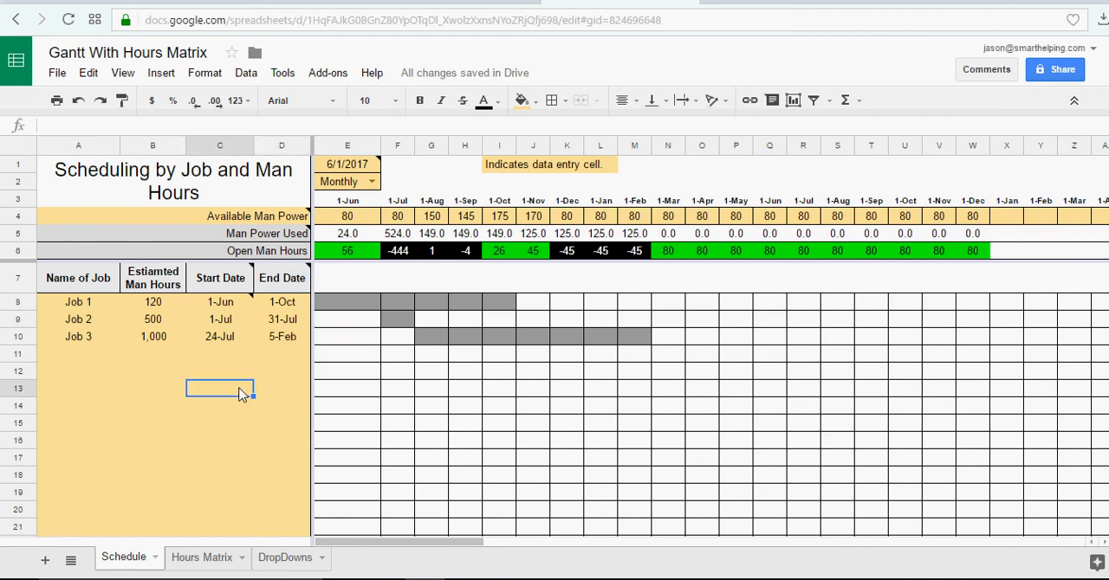
mouse_move(240, 384)
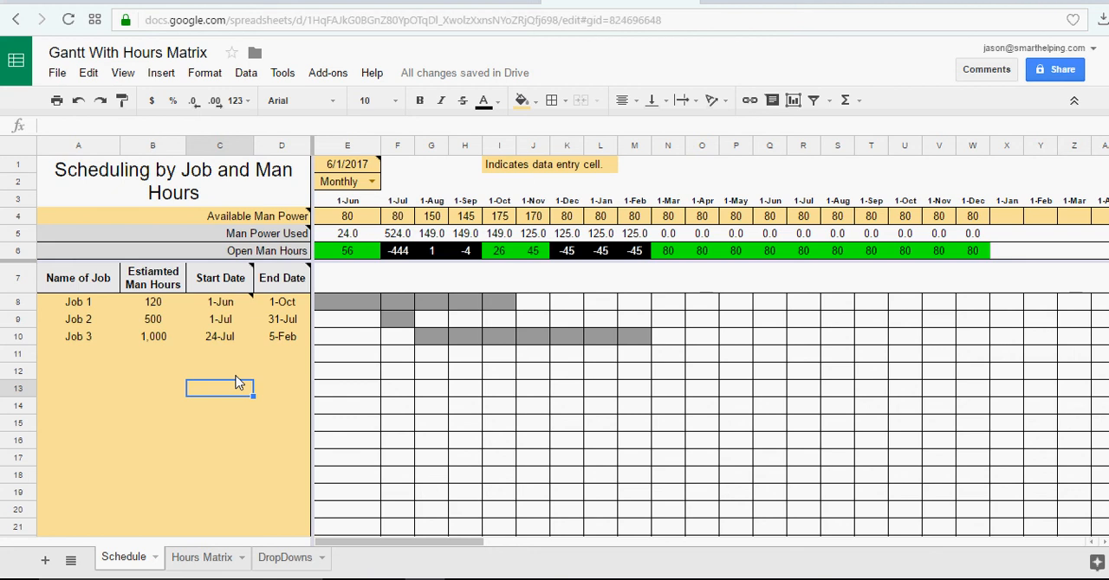
- Switch the E2 schedule period to Daily and check the SUM formula behind 1-Jun hours used
click(371, 181)
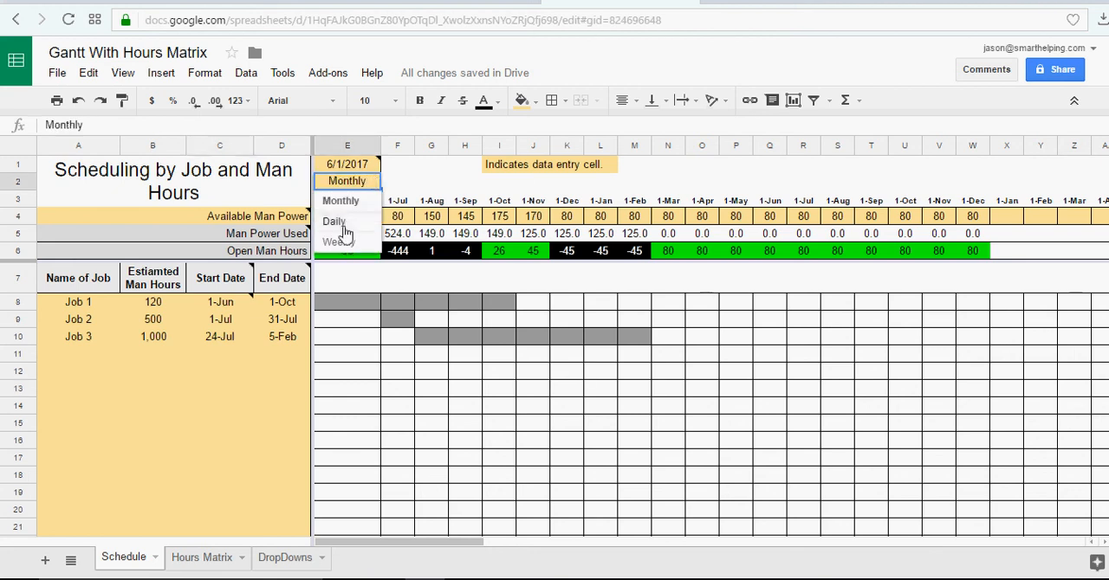
click(334, 221)
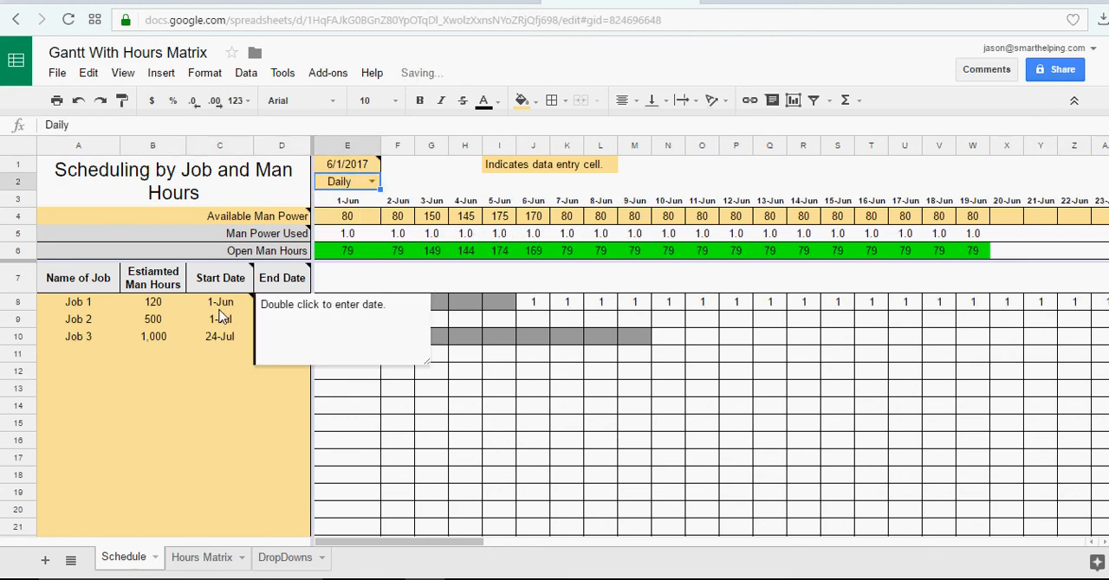
double_click(219, 301)
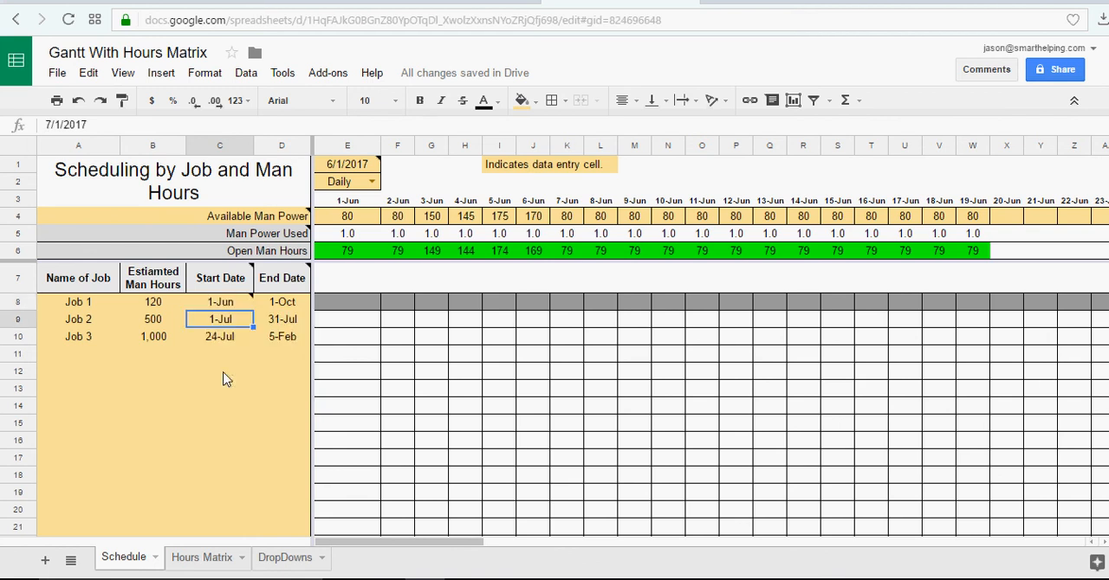
mouse_move(262, 382)
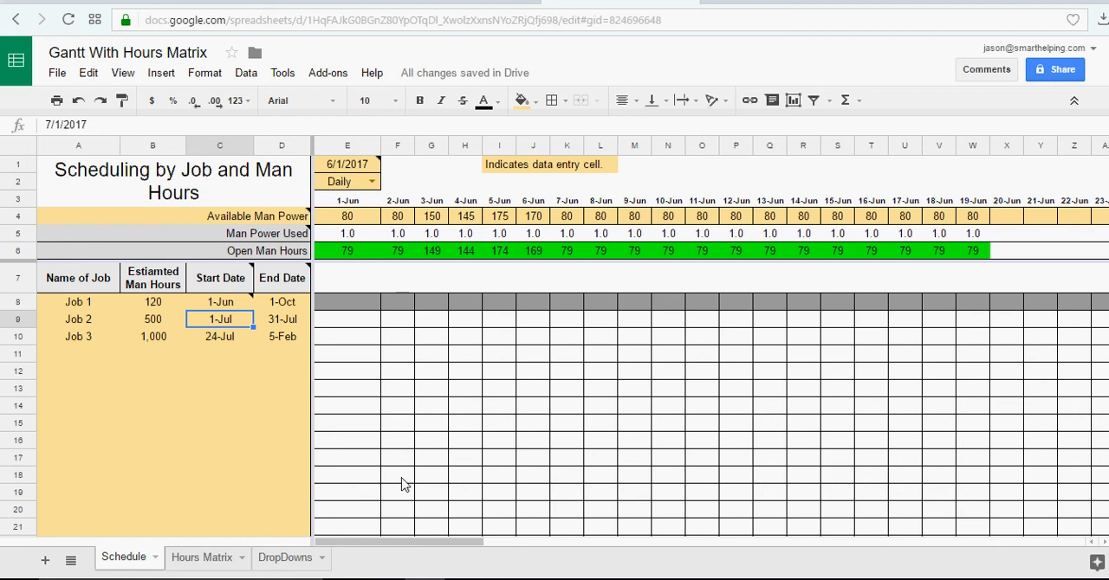
mouse_move(358, 240)
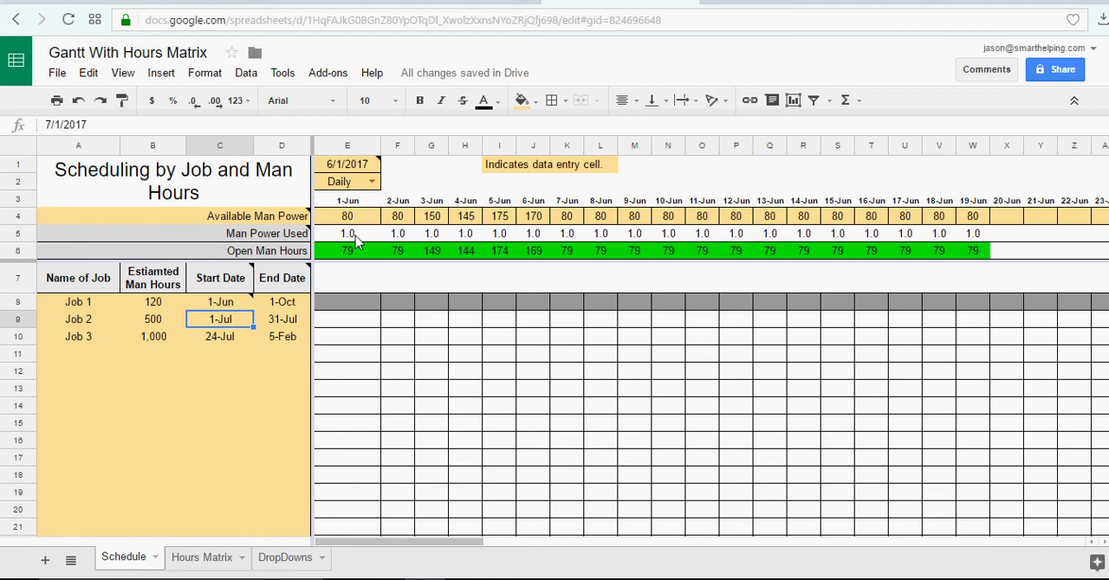
click(346, 233)
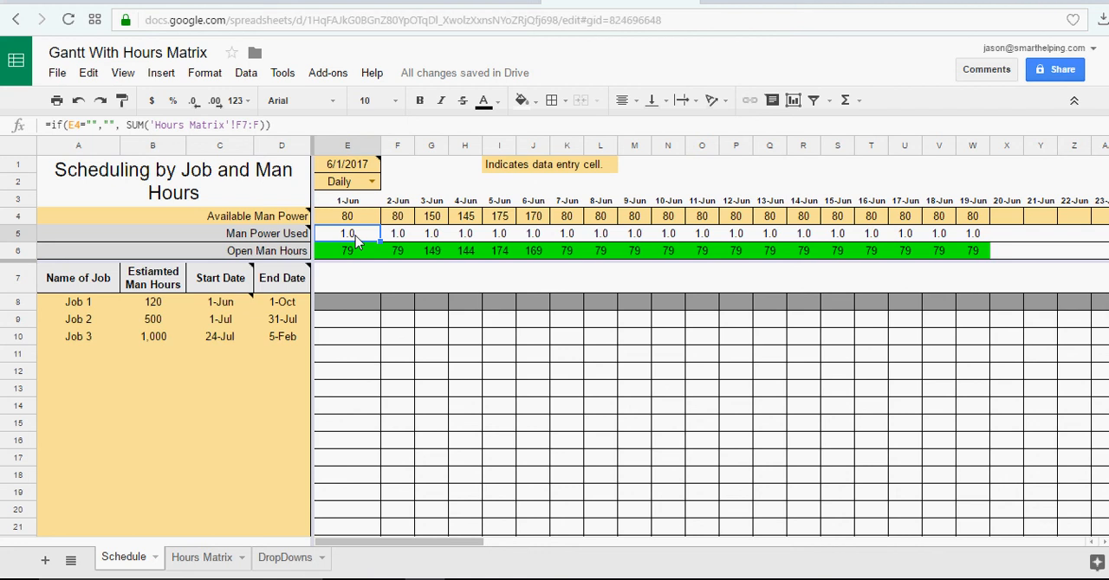
- Switch the schedule to Weekly periods and set the start date in E1 to 6/29
click(371, 181)
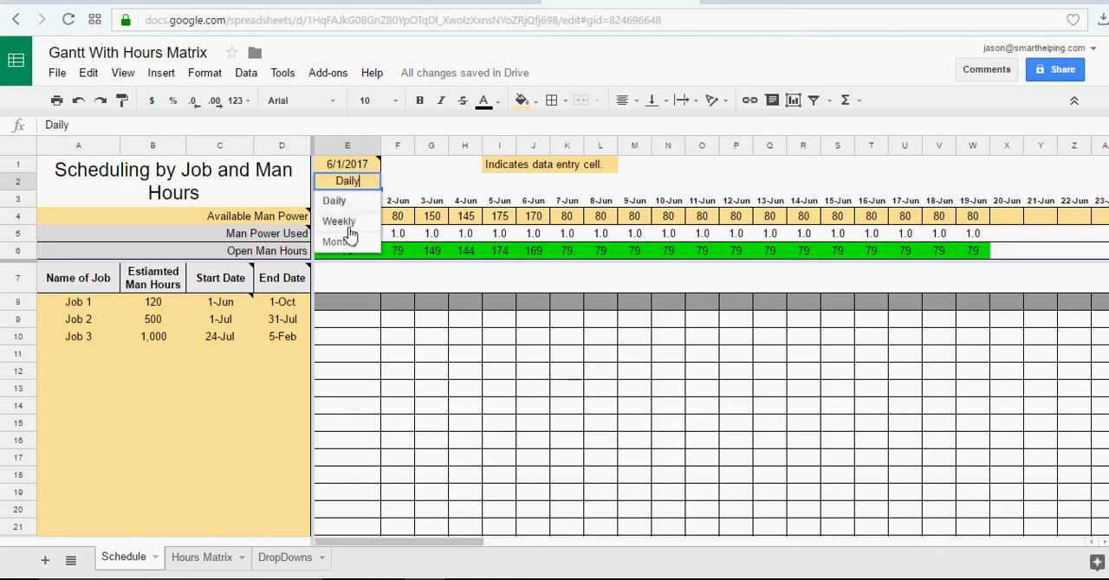
click(339, 221)
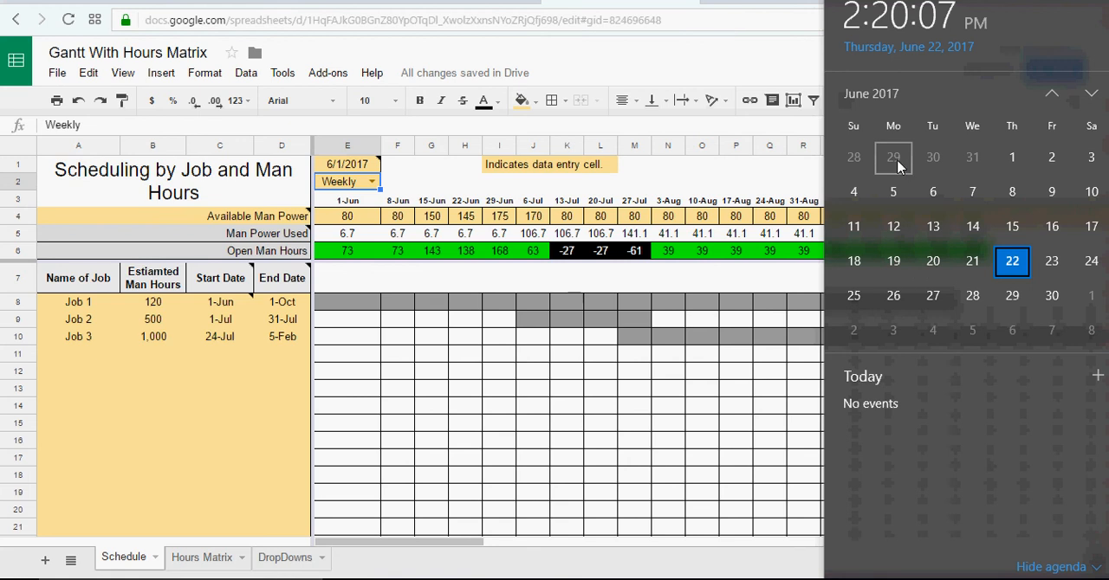
click(347, 164)
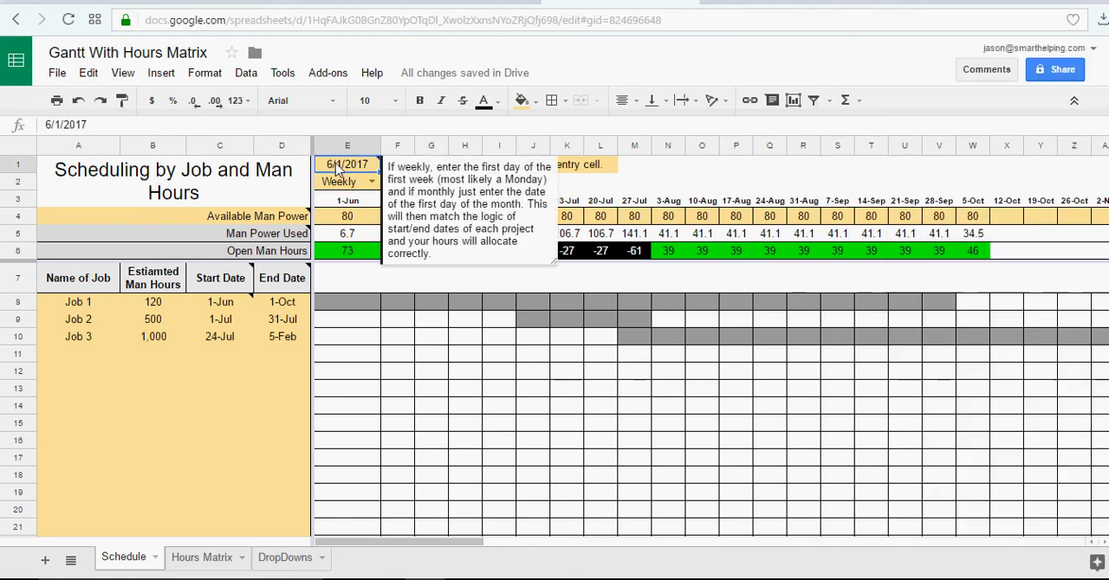
text(6/29)
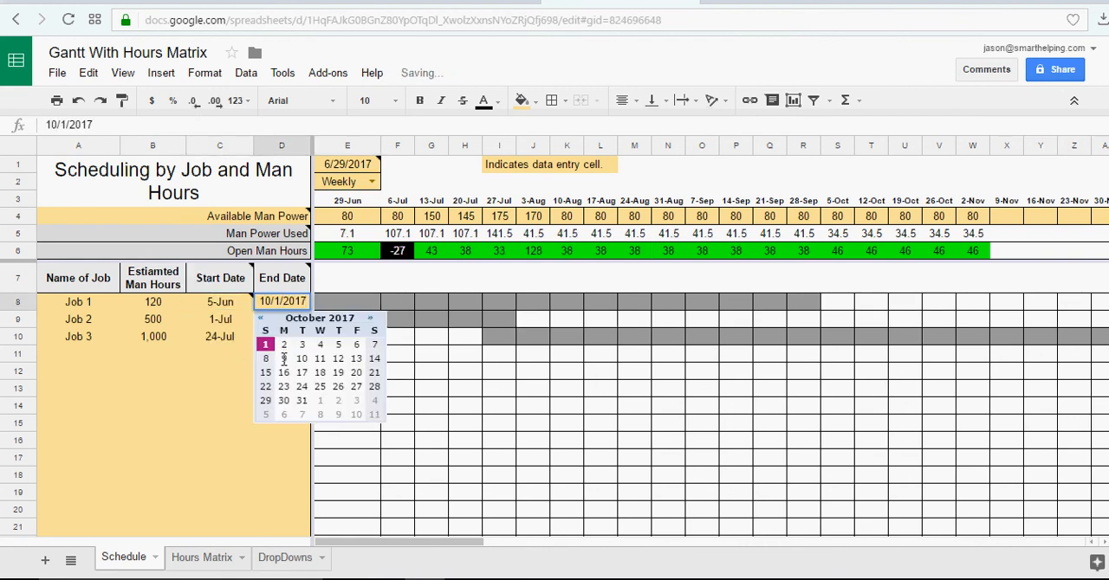
- Set Job 1's end to 16-Oct, Job 2 to 3-Jul–24-Jul, and Job 3 to 10-Jul–26-Feb
click(283, 357)
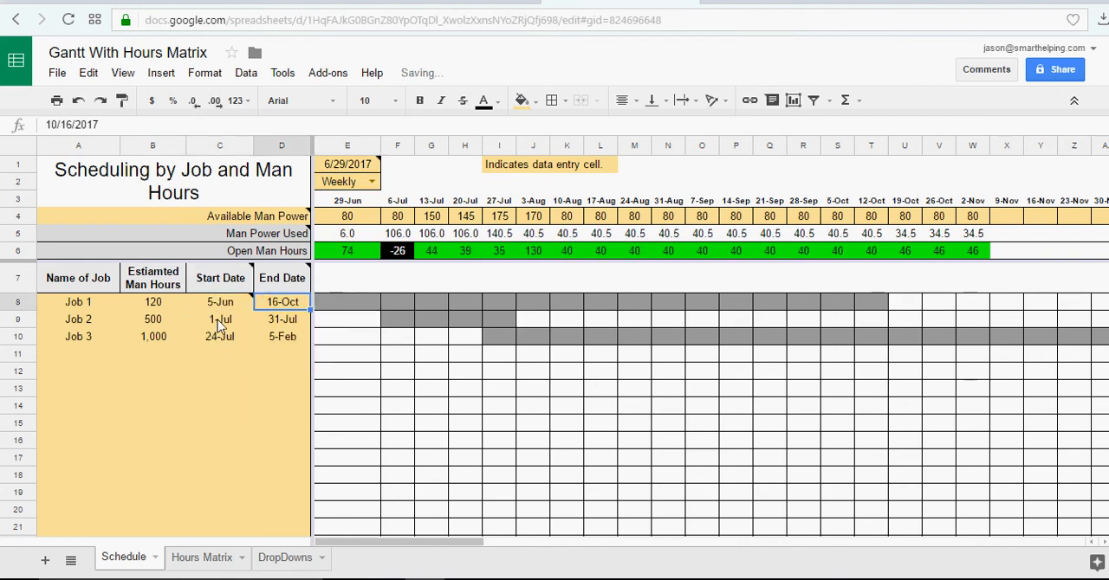
click(219, 319)
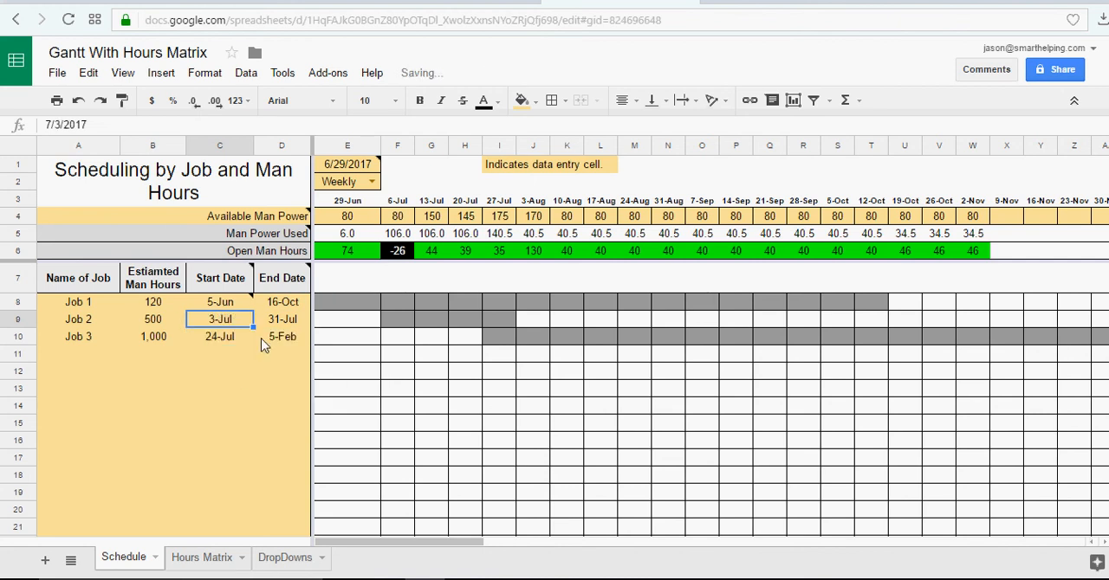
click(282, 319)
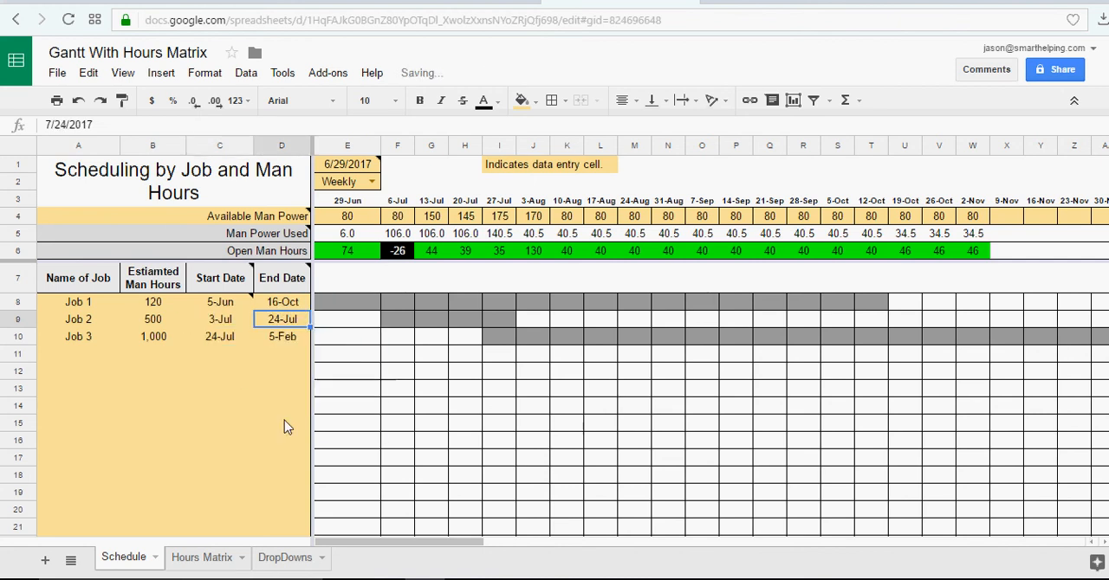
click(219, 336)
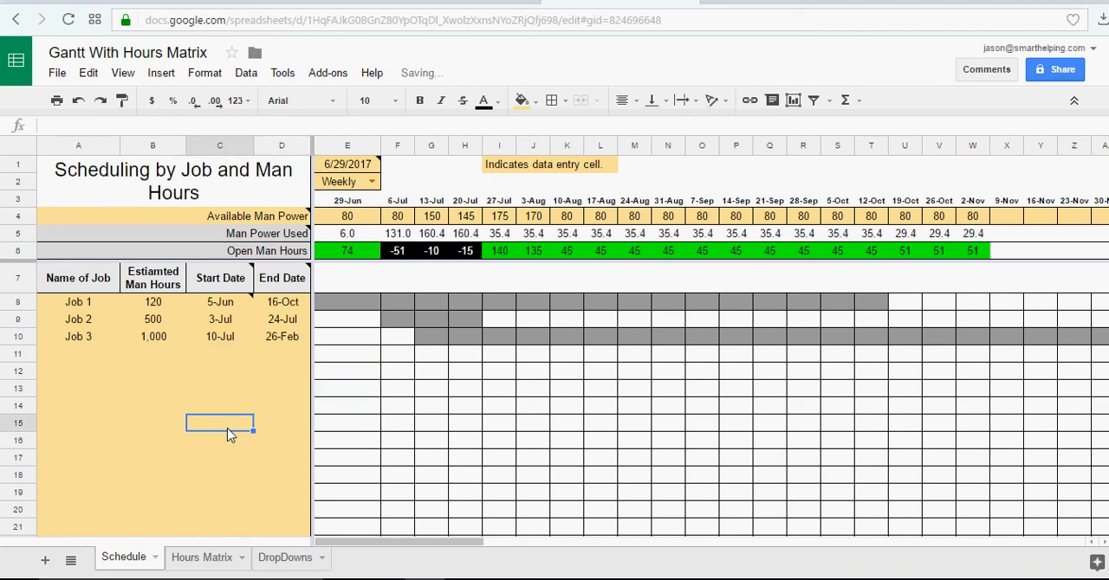
mouse_move(542, 435)
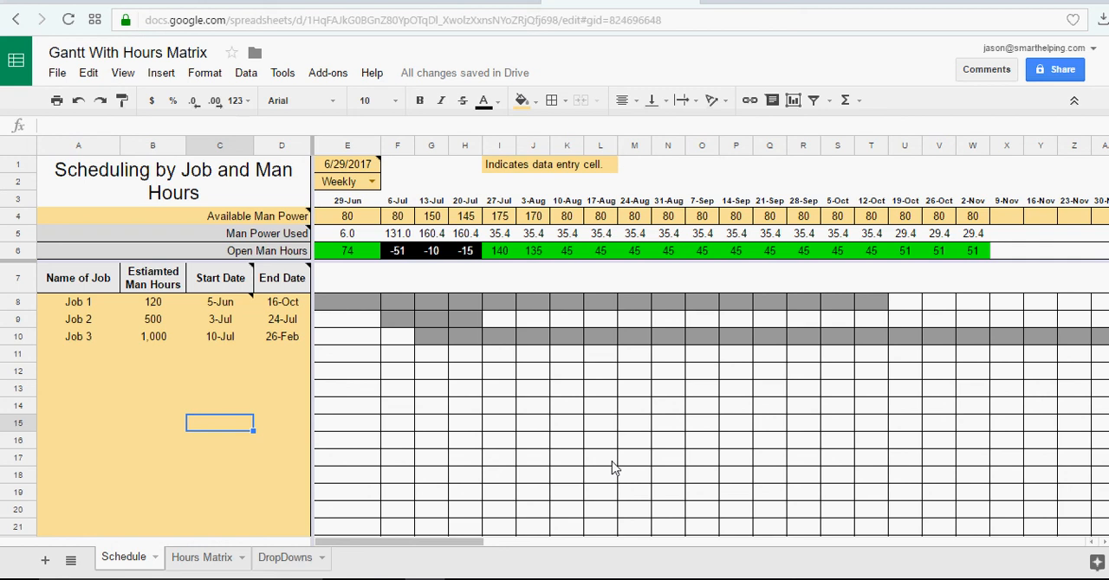
mouse_move(609, 459)
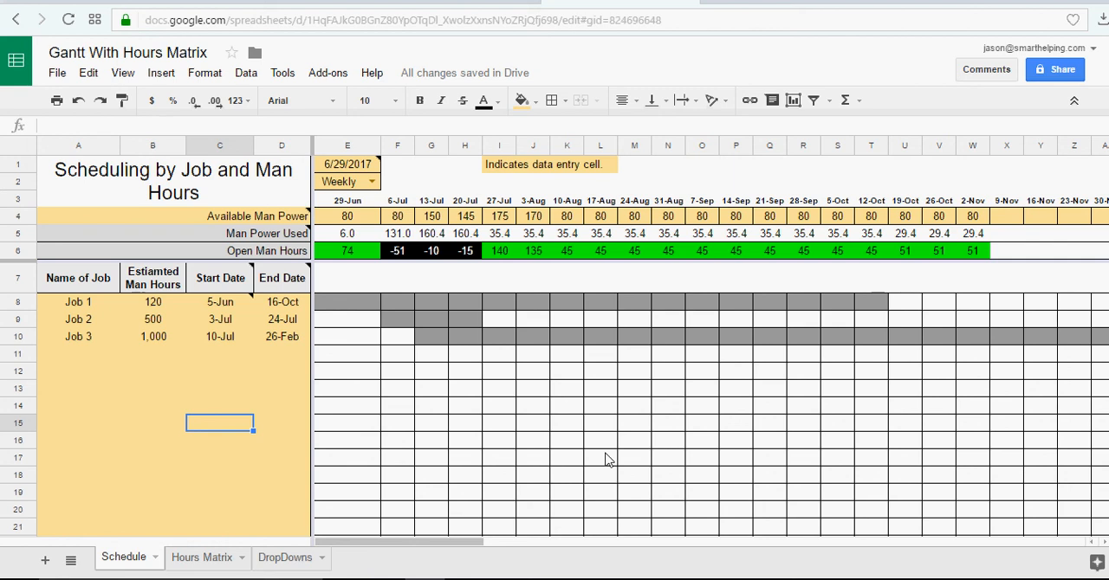
mouse_move(576, 345)
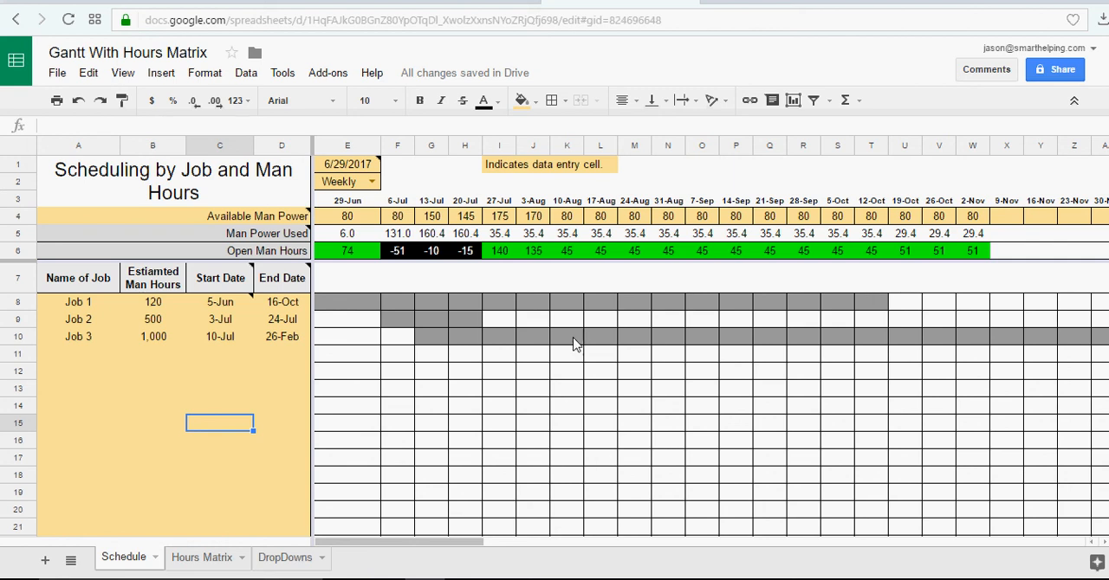
mouse_move(563, 309)
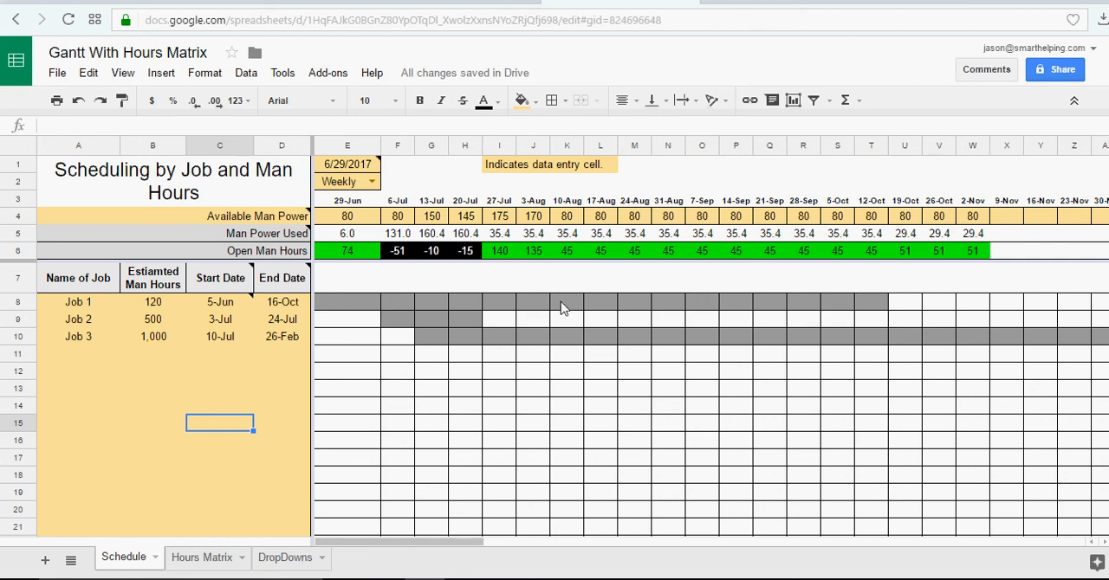
click(397, 423)
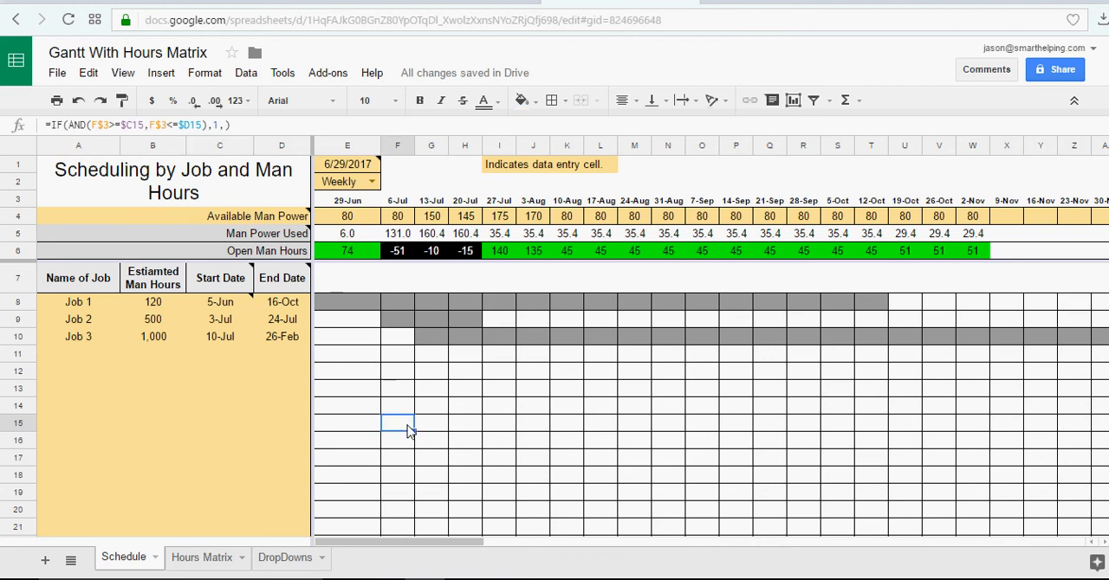
mouse_move(516, 473)
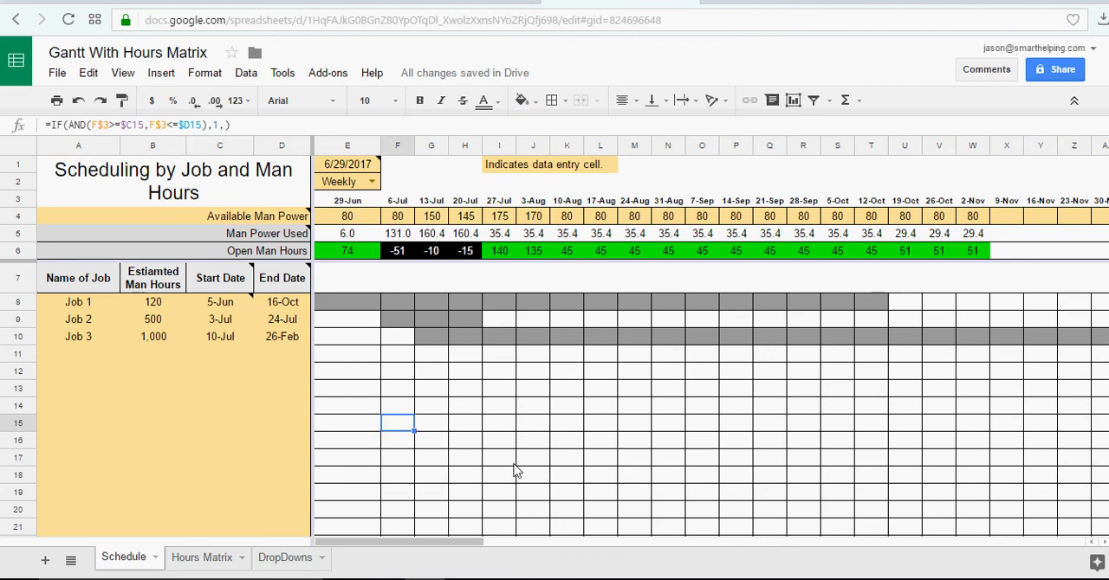
mouse_move(518, 471)
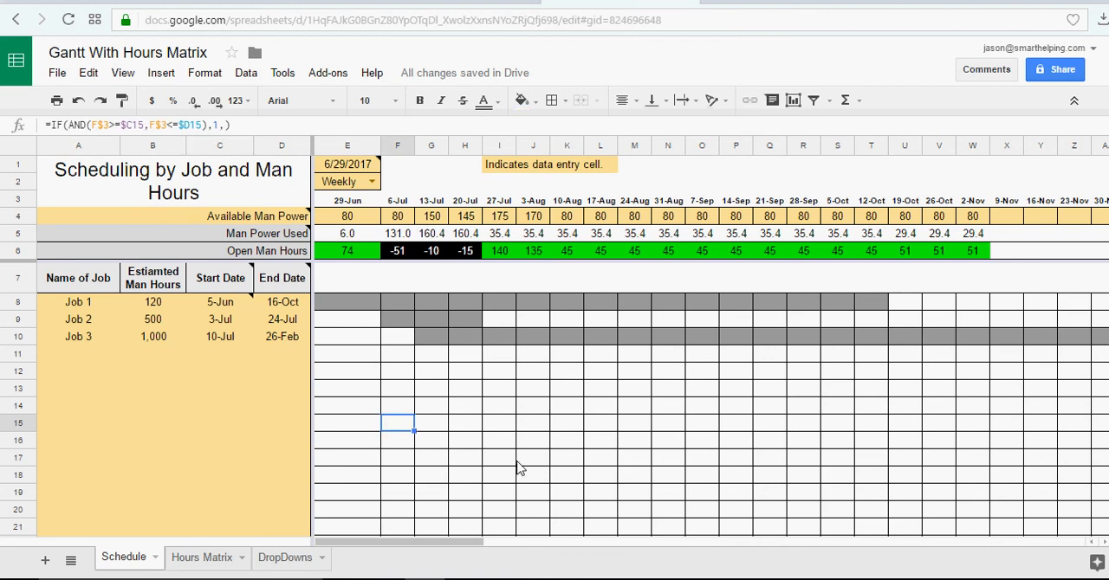